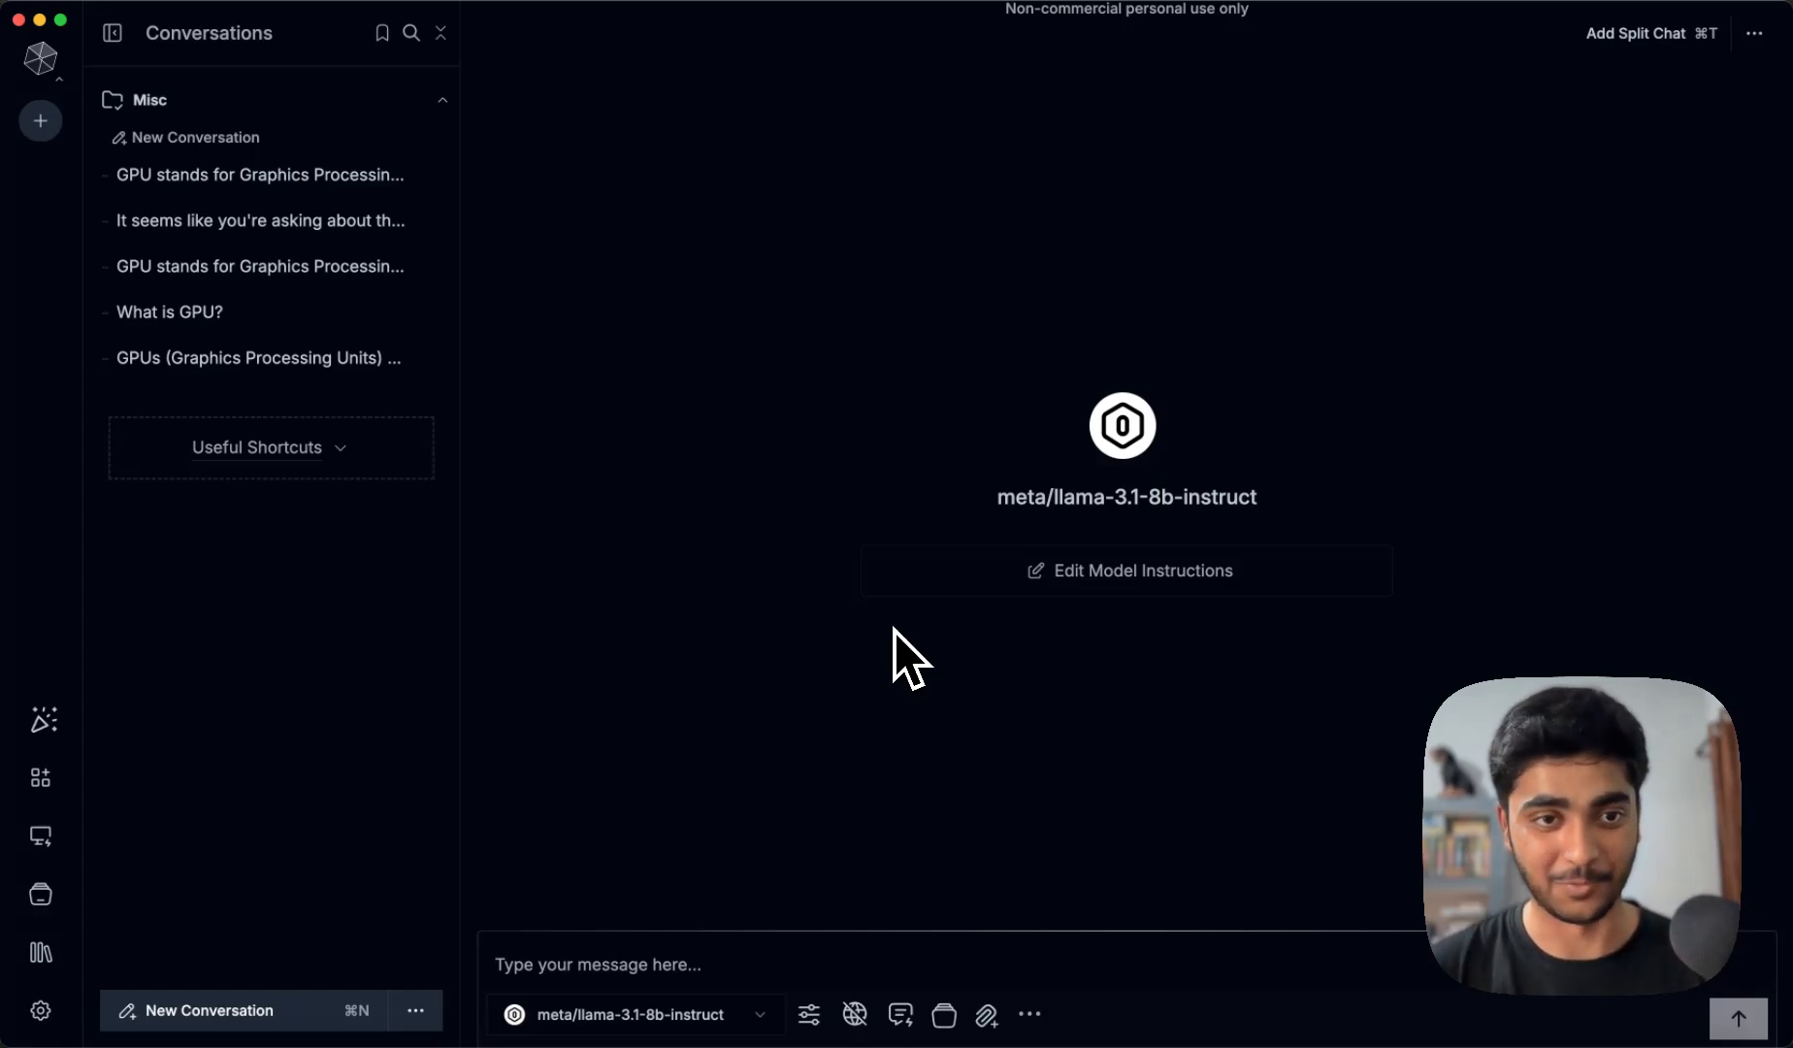
mouse_move(897, 691)
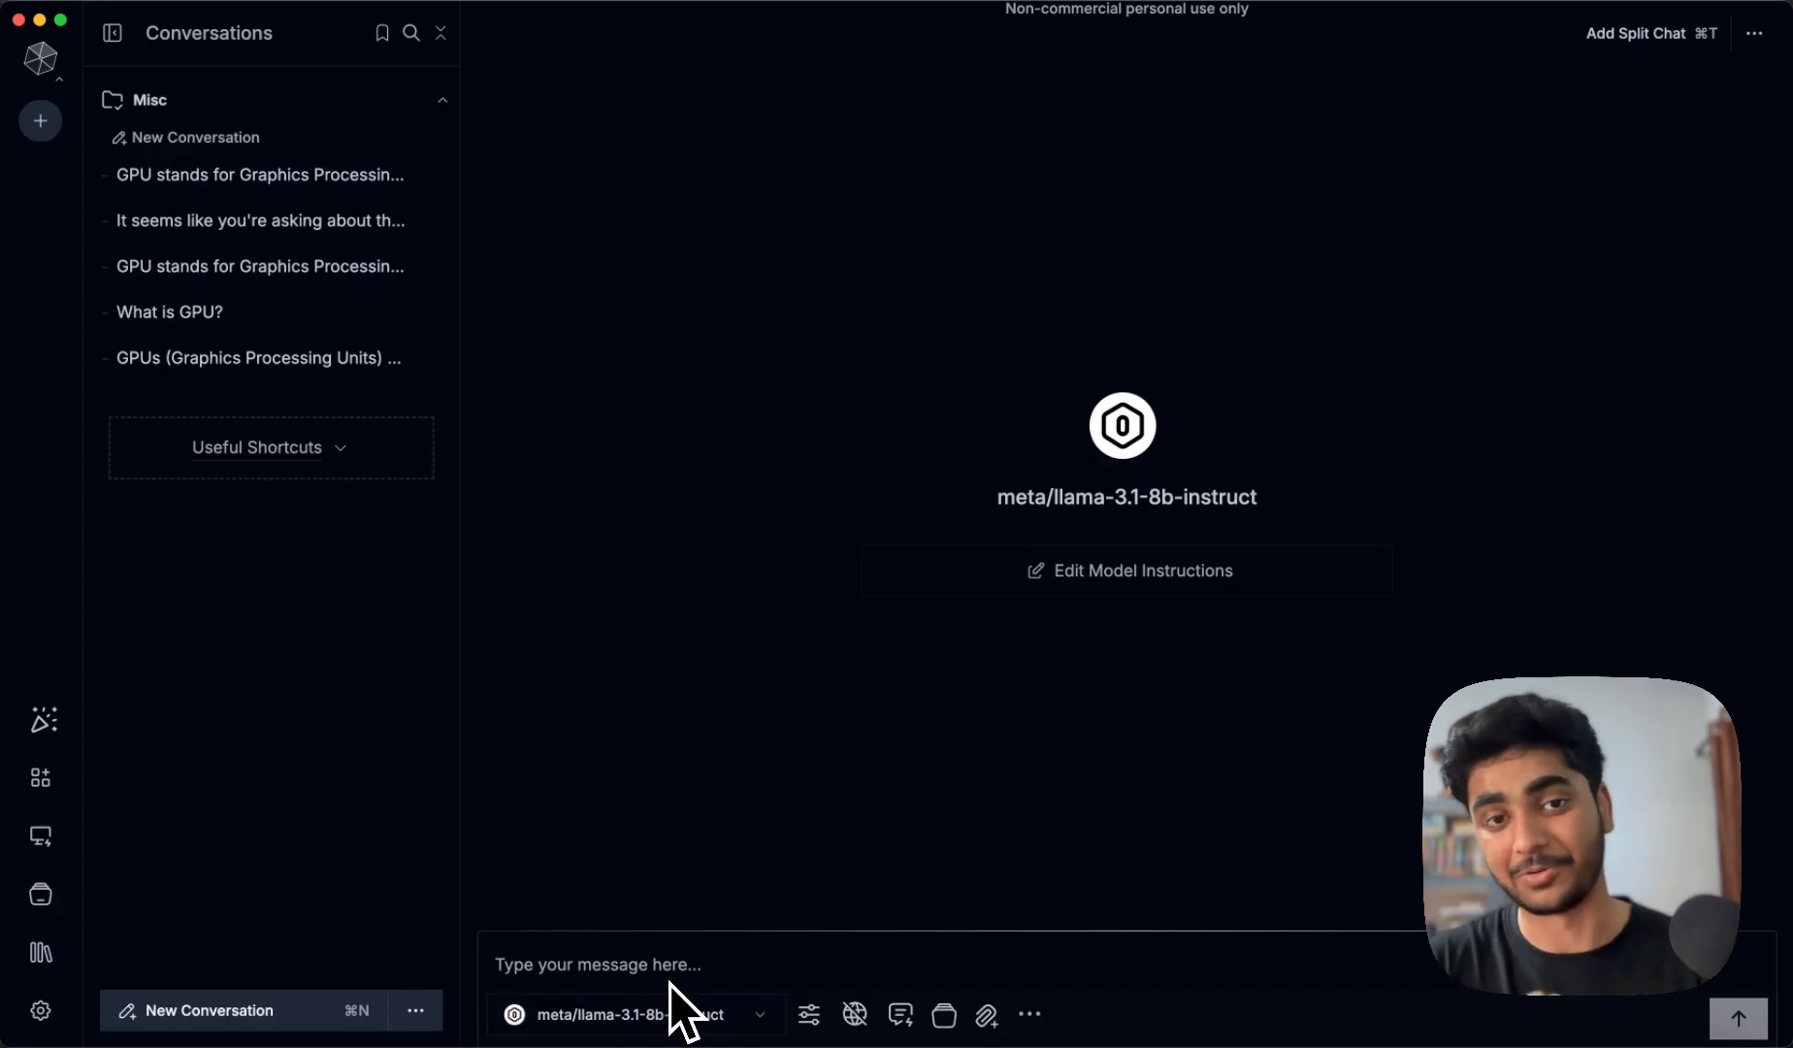
Show the gpu-cluster's Node Pools table with its gpu-node-pool of three H100 nodes, then move to the GitHub guide
text(What)
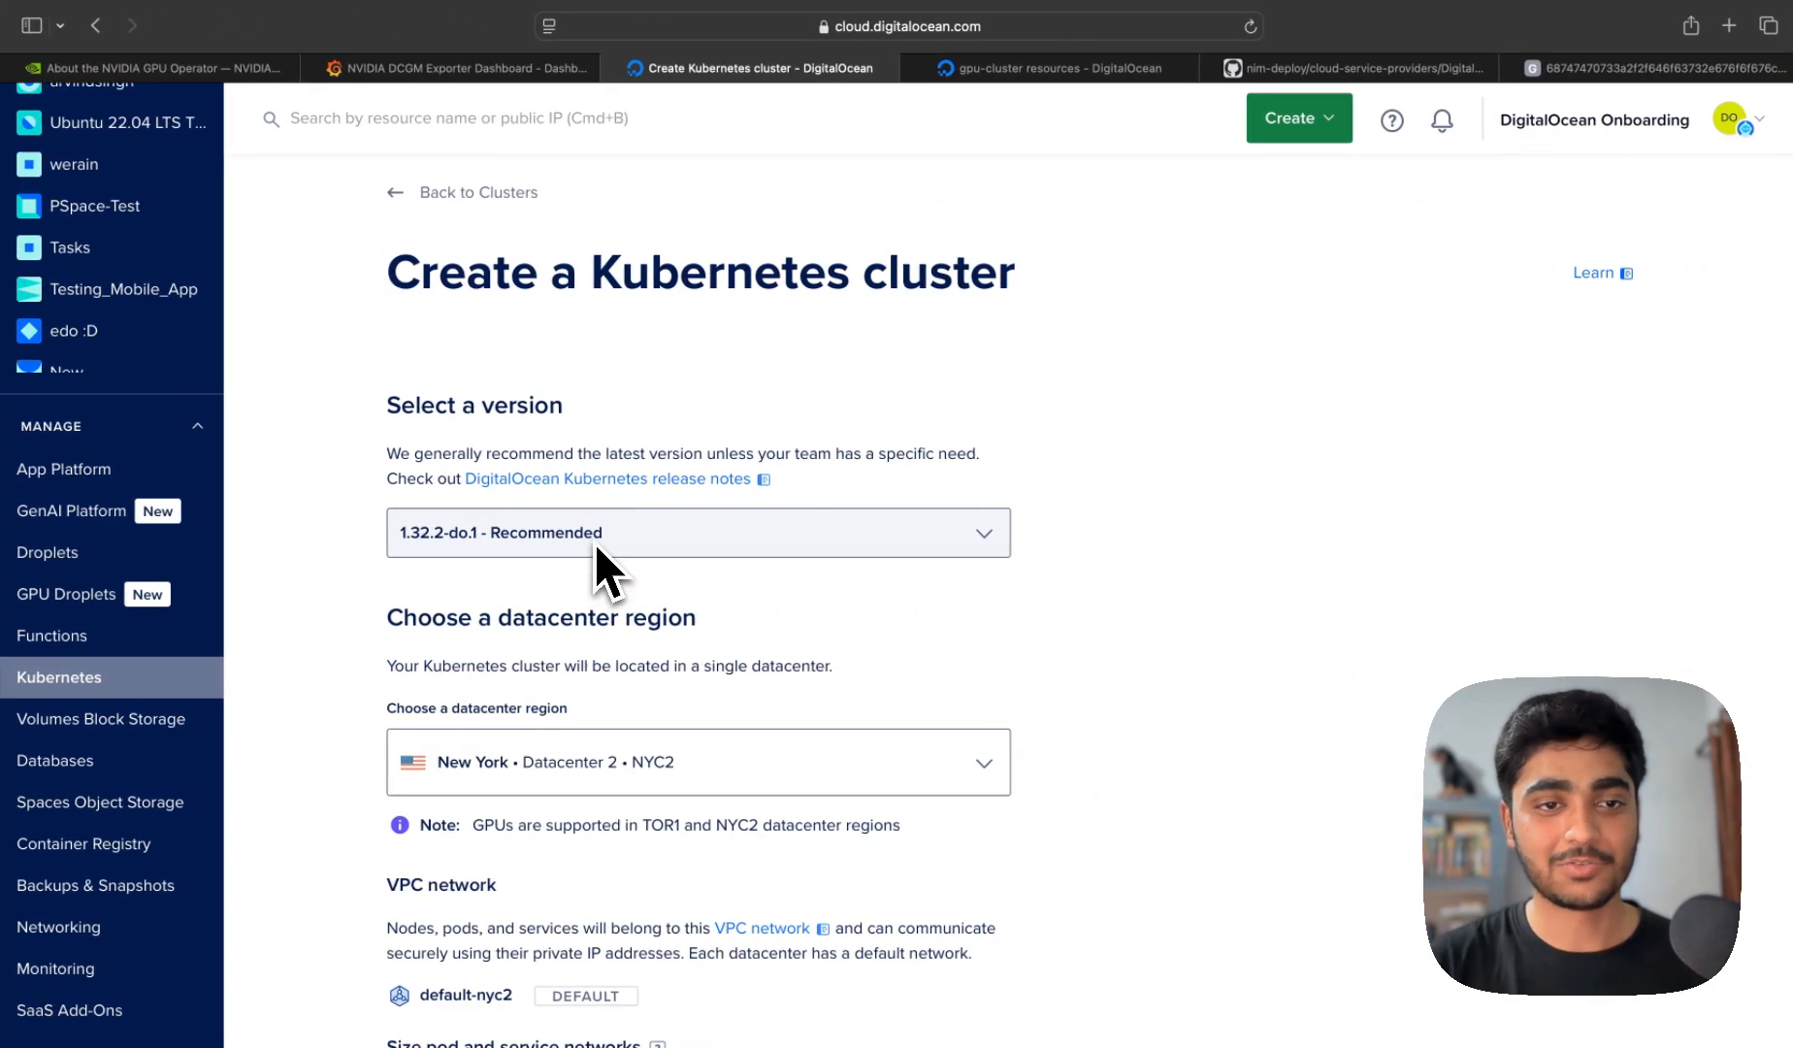
mouse_move(103, 698)
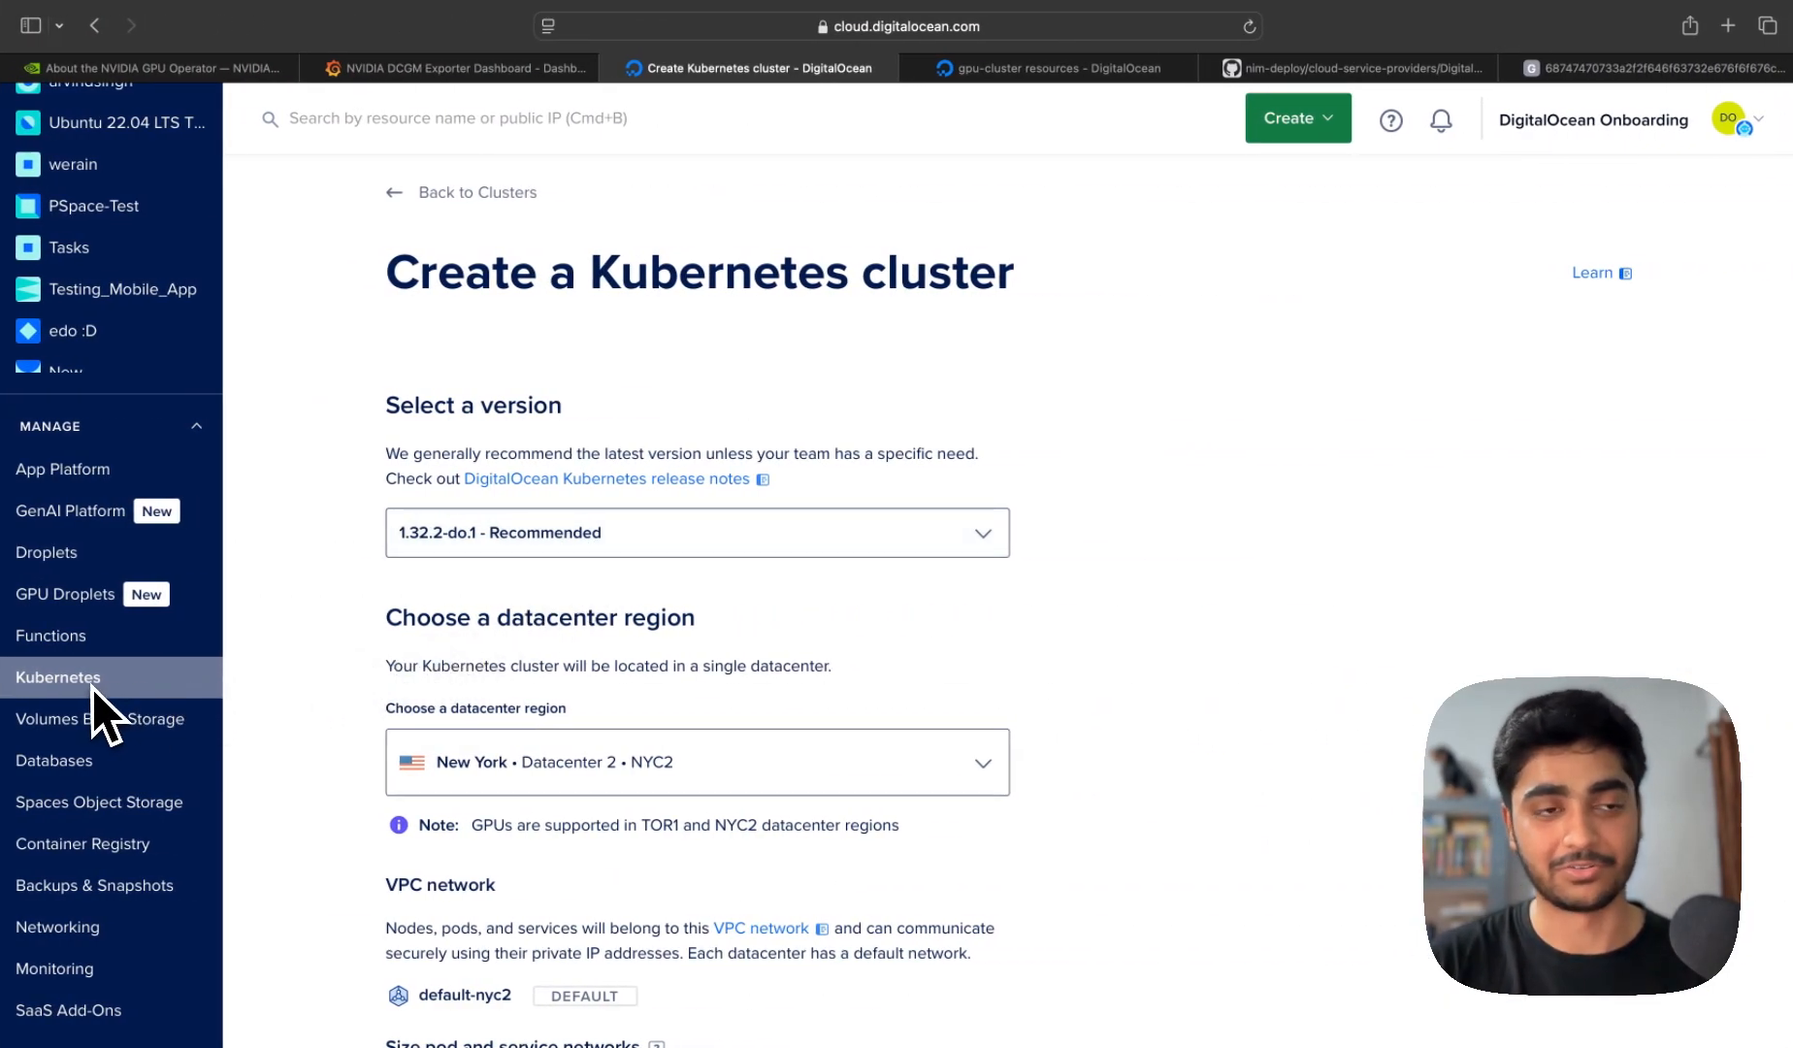
scroll(down, 3)
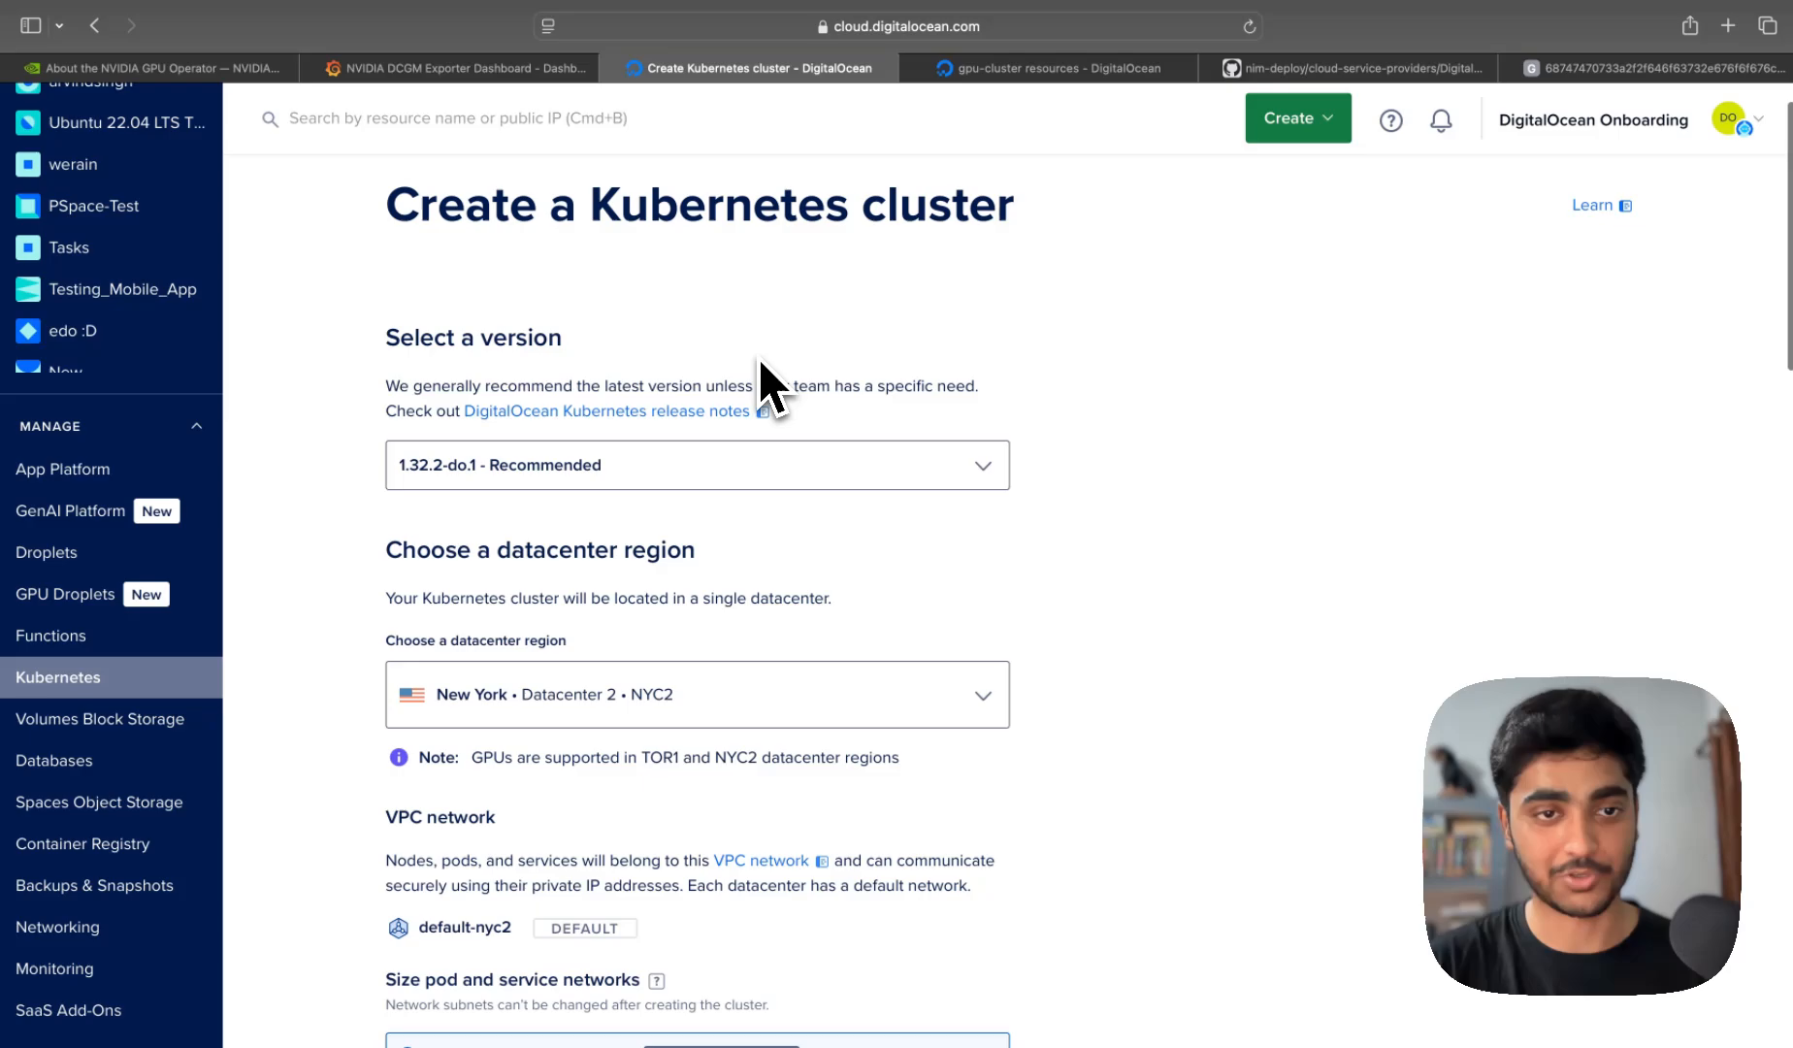
scroll(down, 3)
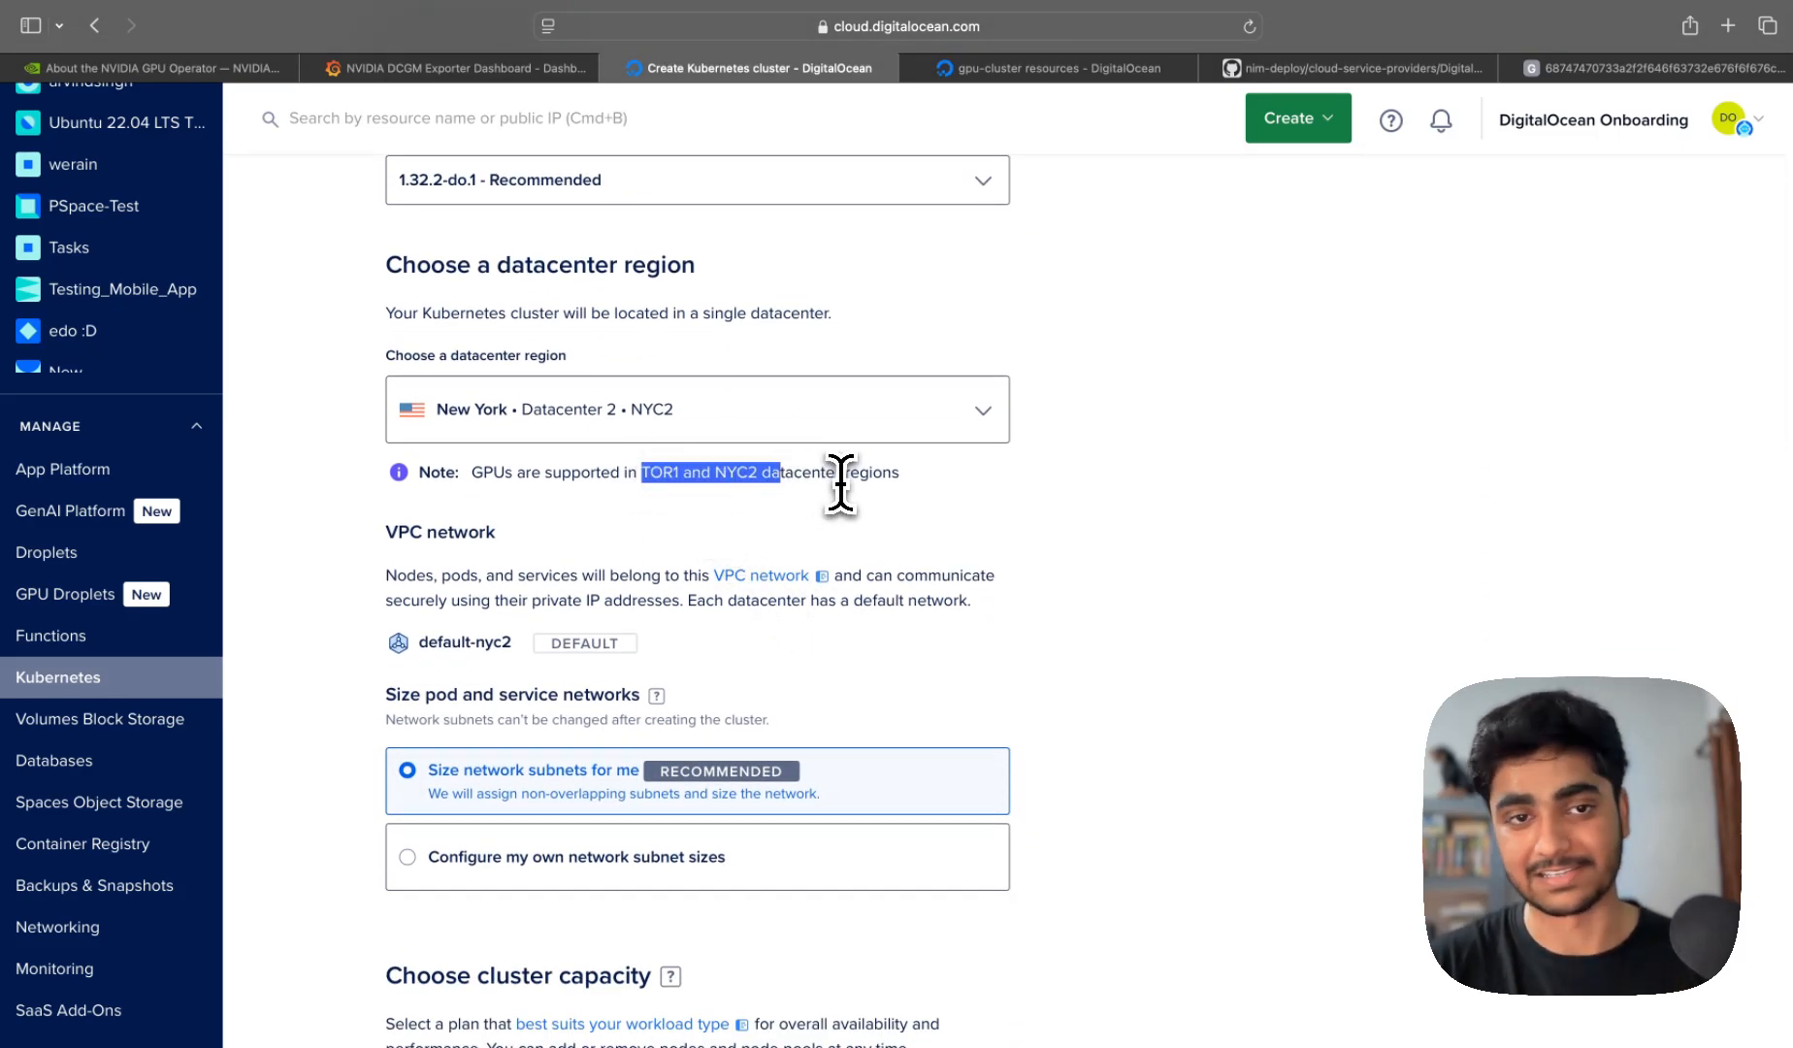
scroll(down, 3)
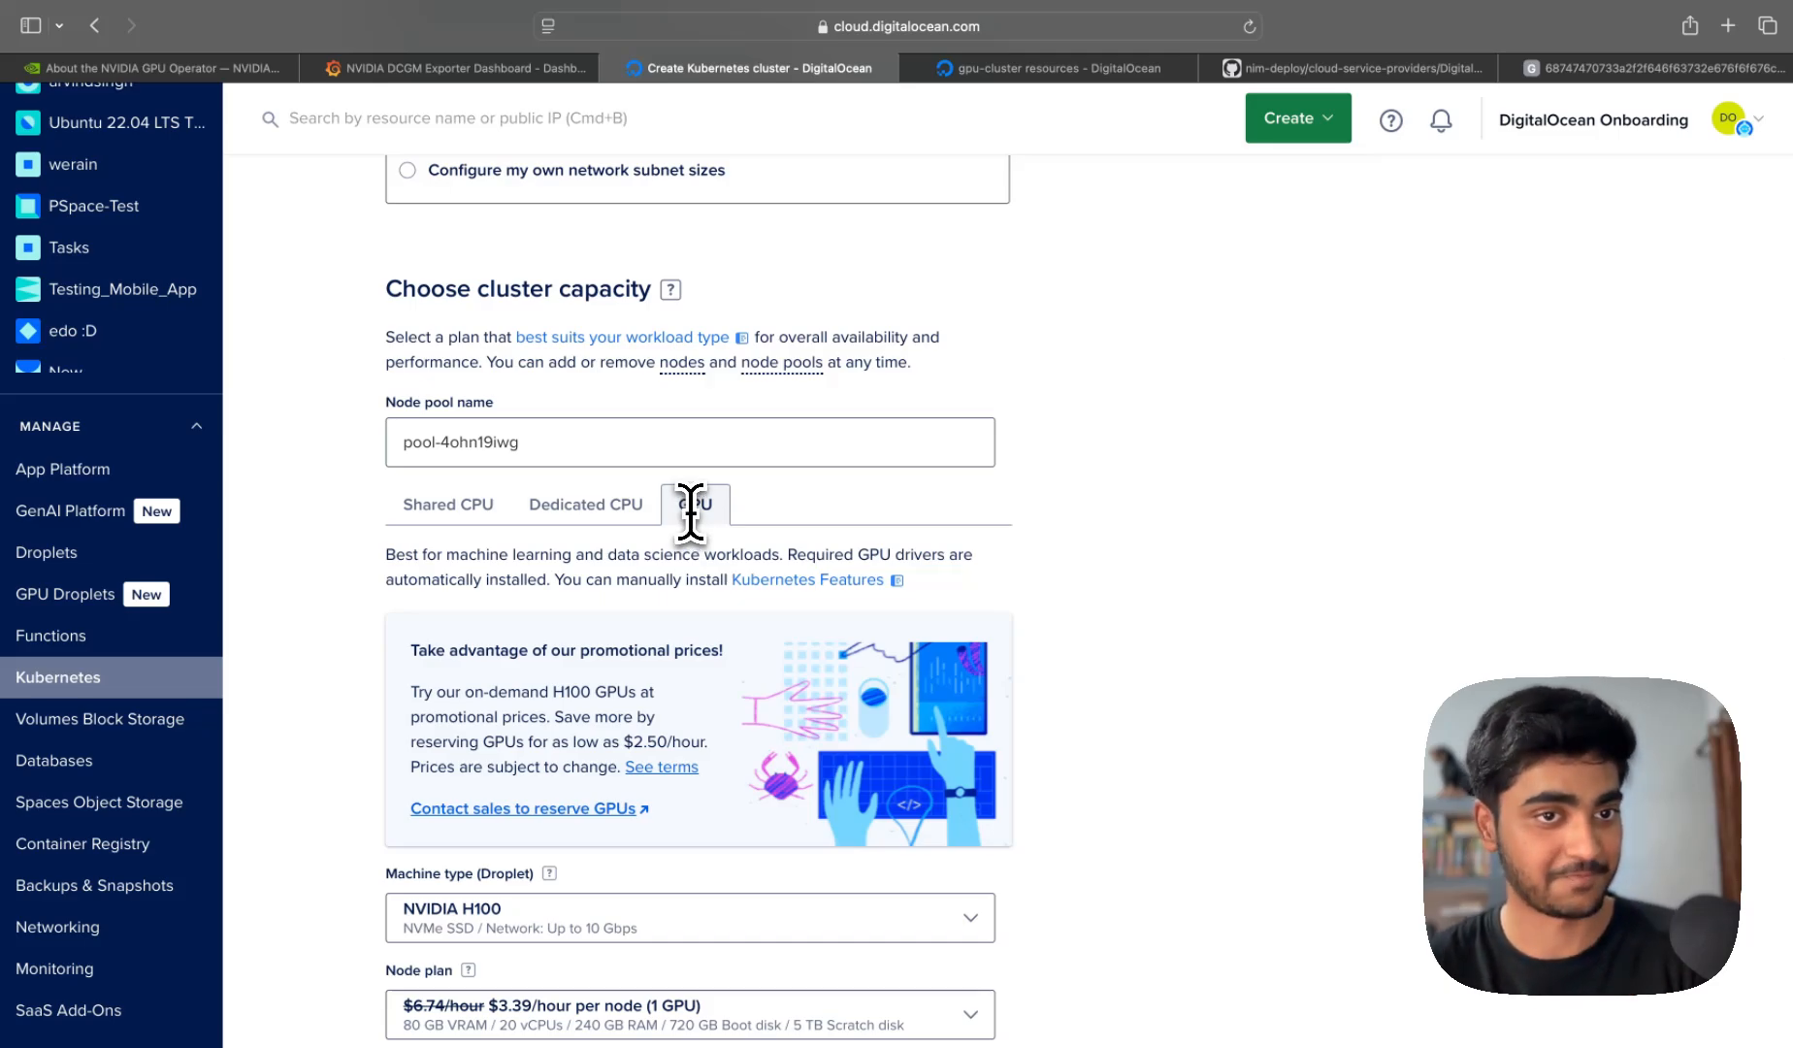
scroll(down, 3)
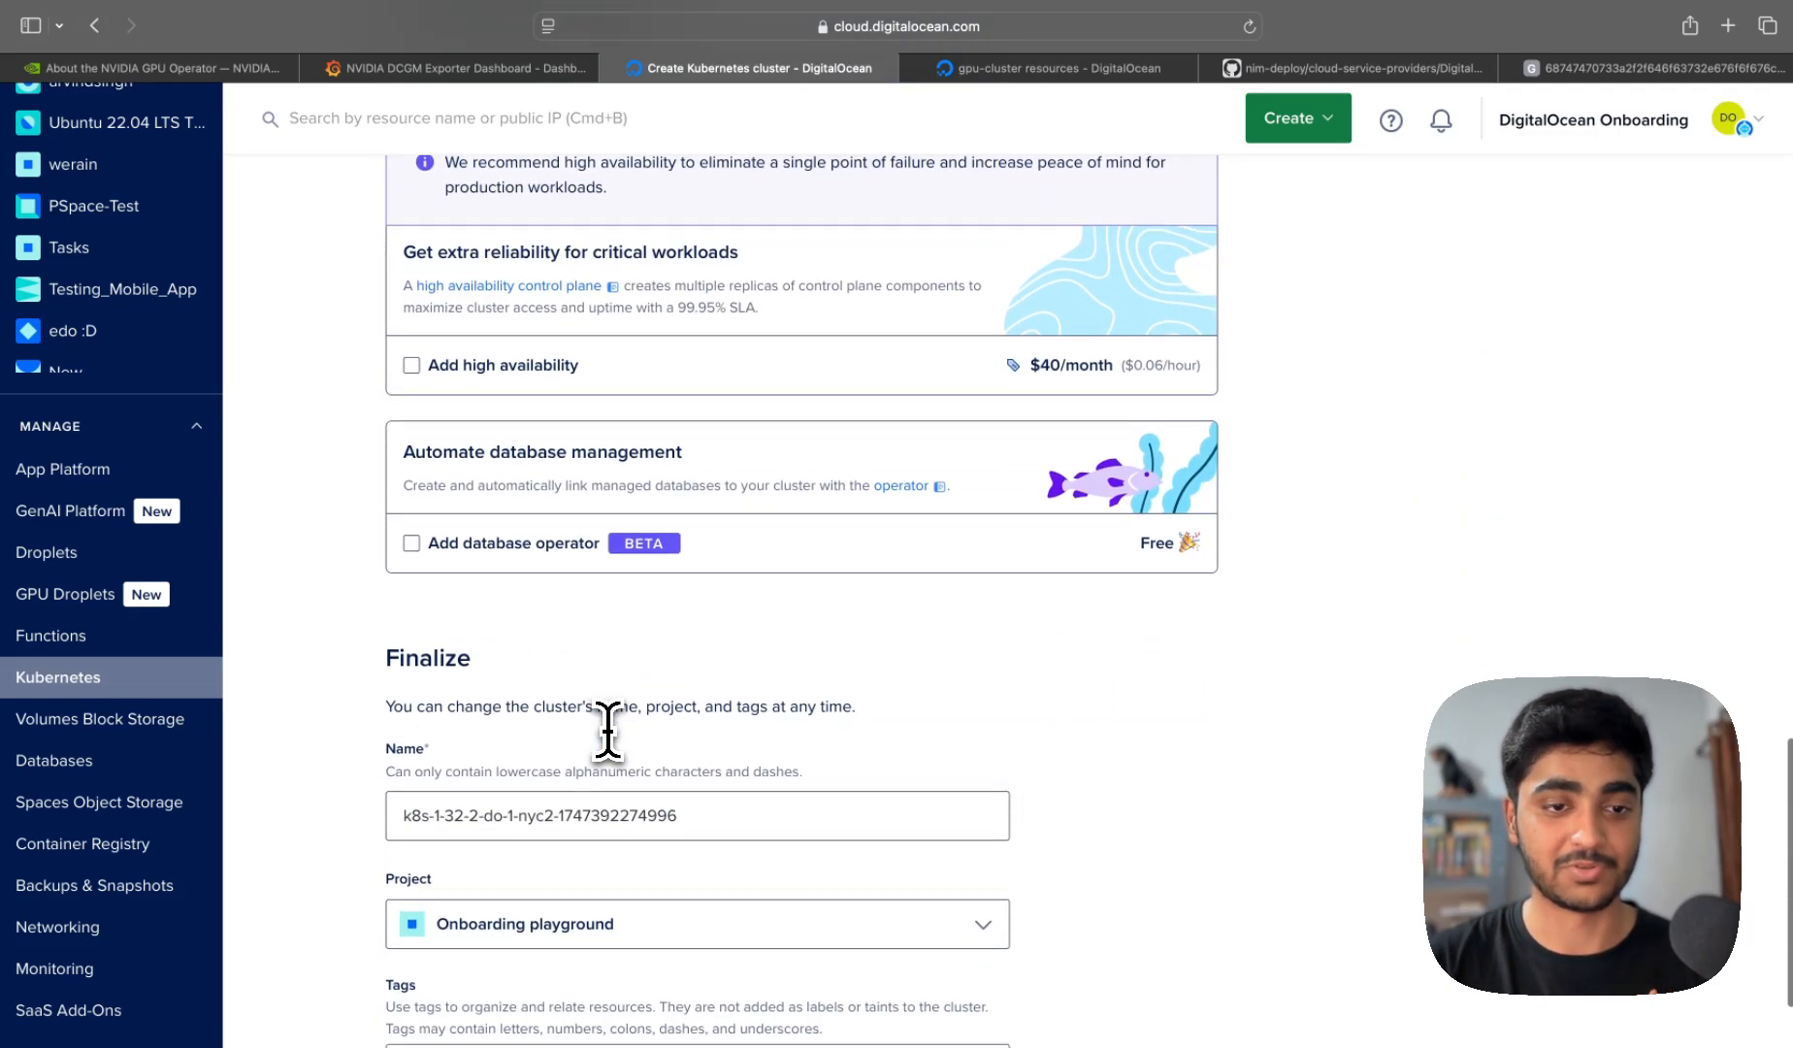
scroll(down, 3)
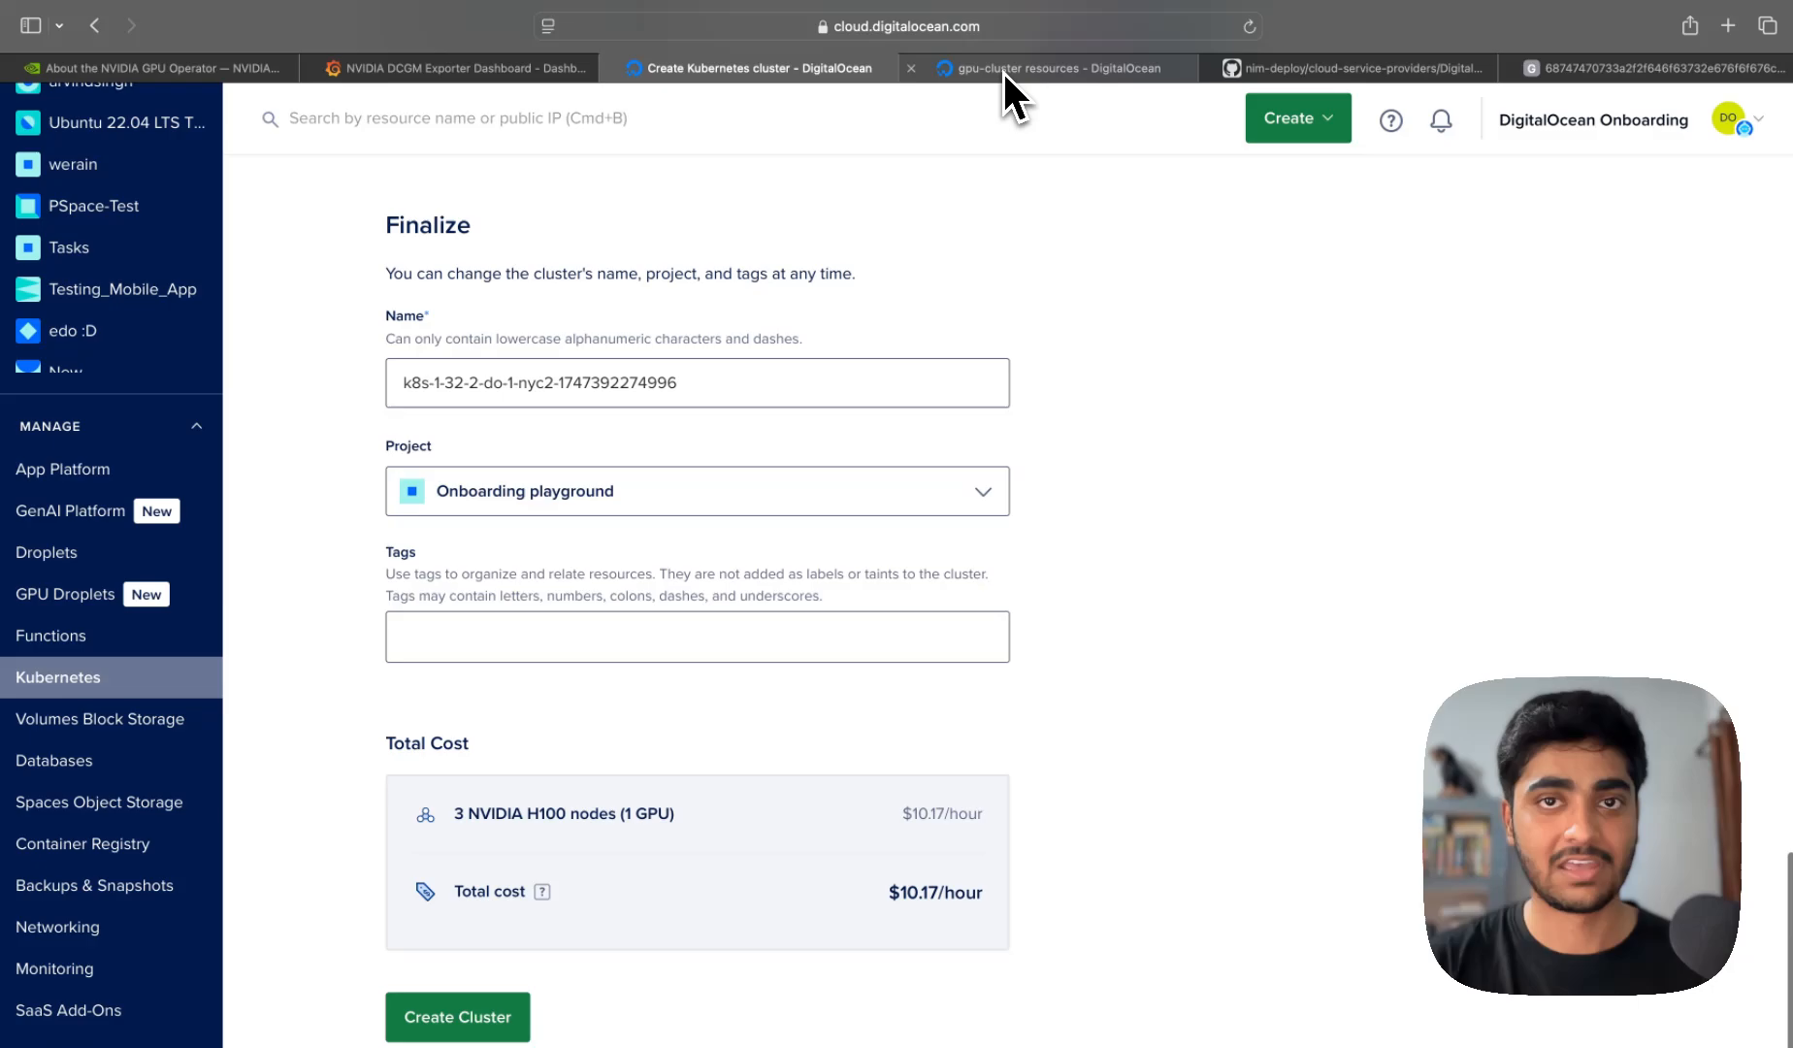
click(1055, 68)
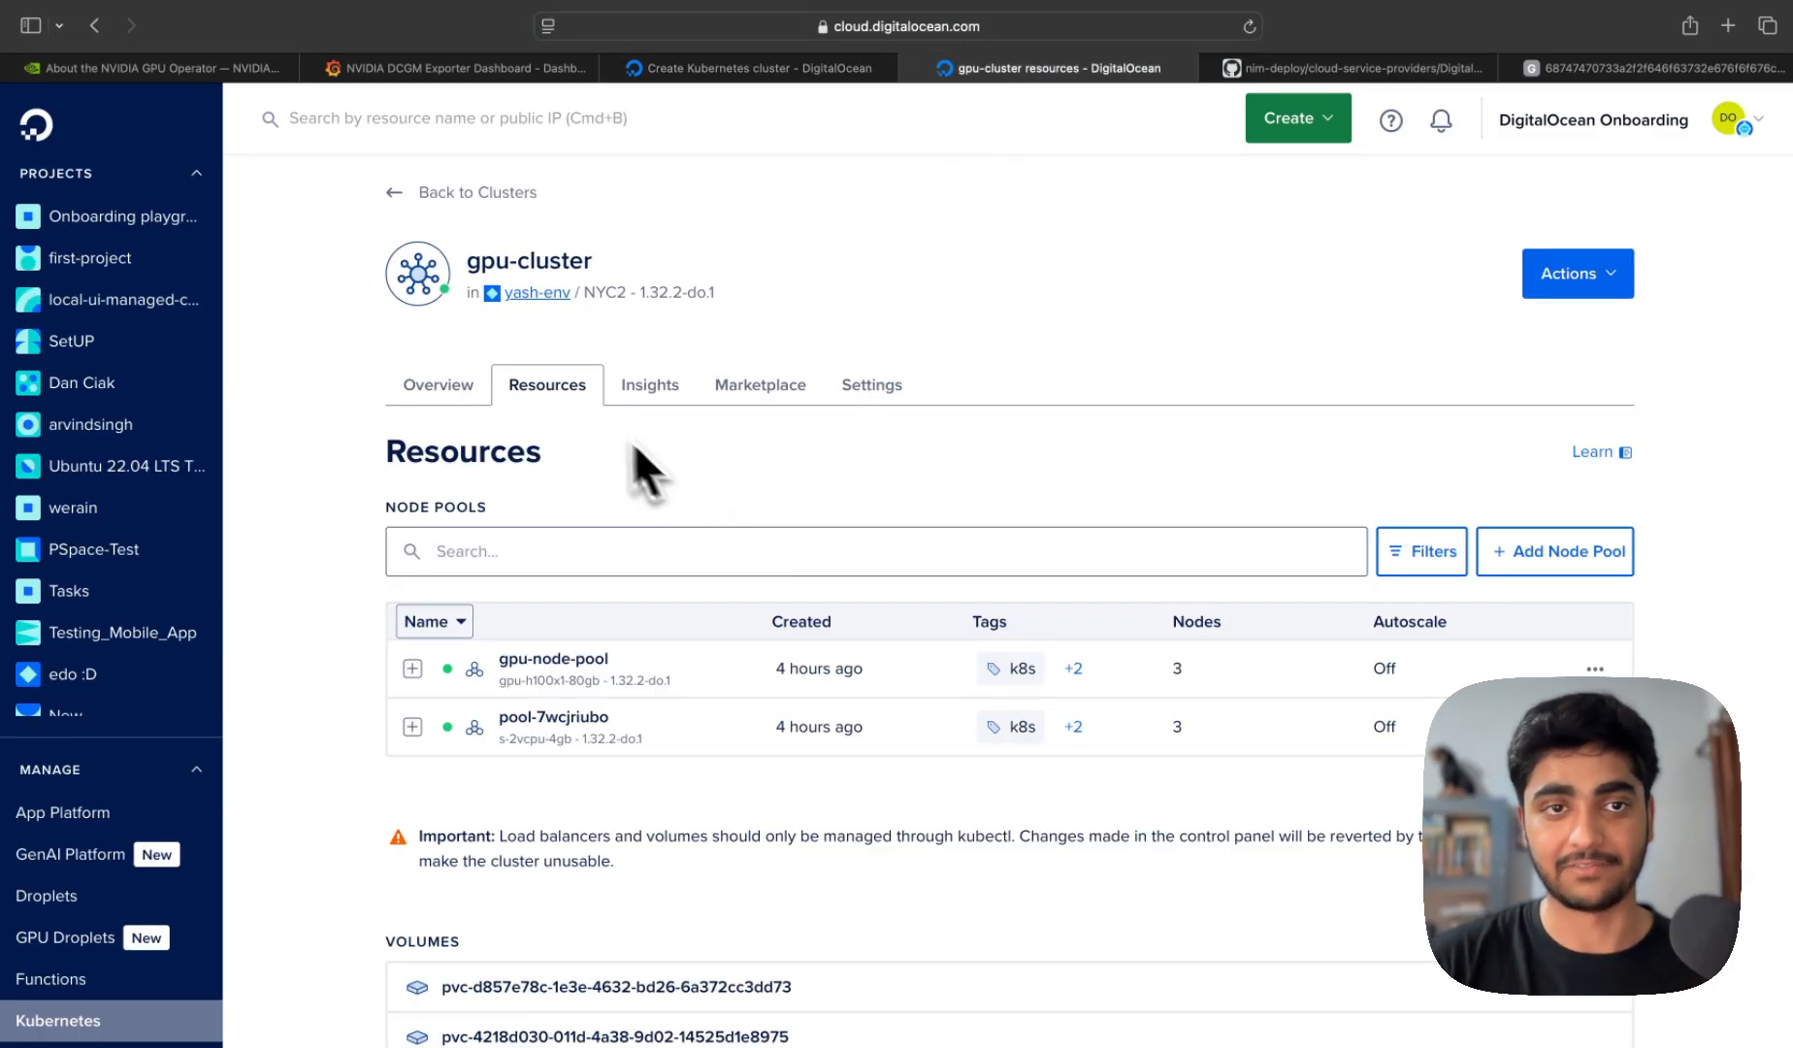
mouse_move(508, 683)
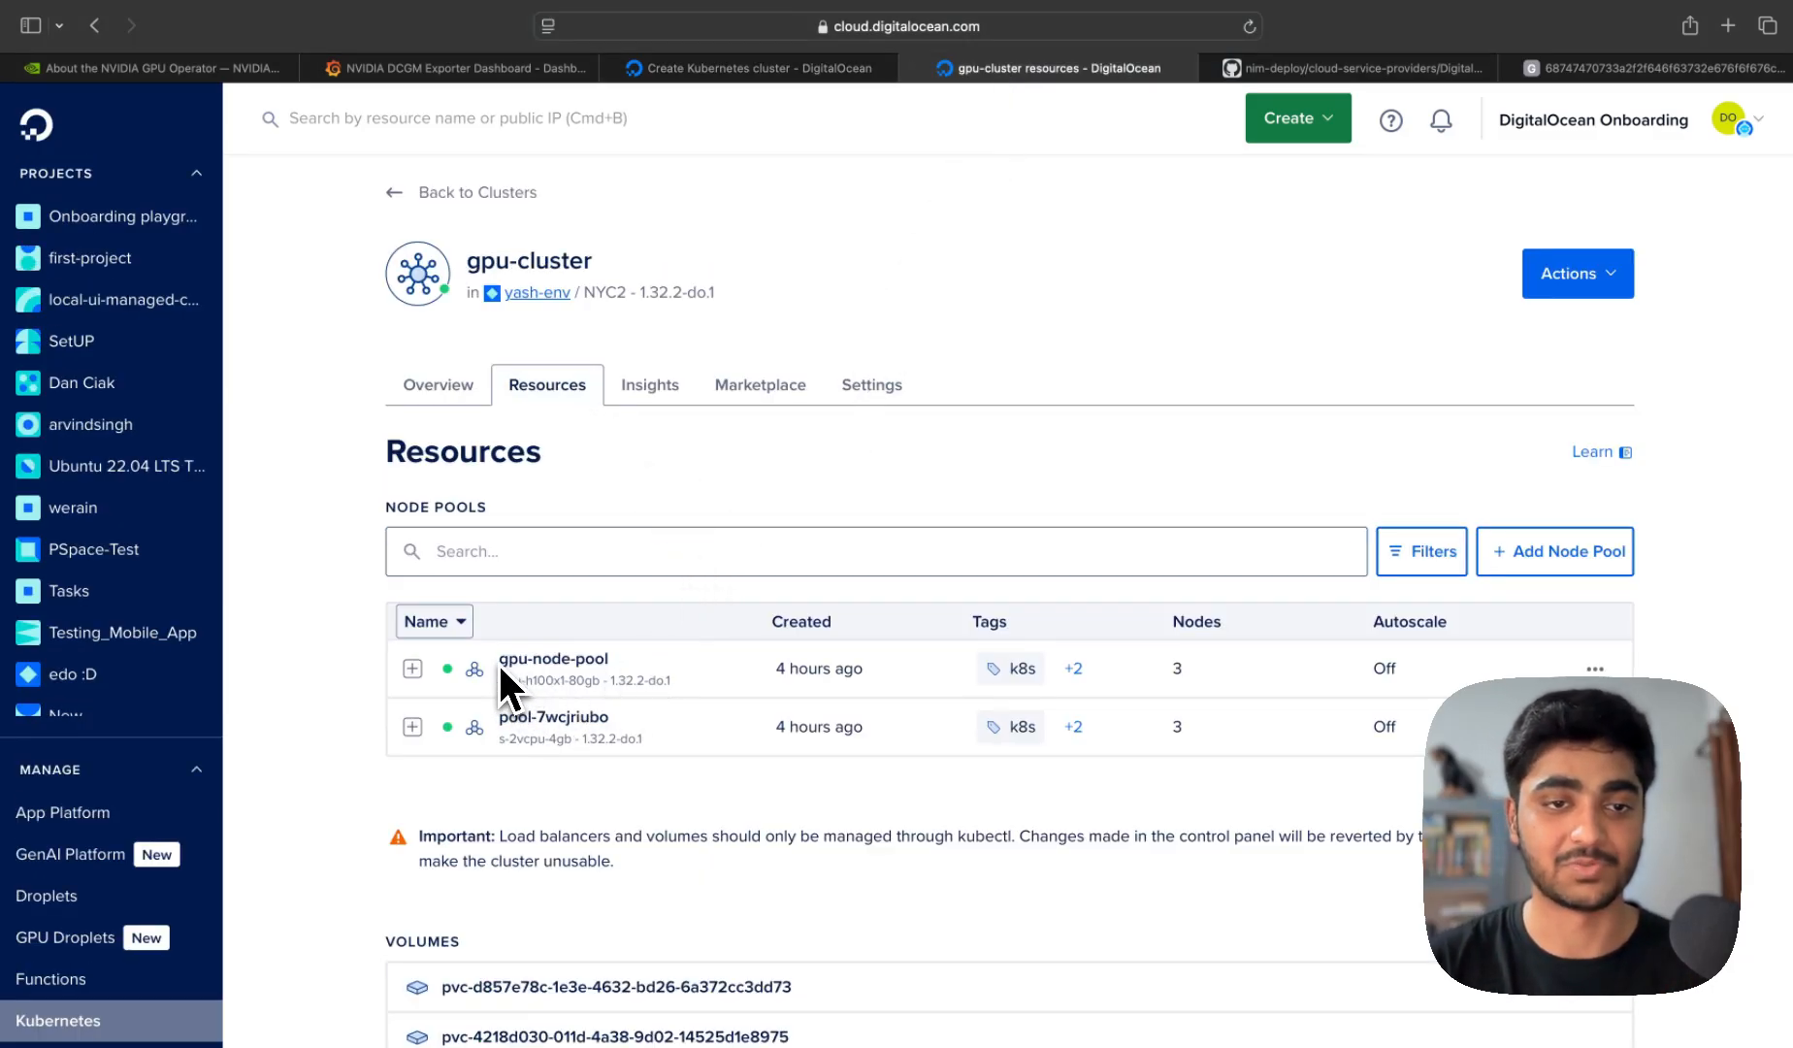
double_click(553, 716)
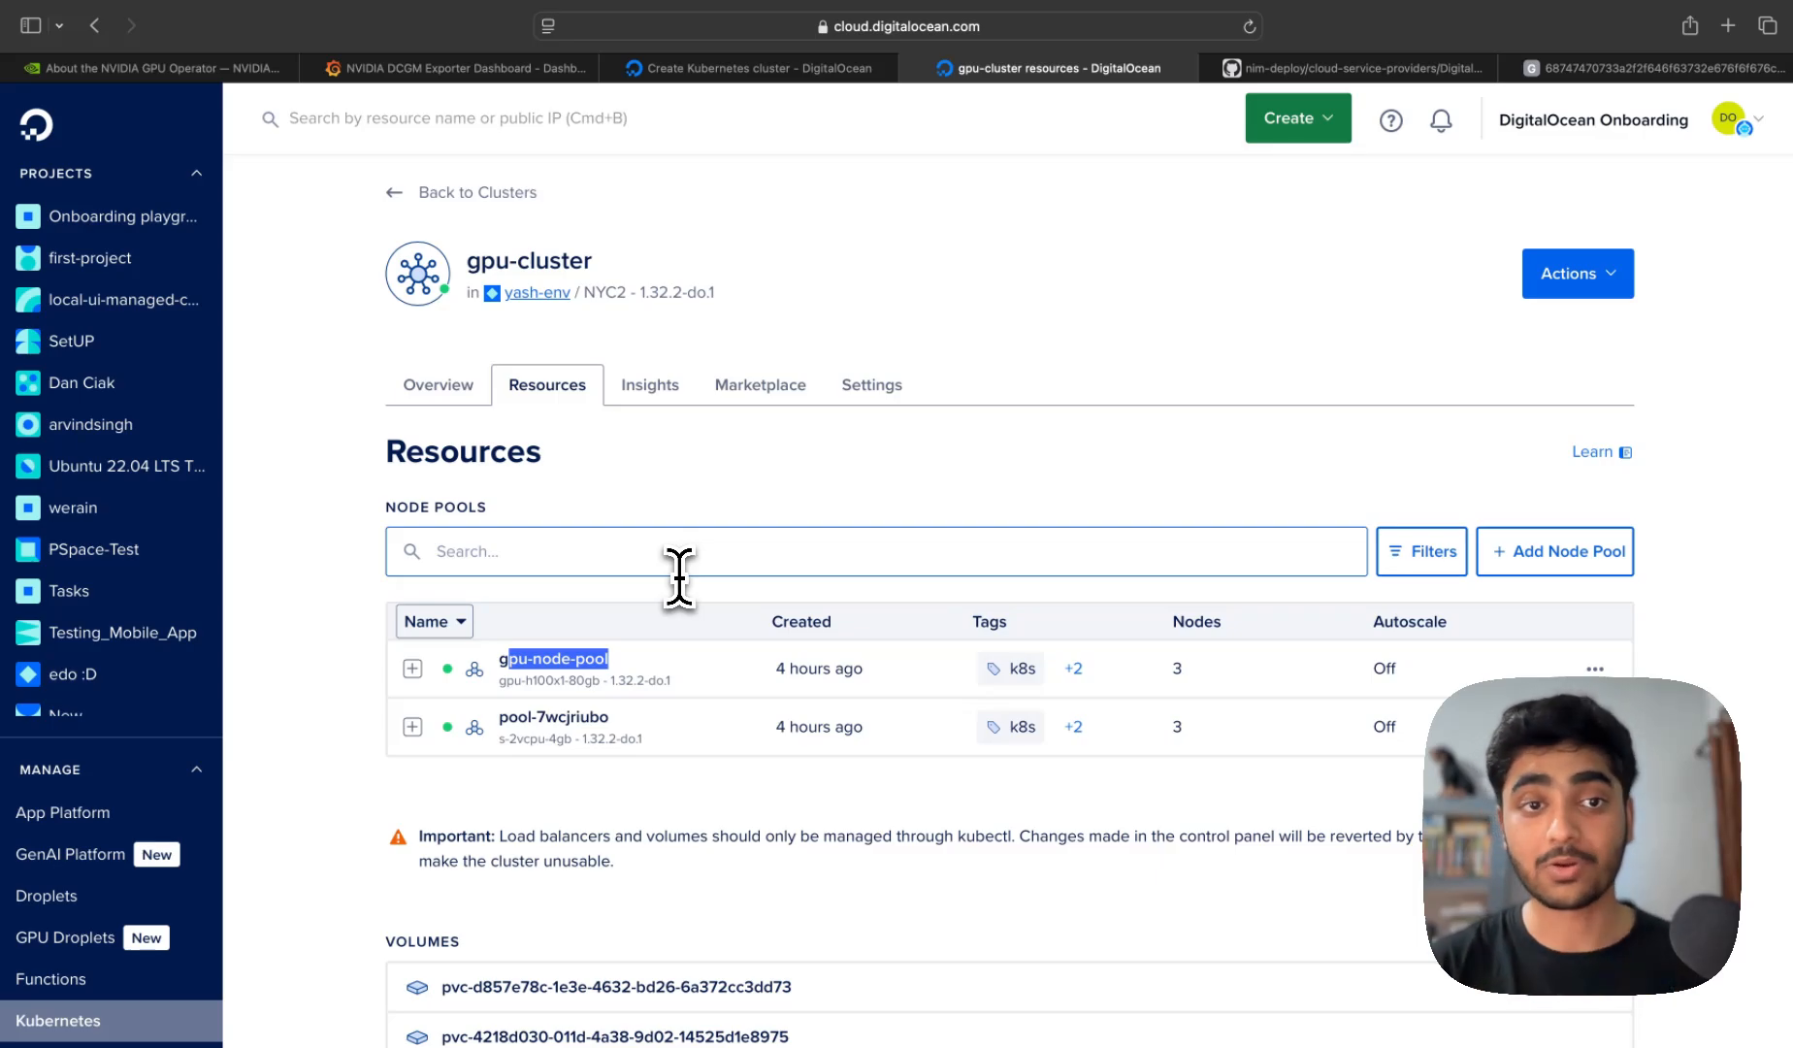
click(1350, 68)
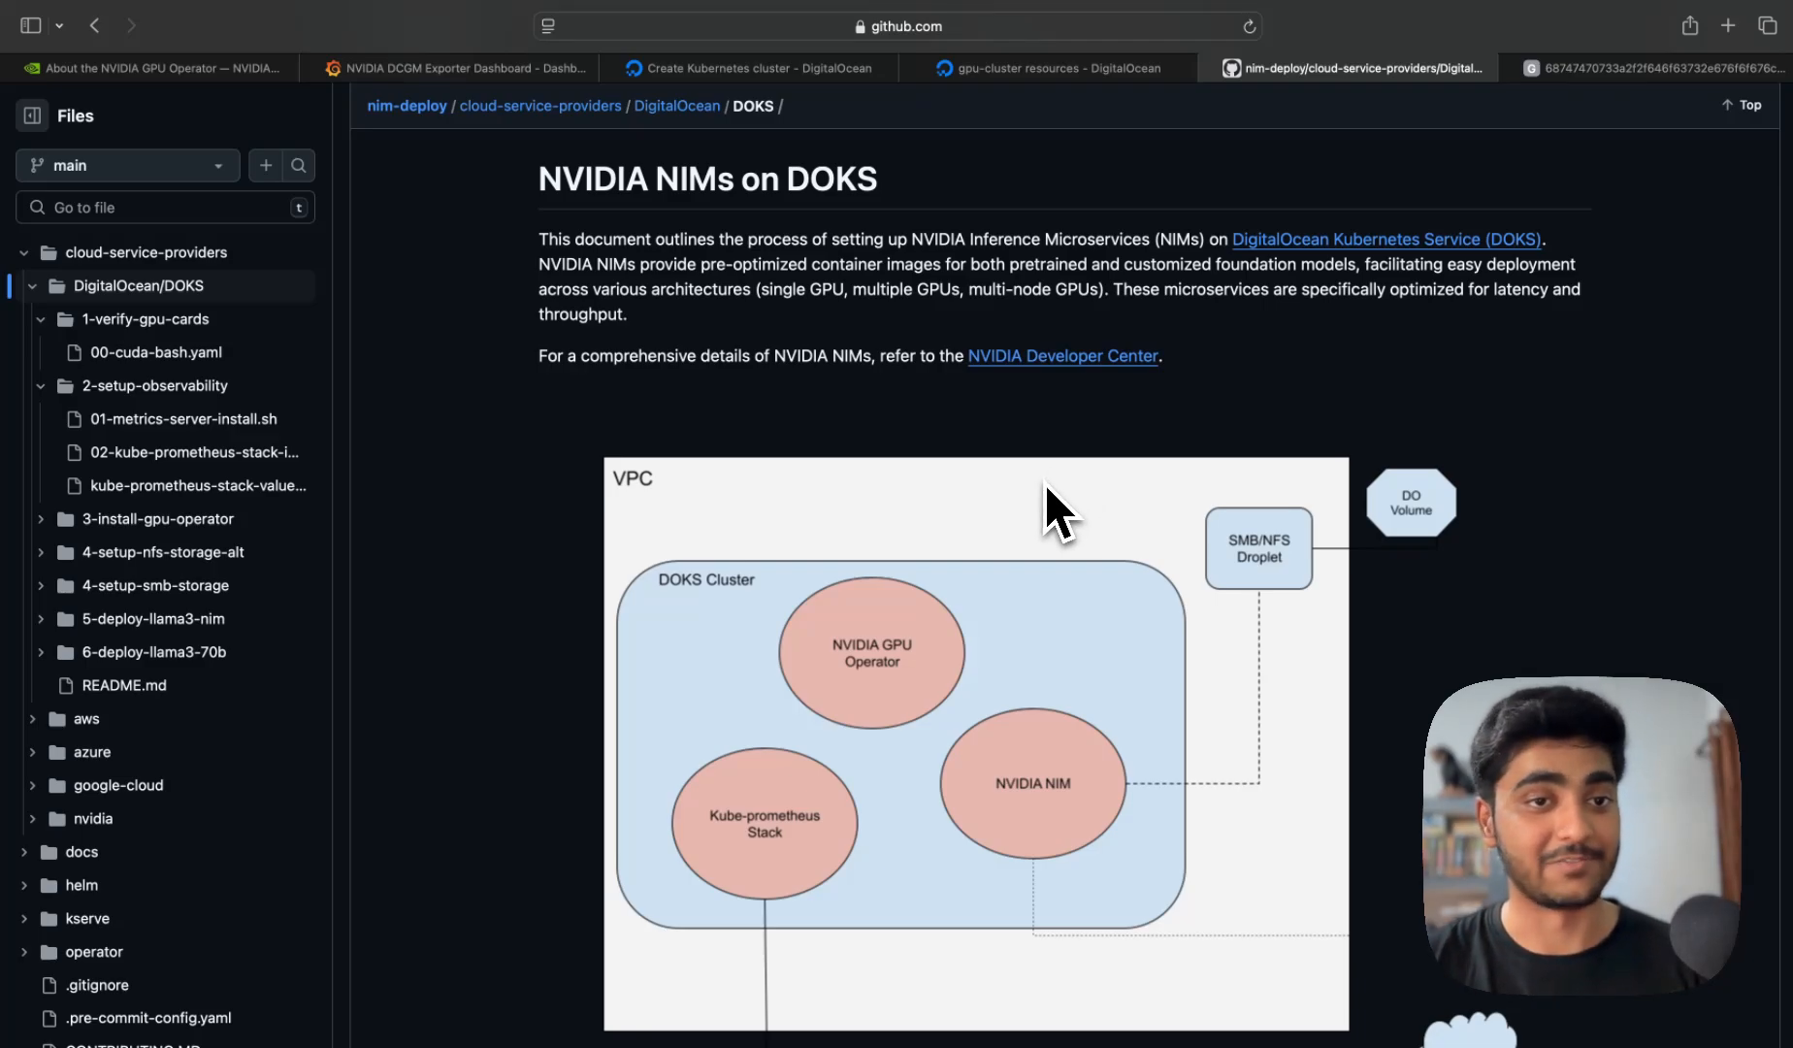
mouse_move(993, 455)
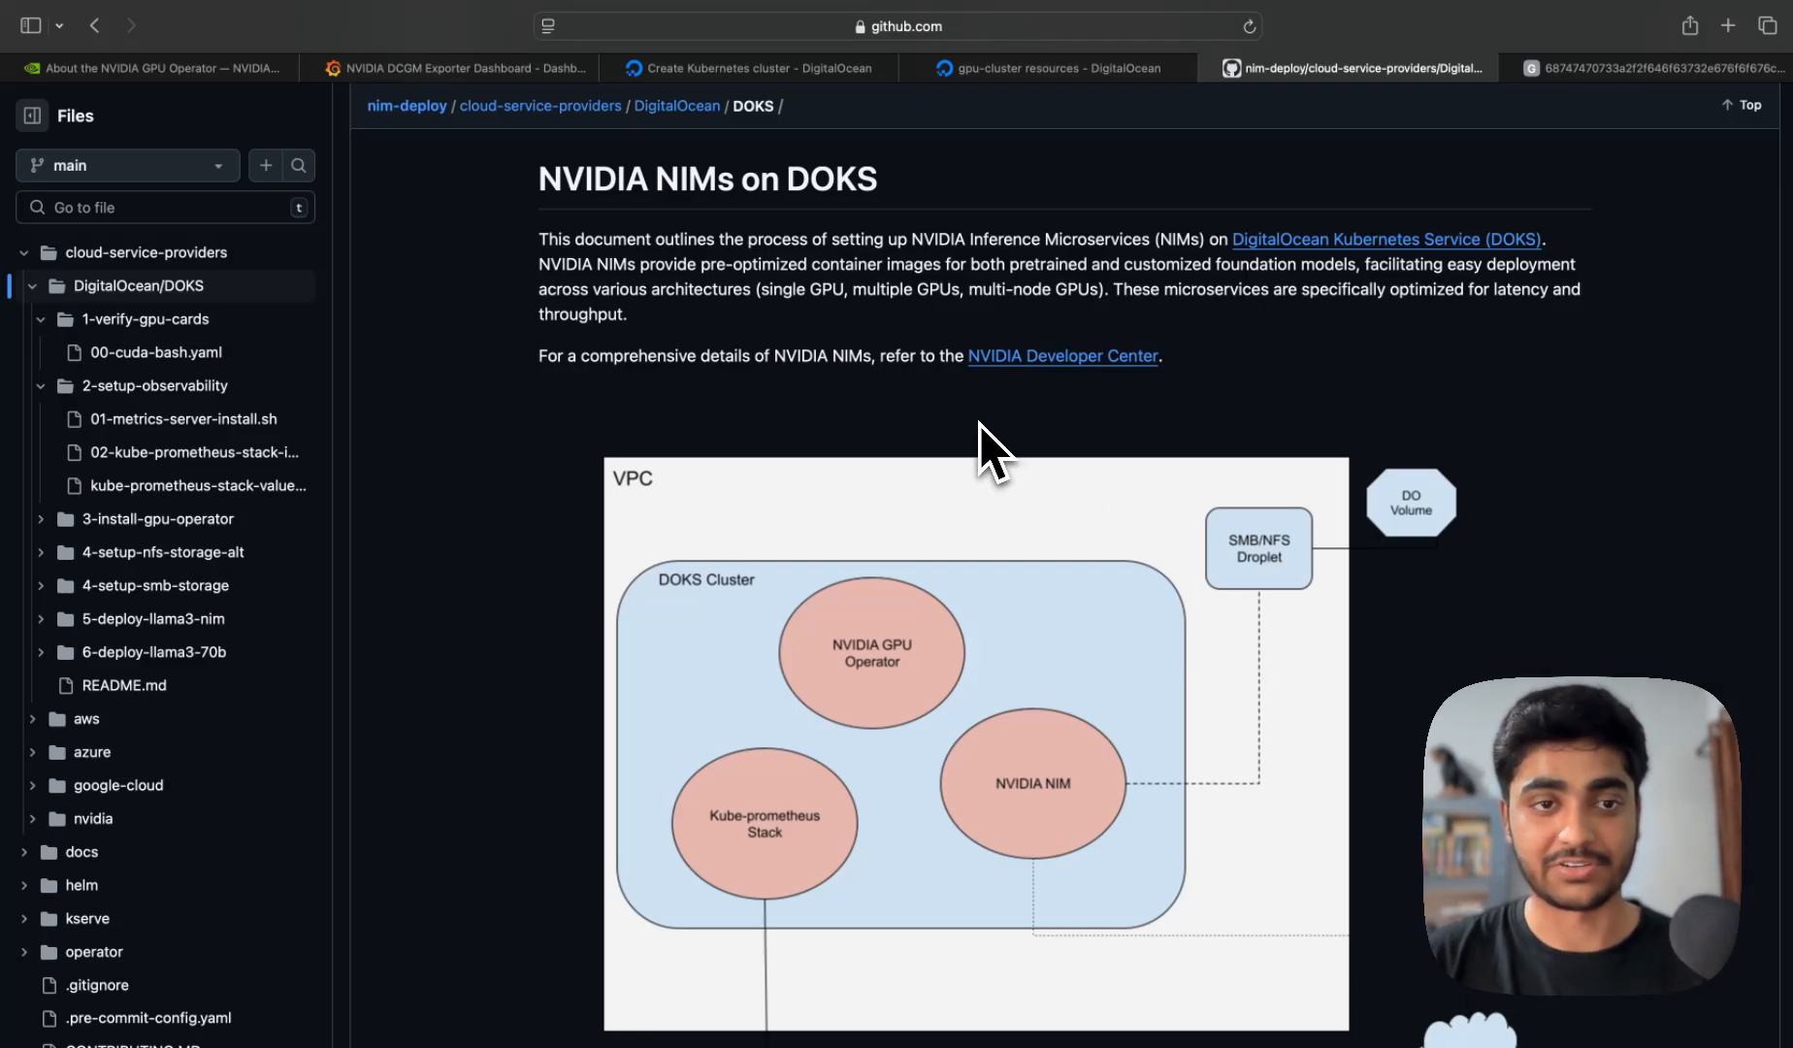
Reveal the nim-deploy DOKS README's cluster architecture diagram with GPU Operator, Kube-prometheus Stack and NVIDIA NIM
scroll(down, 3)
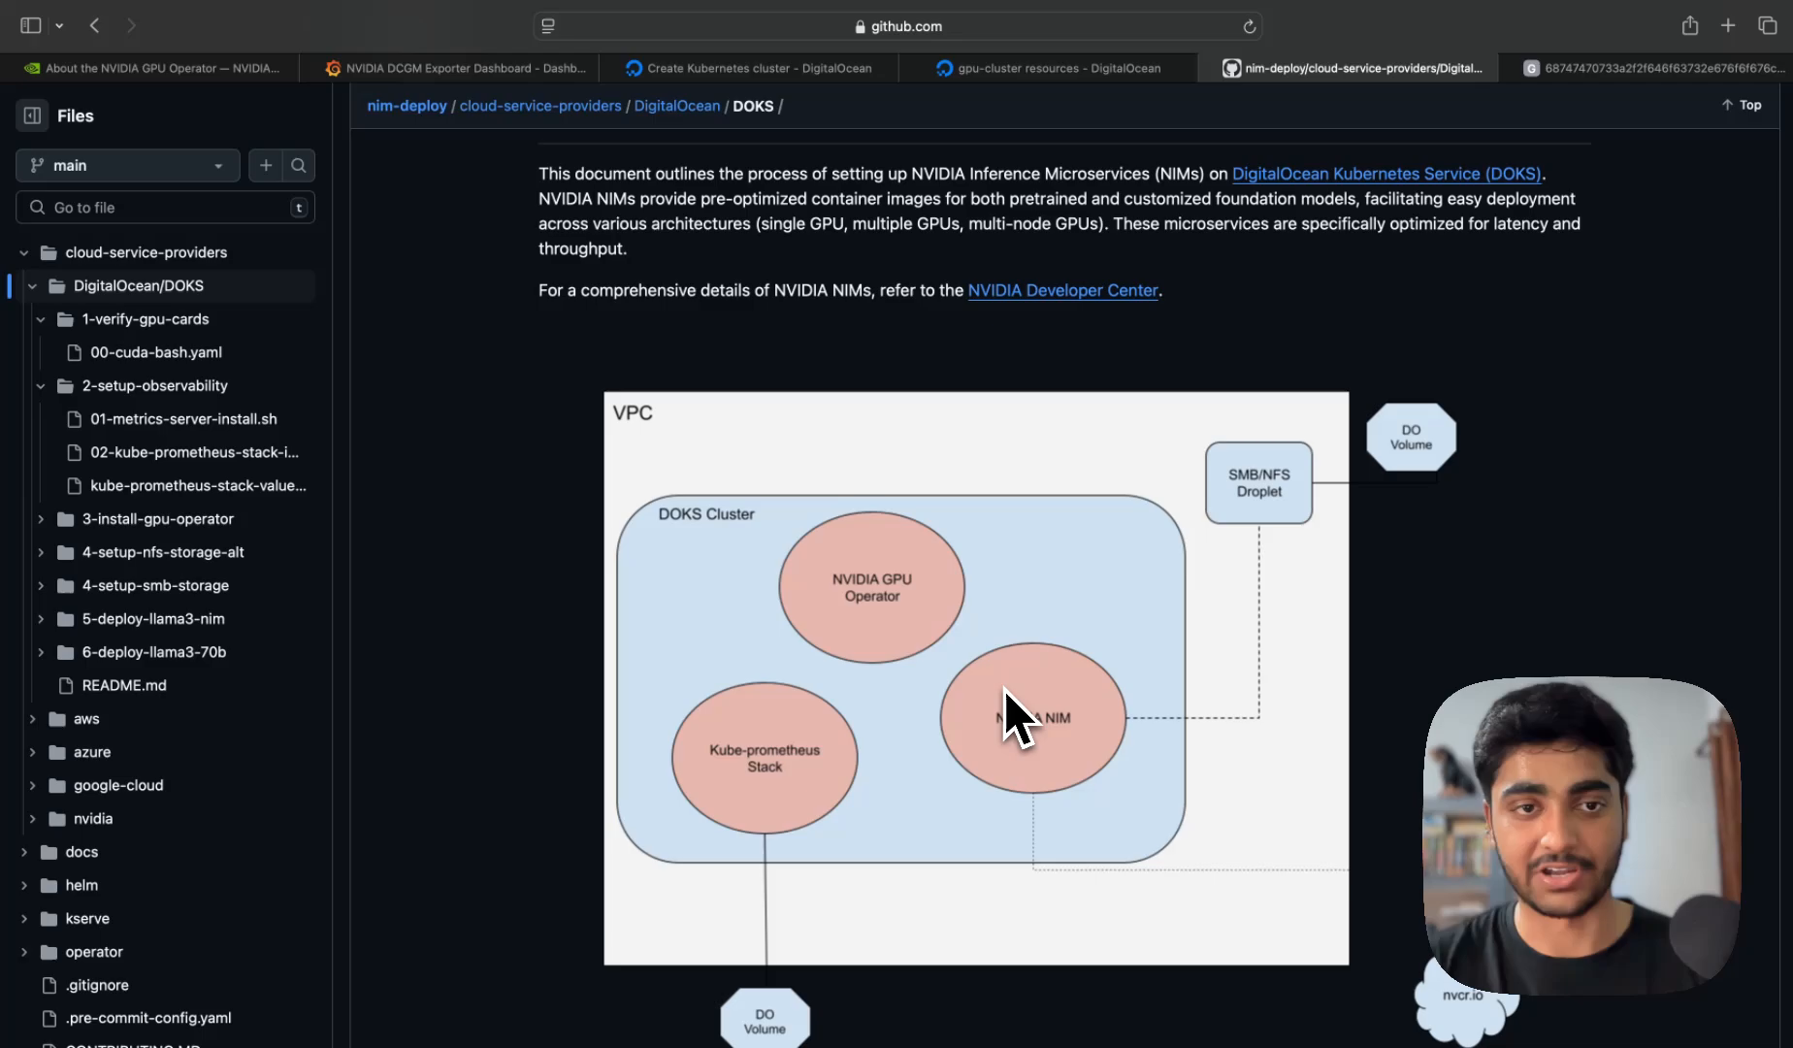
mouse_move(952, 792)
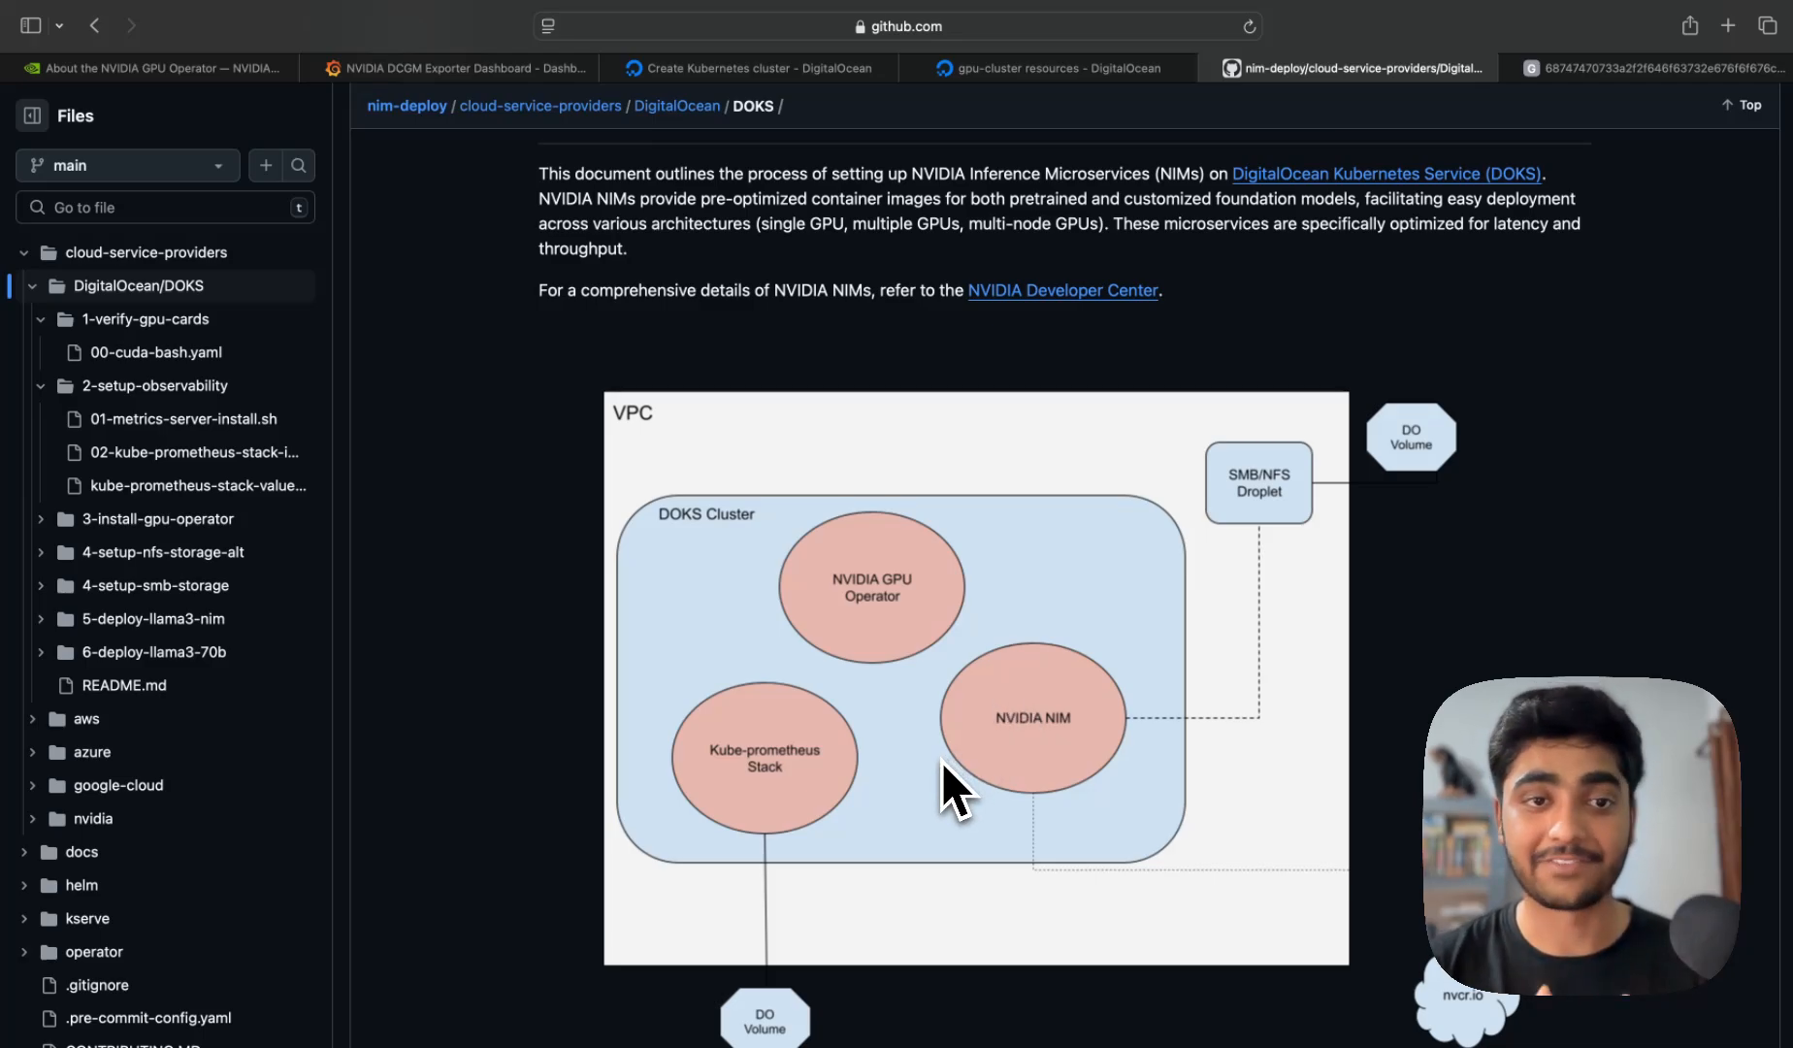
mouse_move(761, 812)
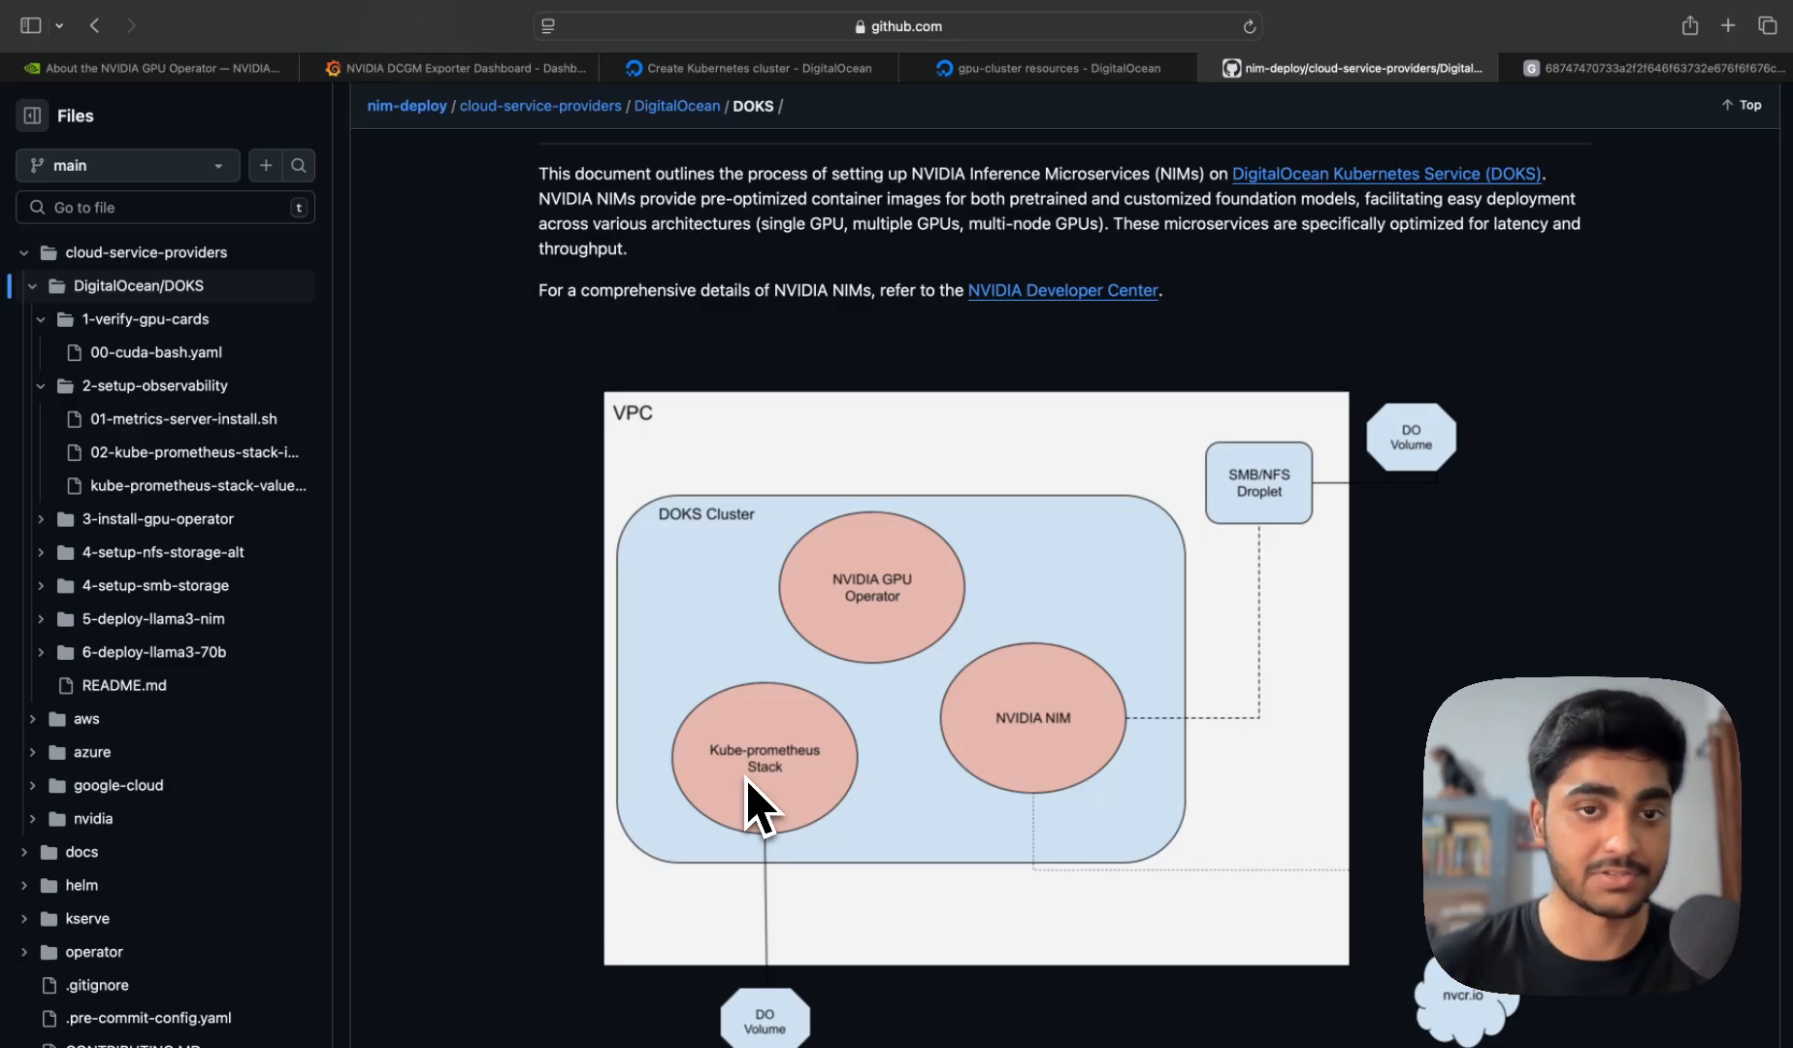
mouse_move(903, 619)
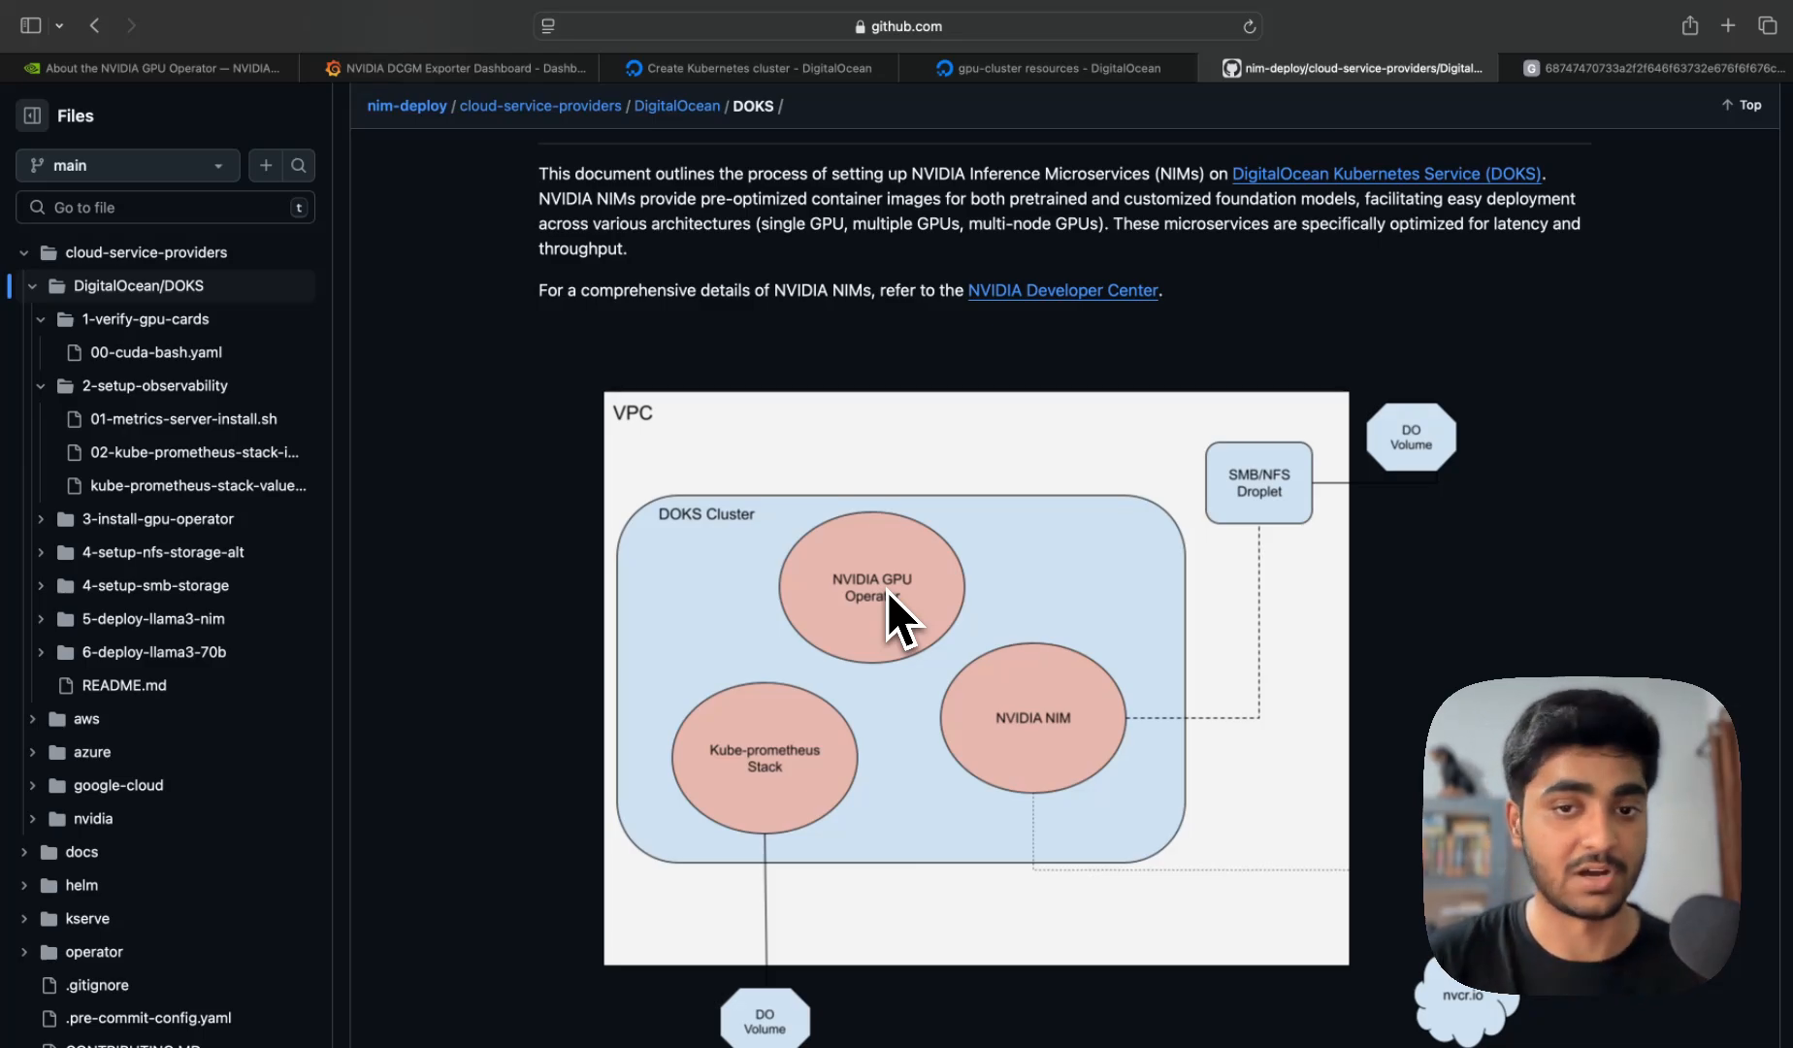
mouse_move(1040, 761)
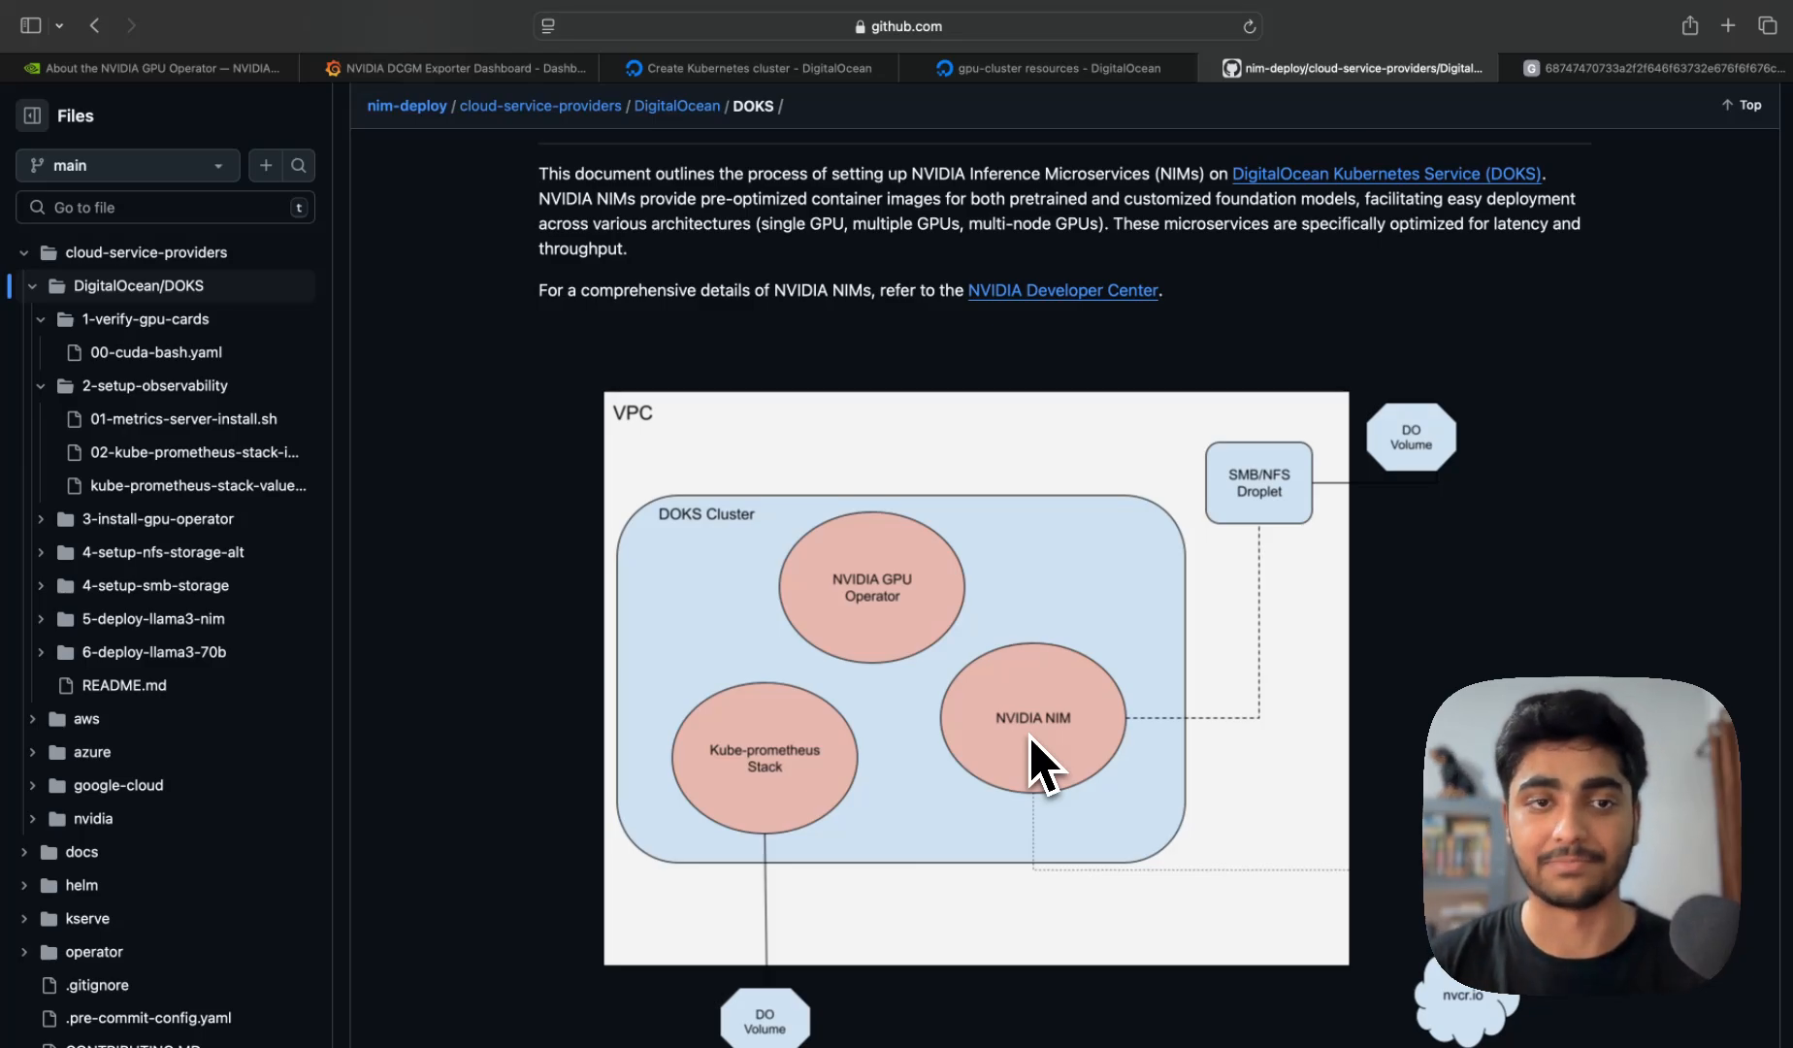
mouse_move(1084, 735)
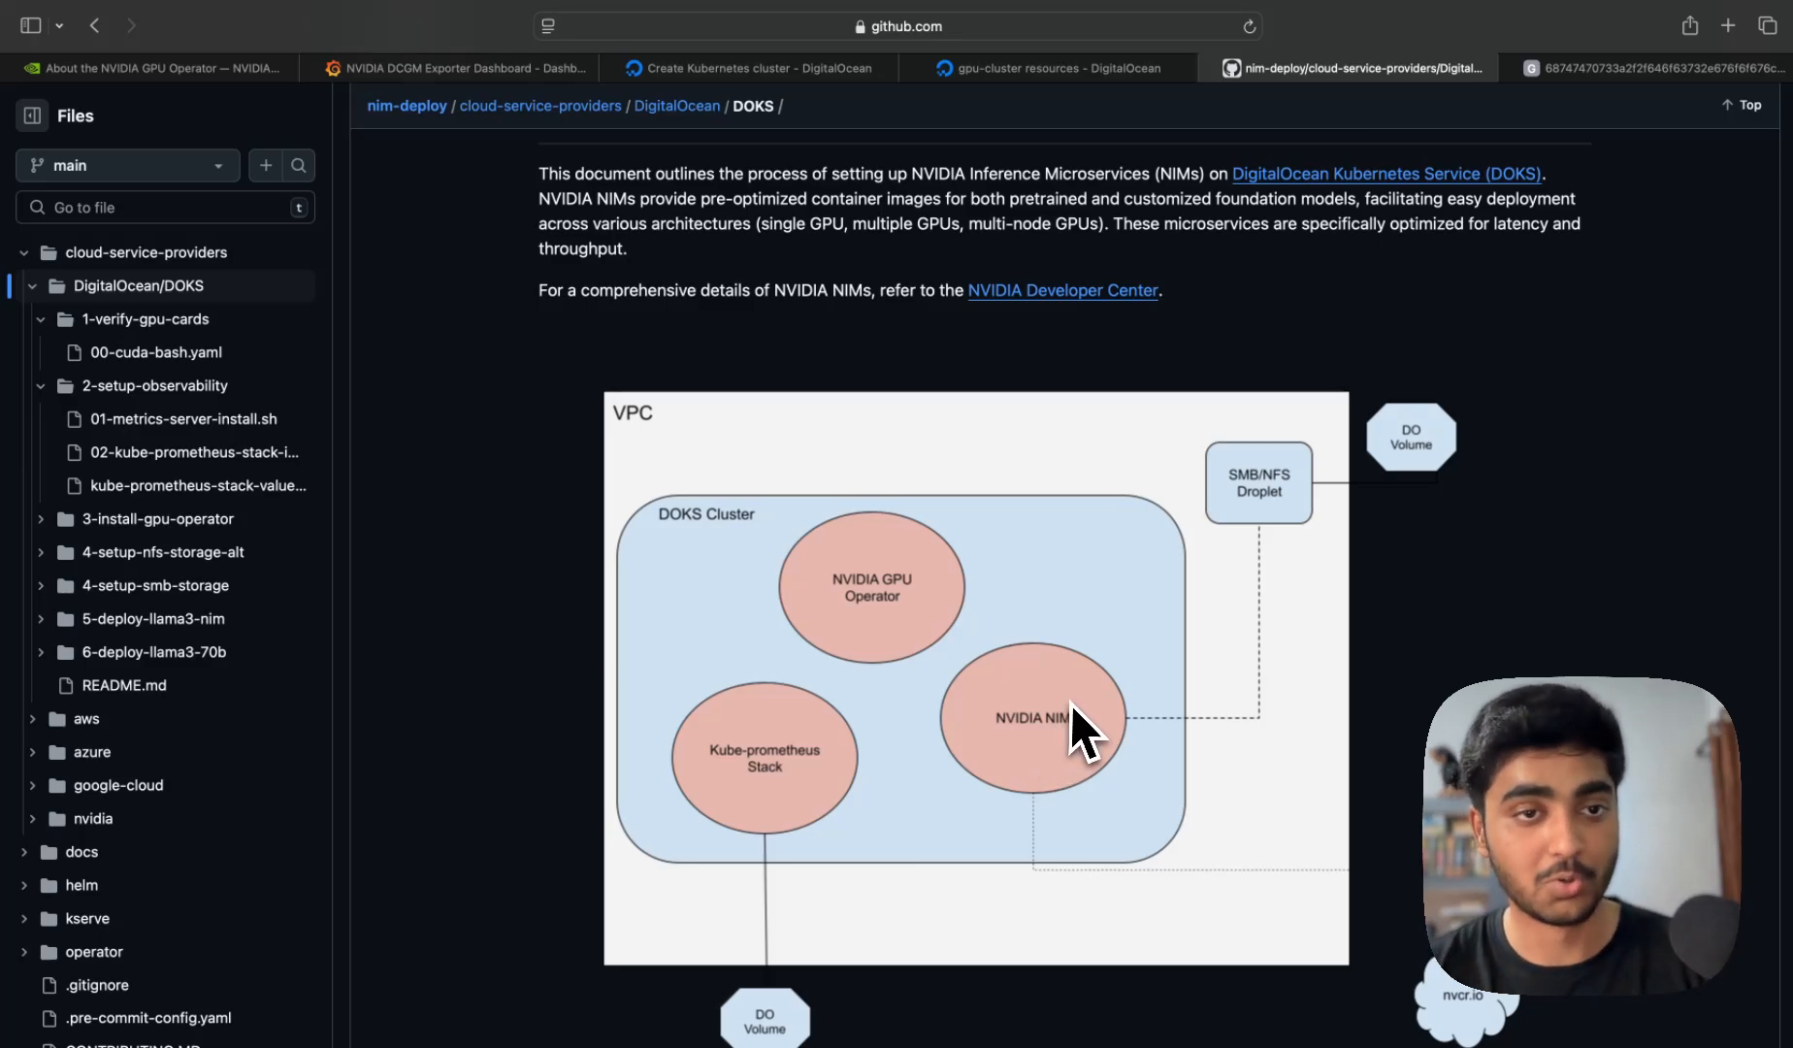
mouse_move(1201, 675)
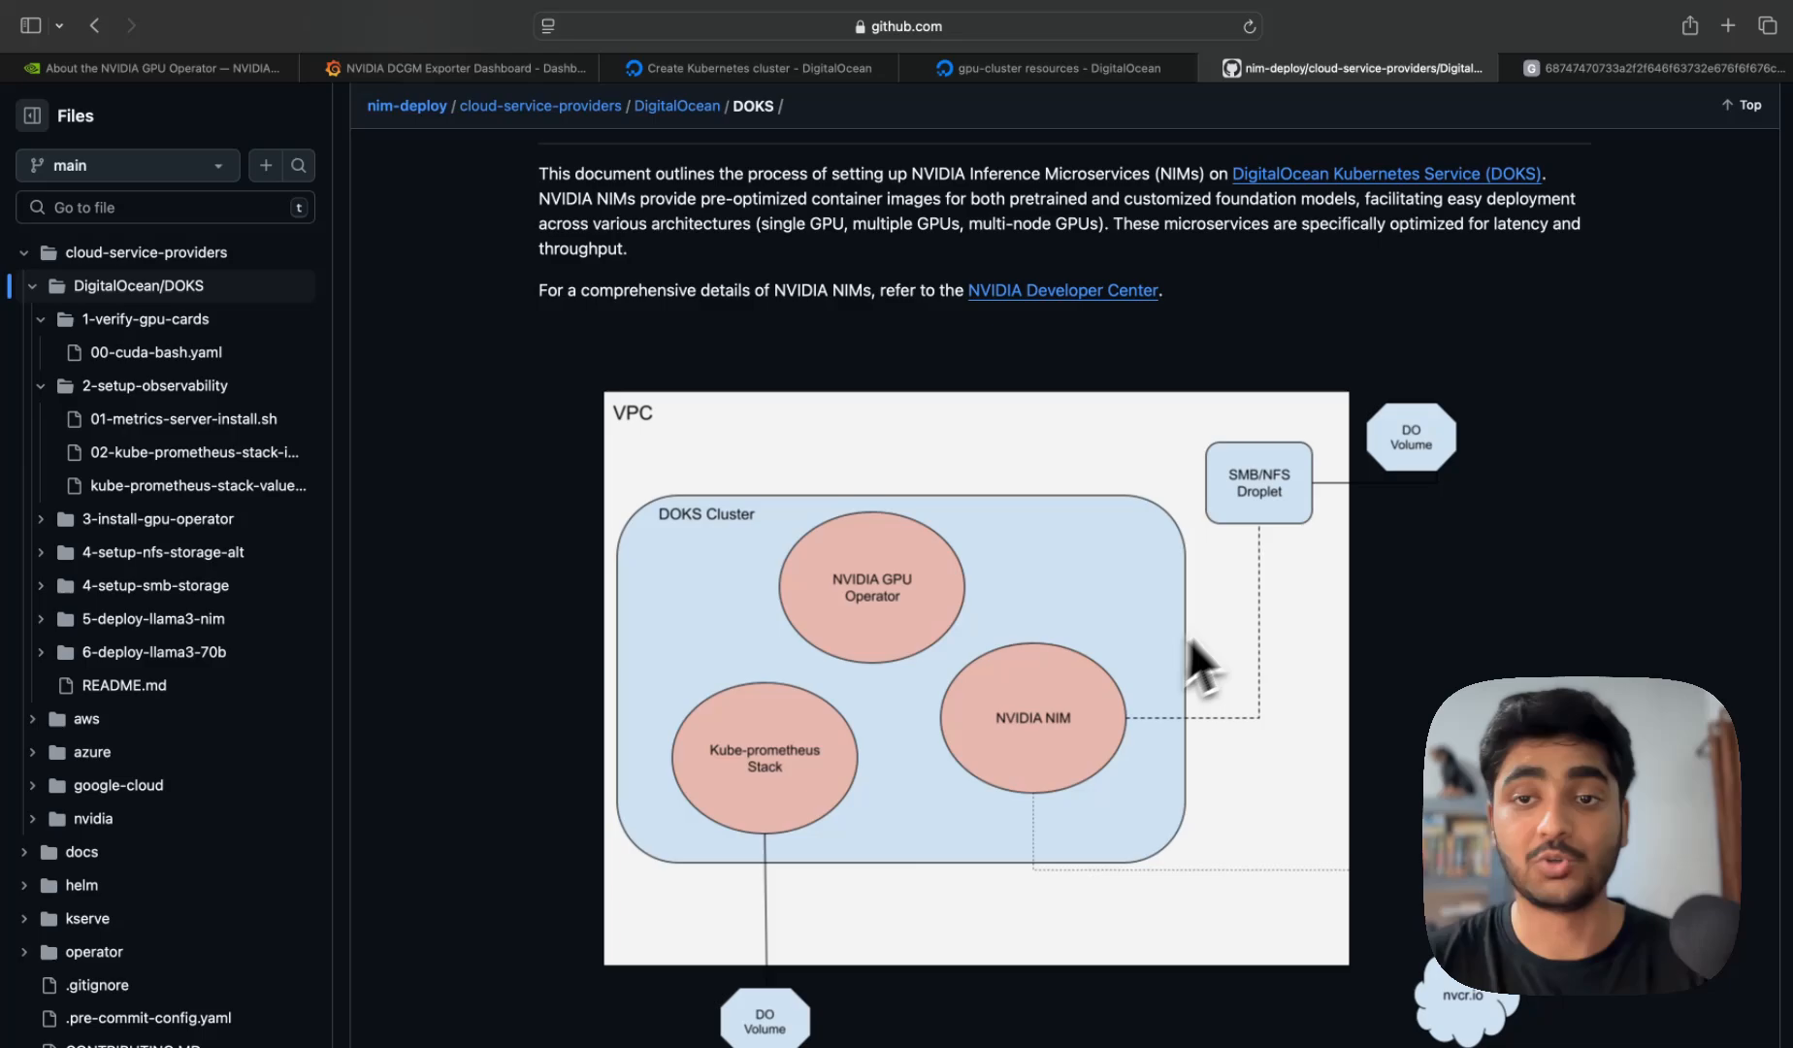
mouse_move(1030, 810)
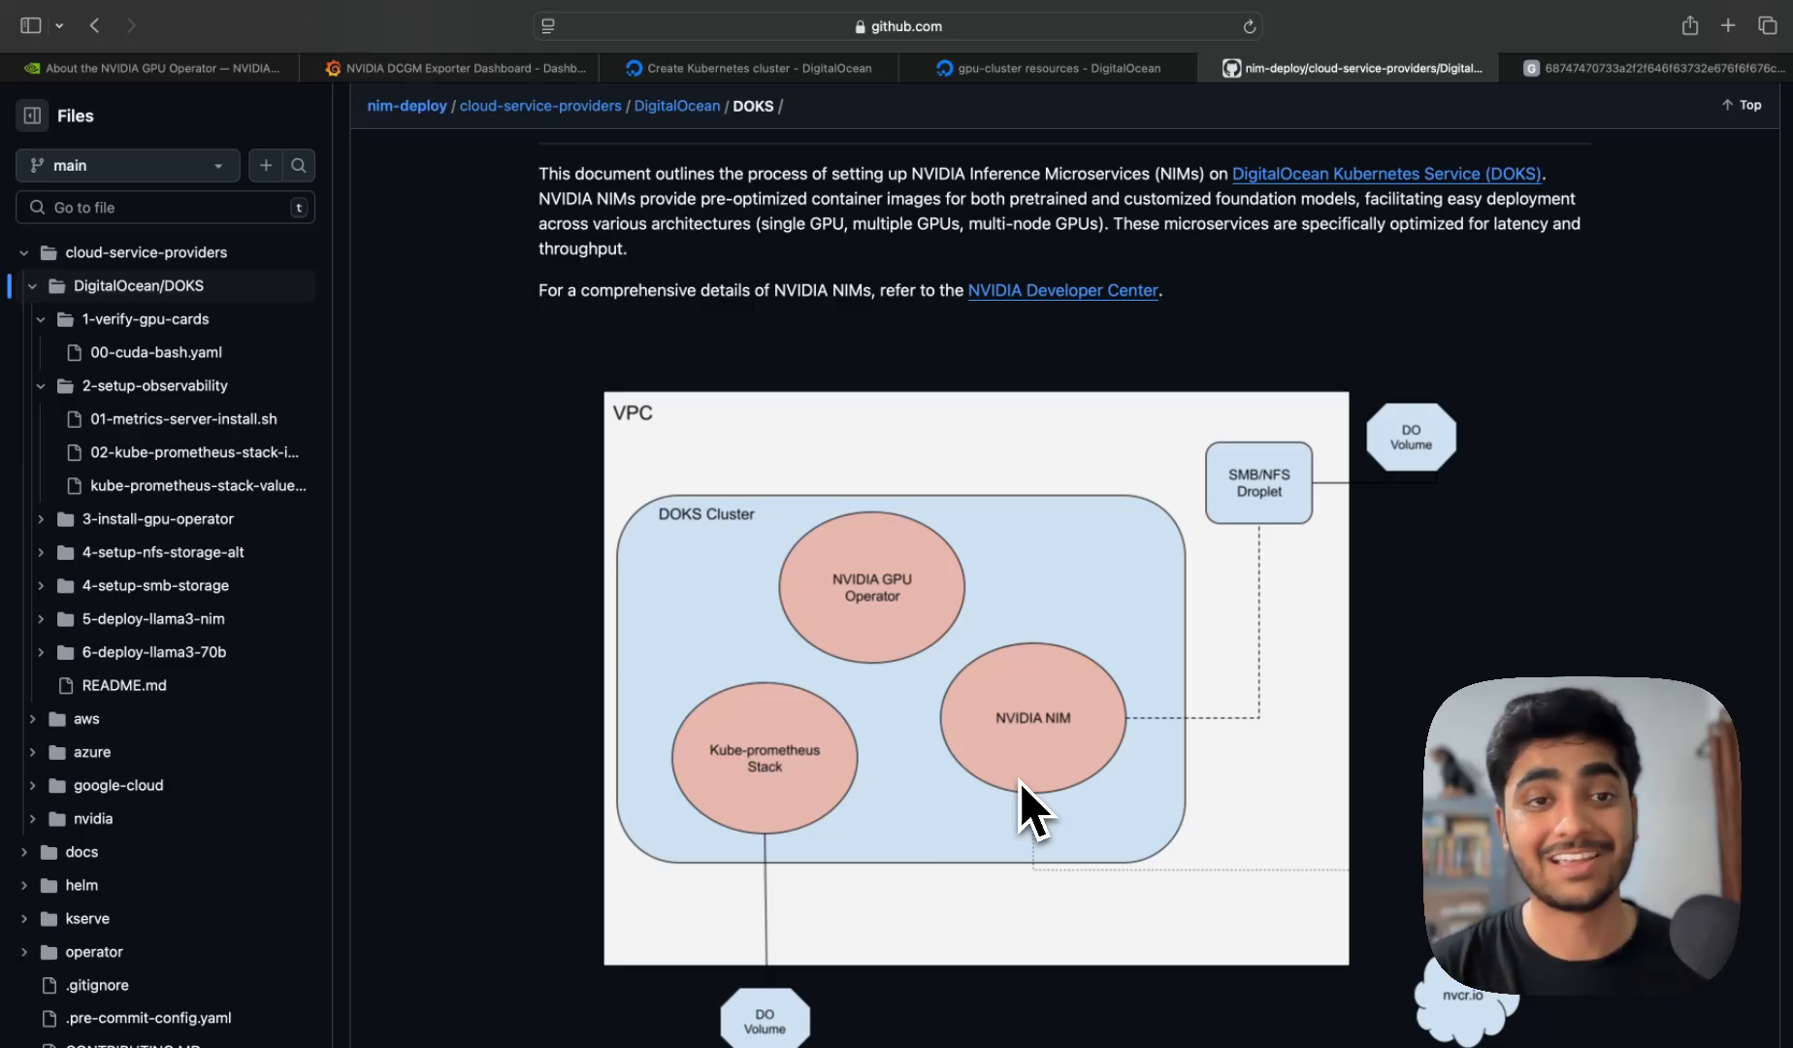
mouse_move(1263, 516)
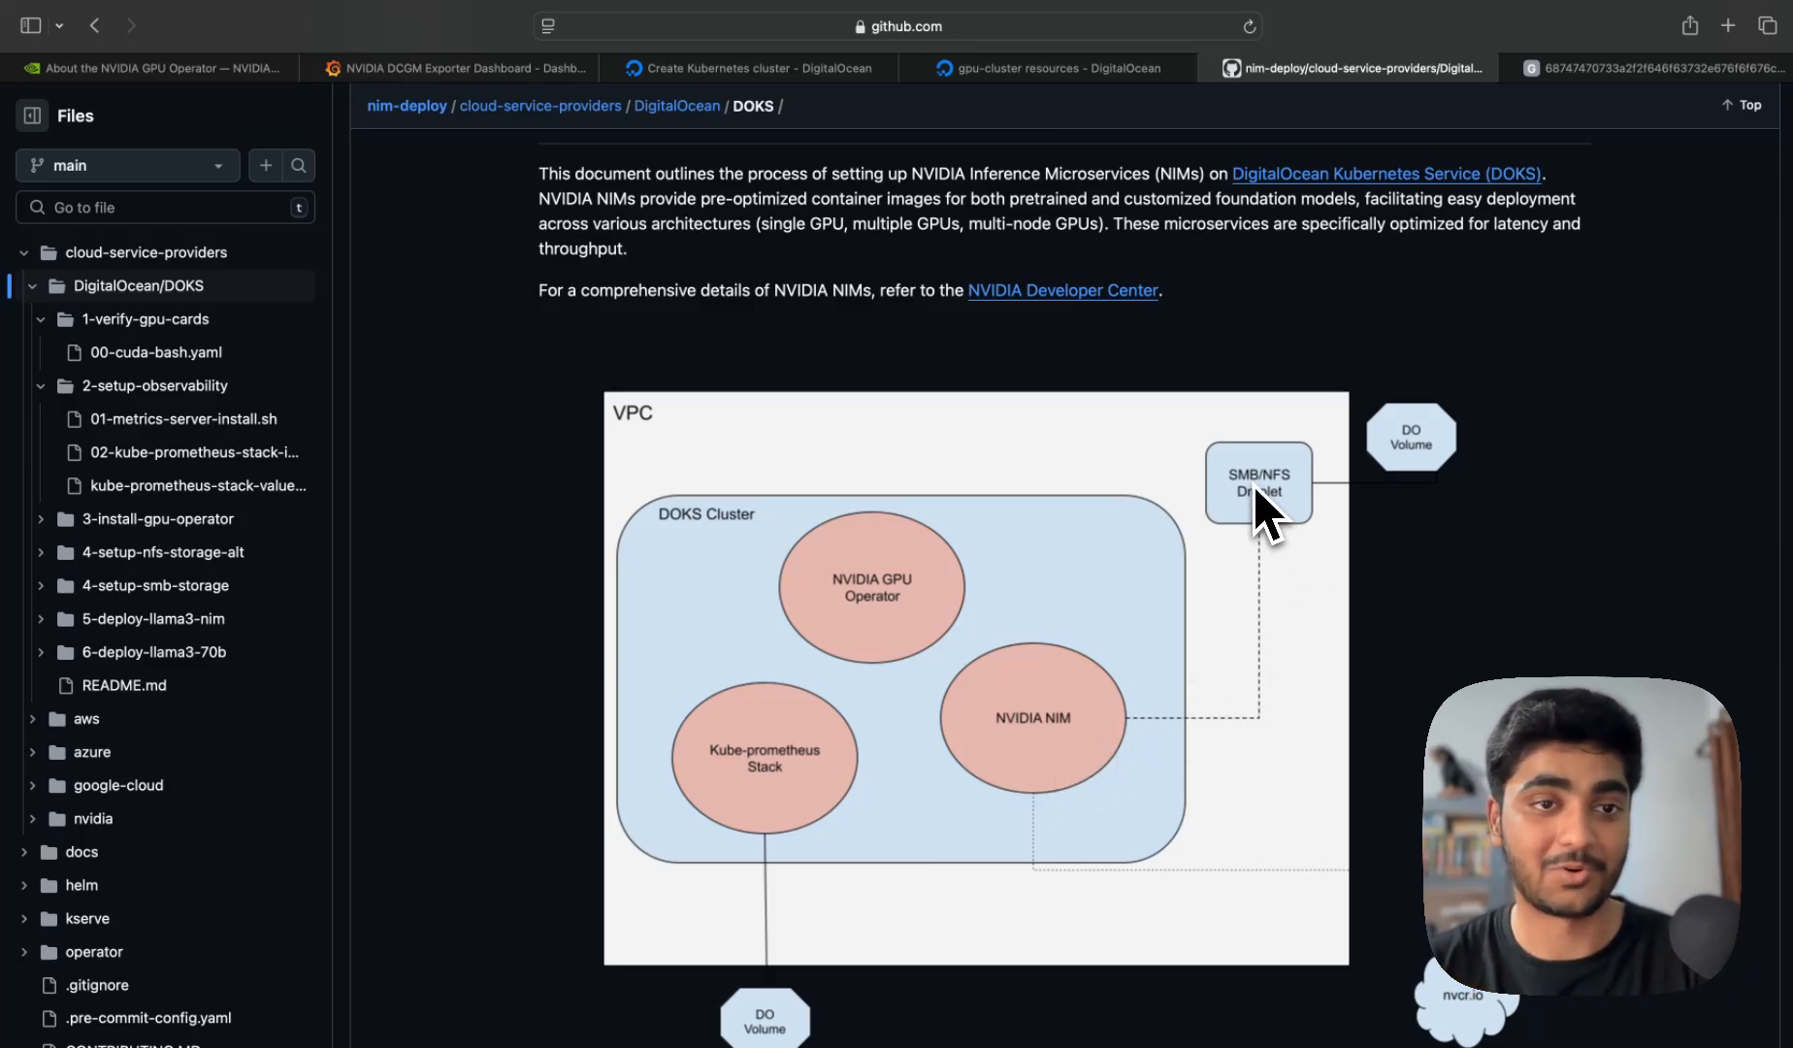
mouse_move(903, 915)
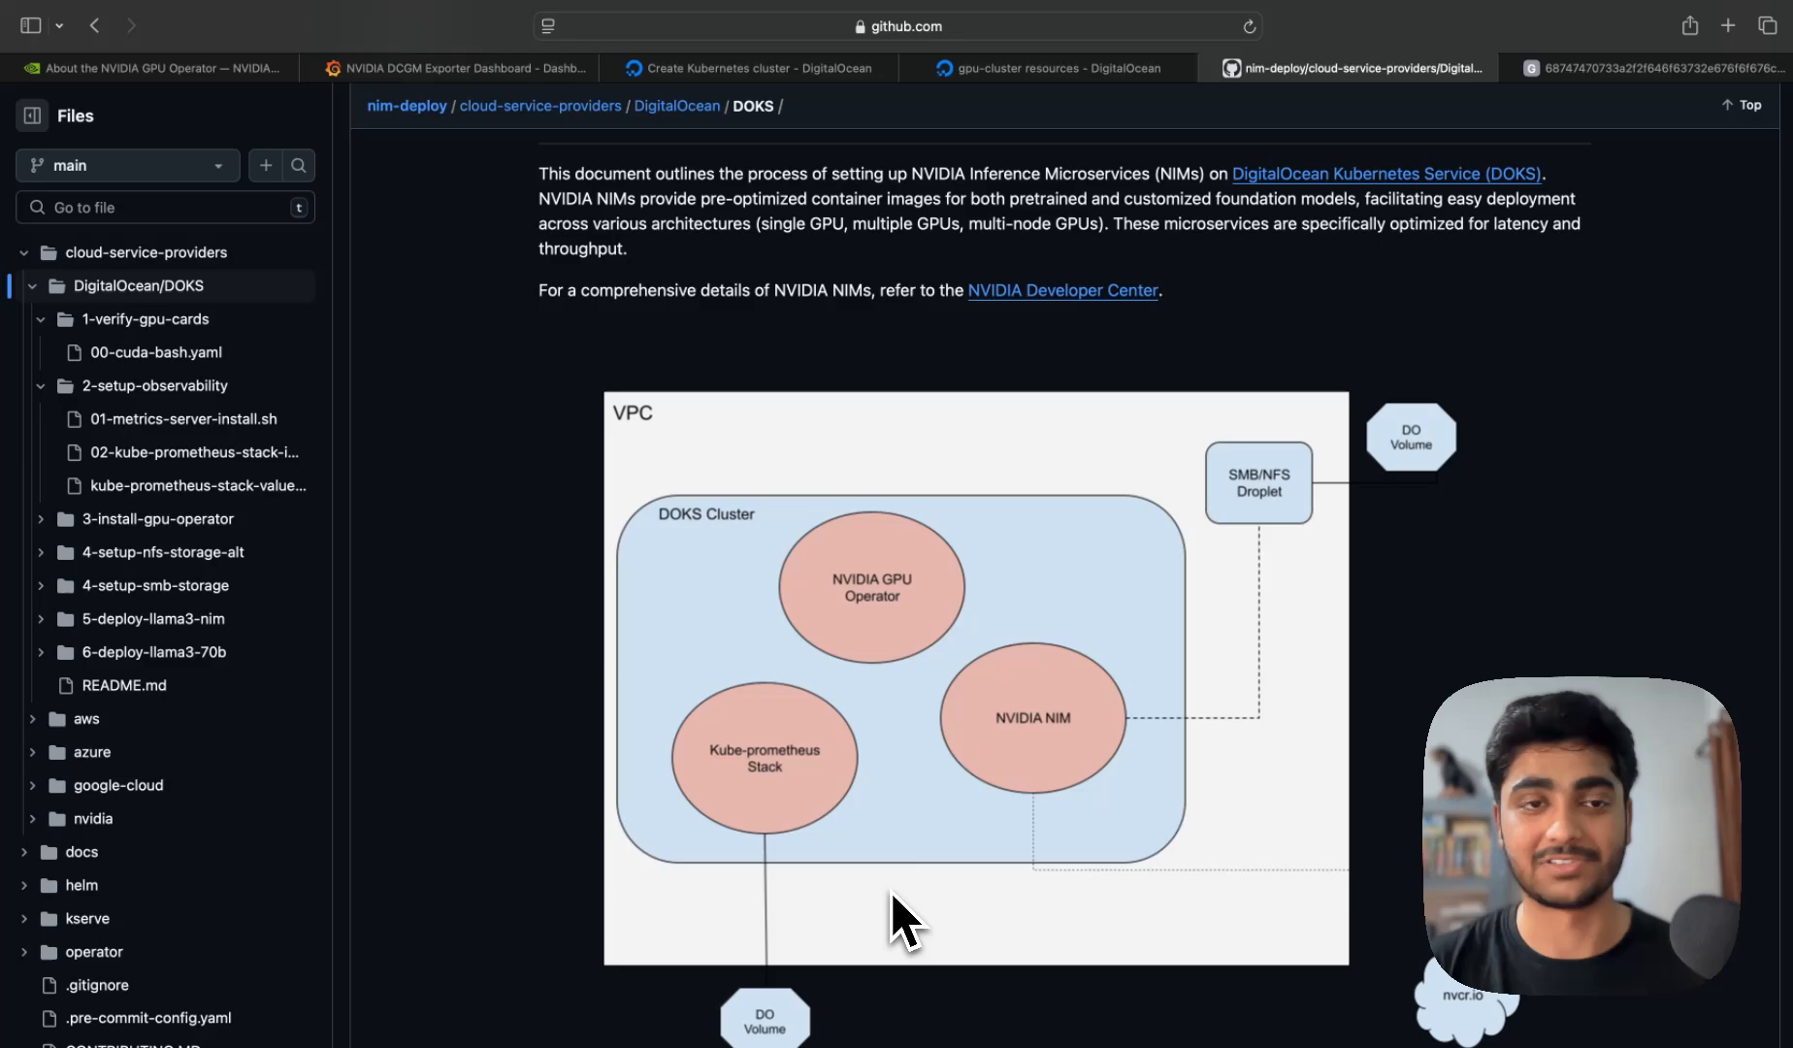
mouse_move(952, 856)
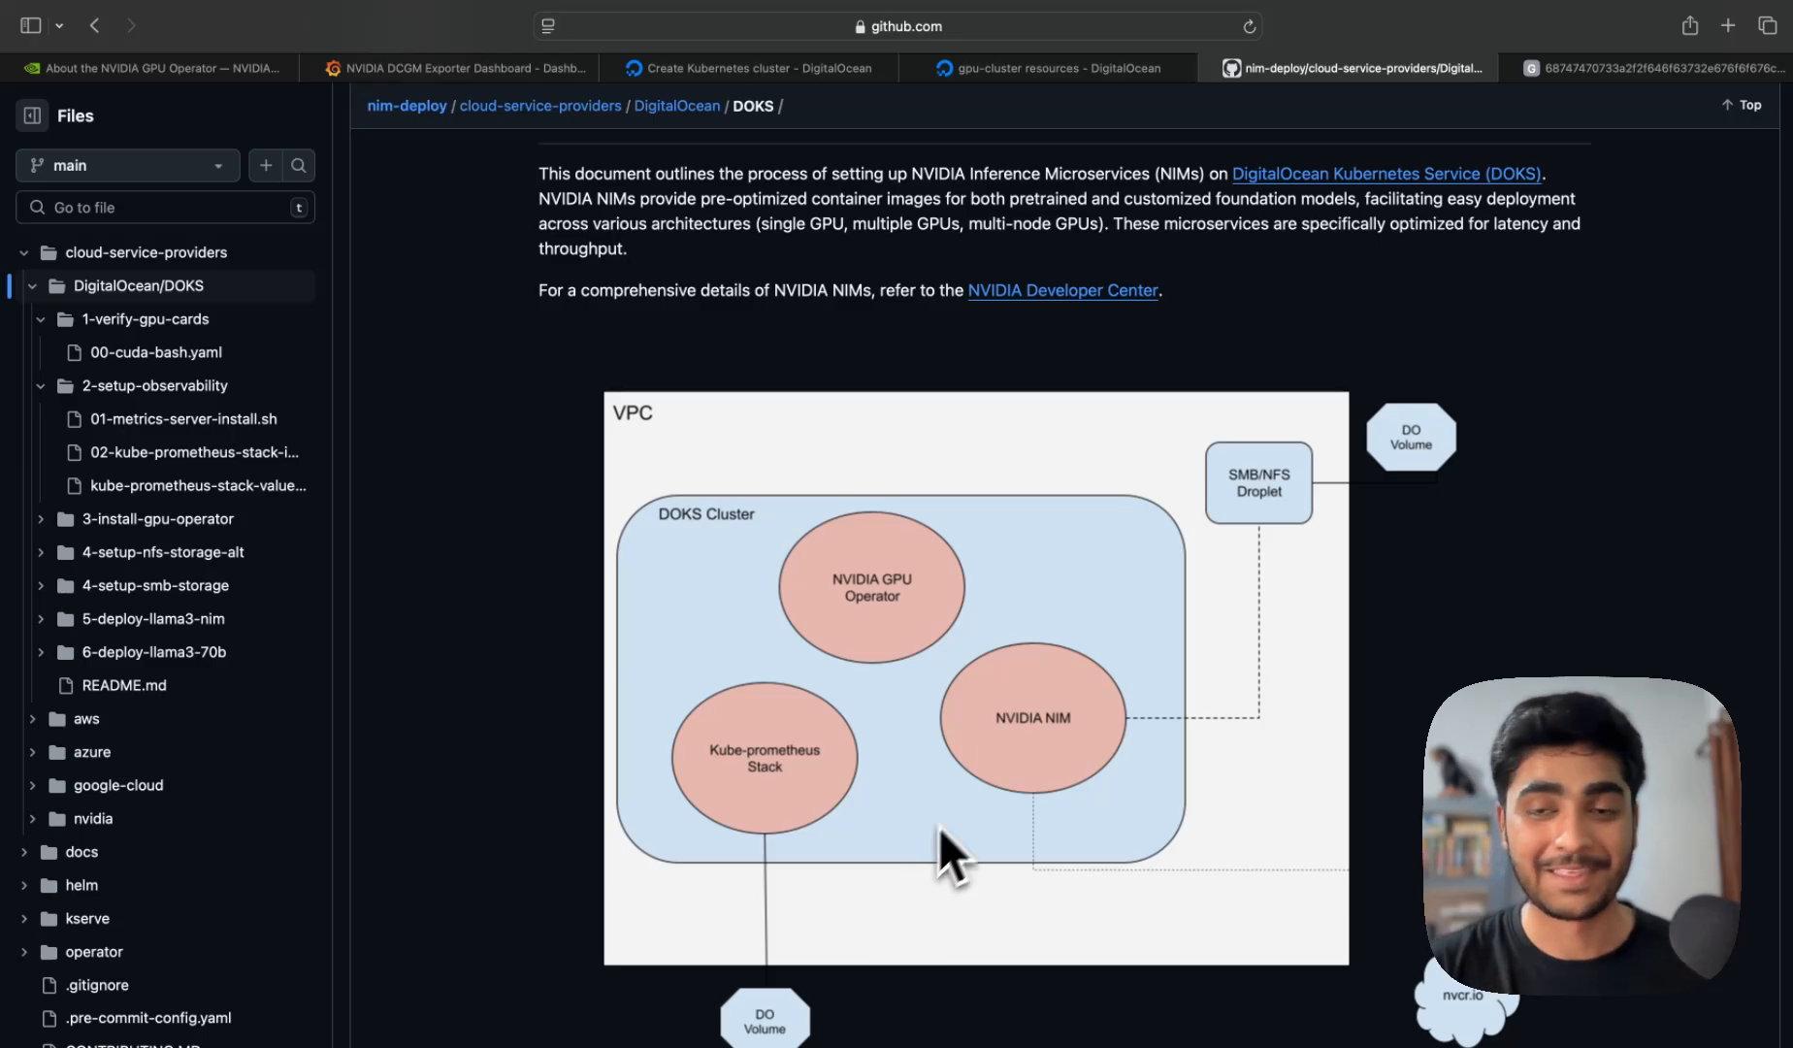
mouse_move(1011, 647)
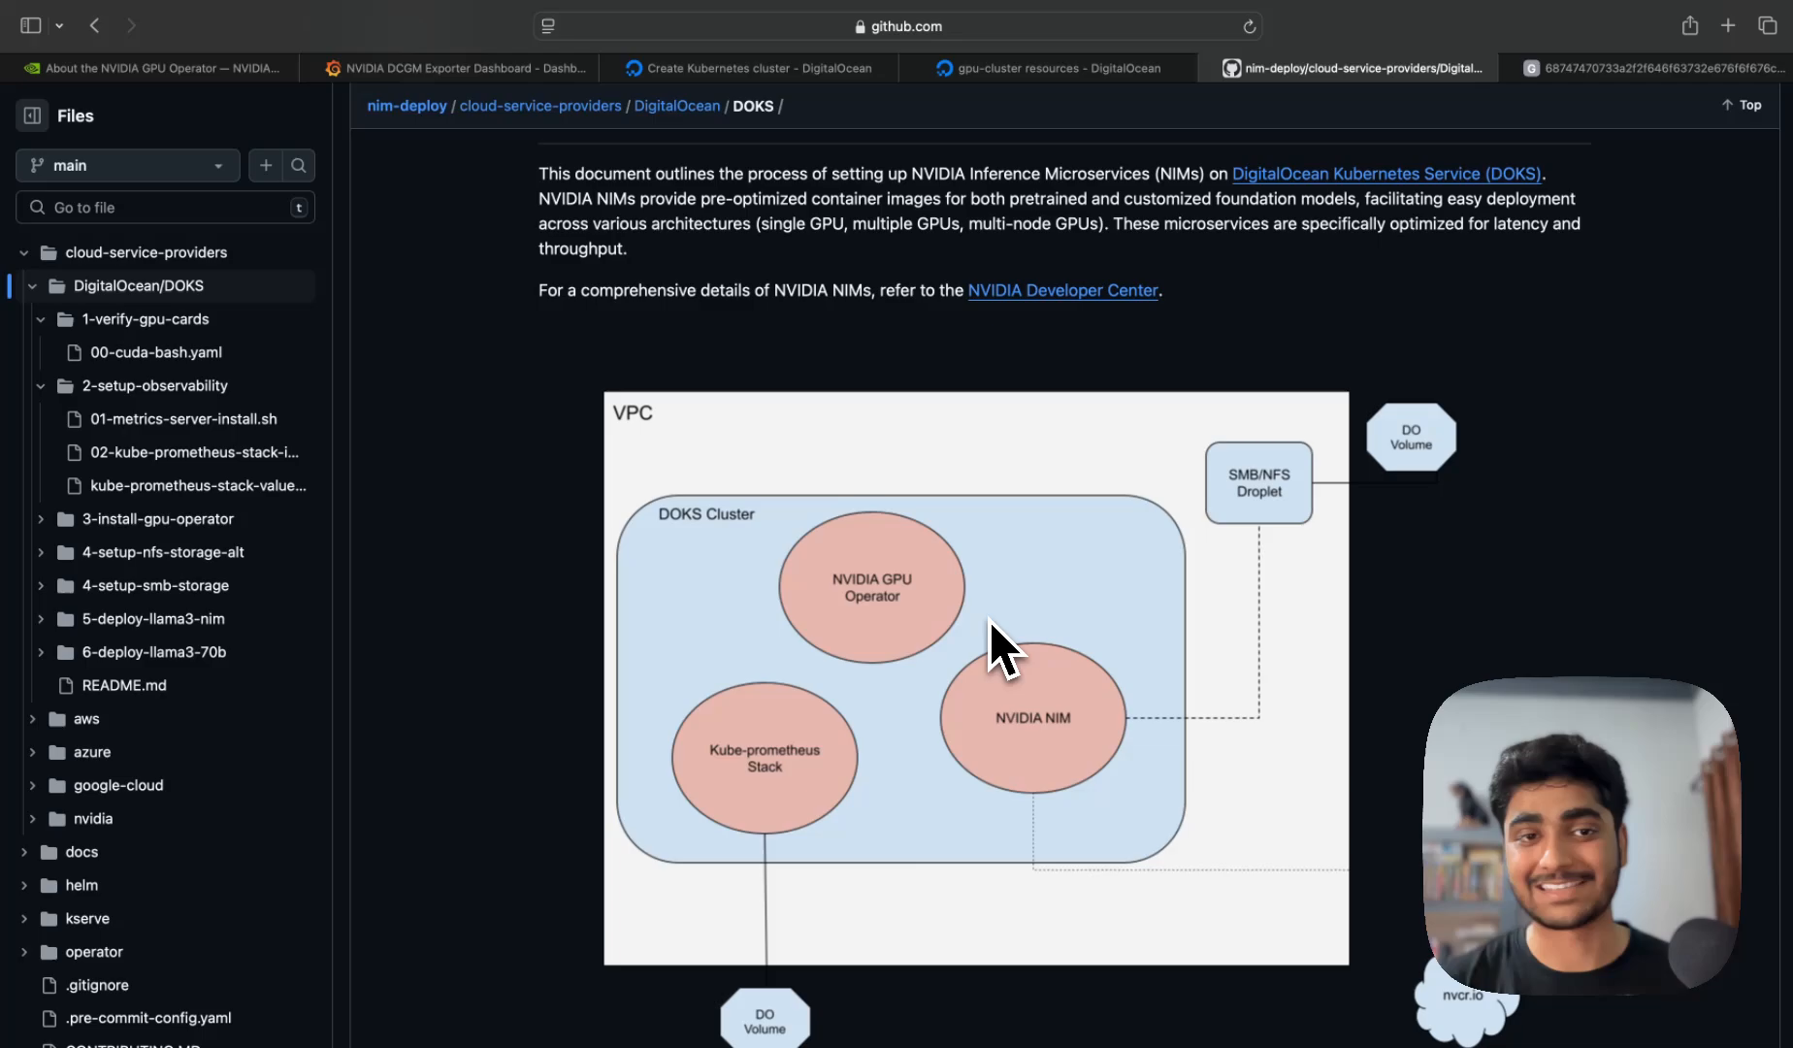
mouse_move(972, 607)
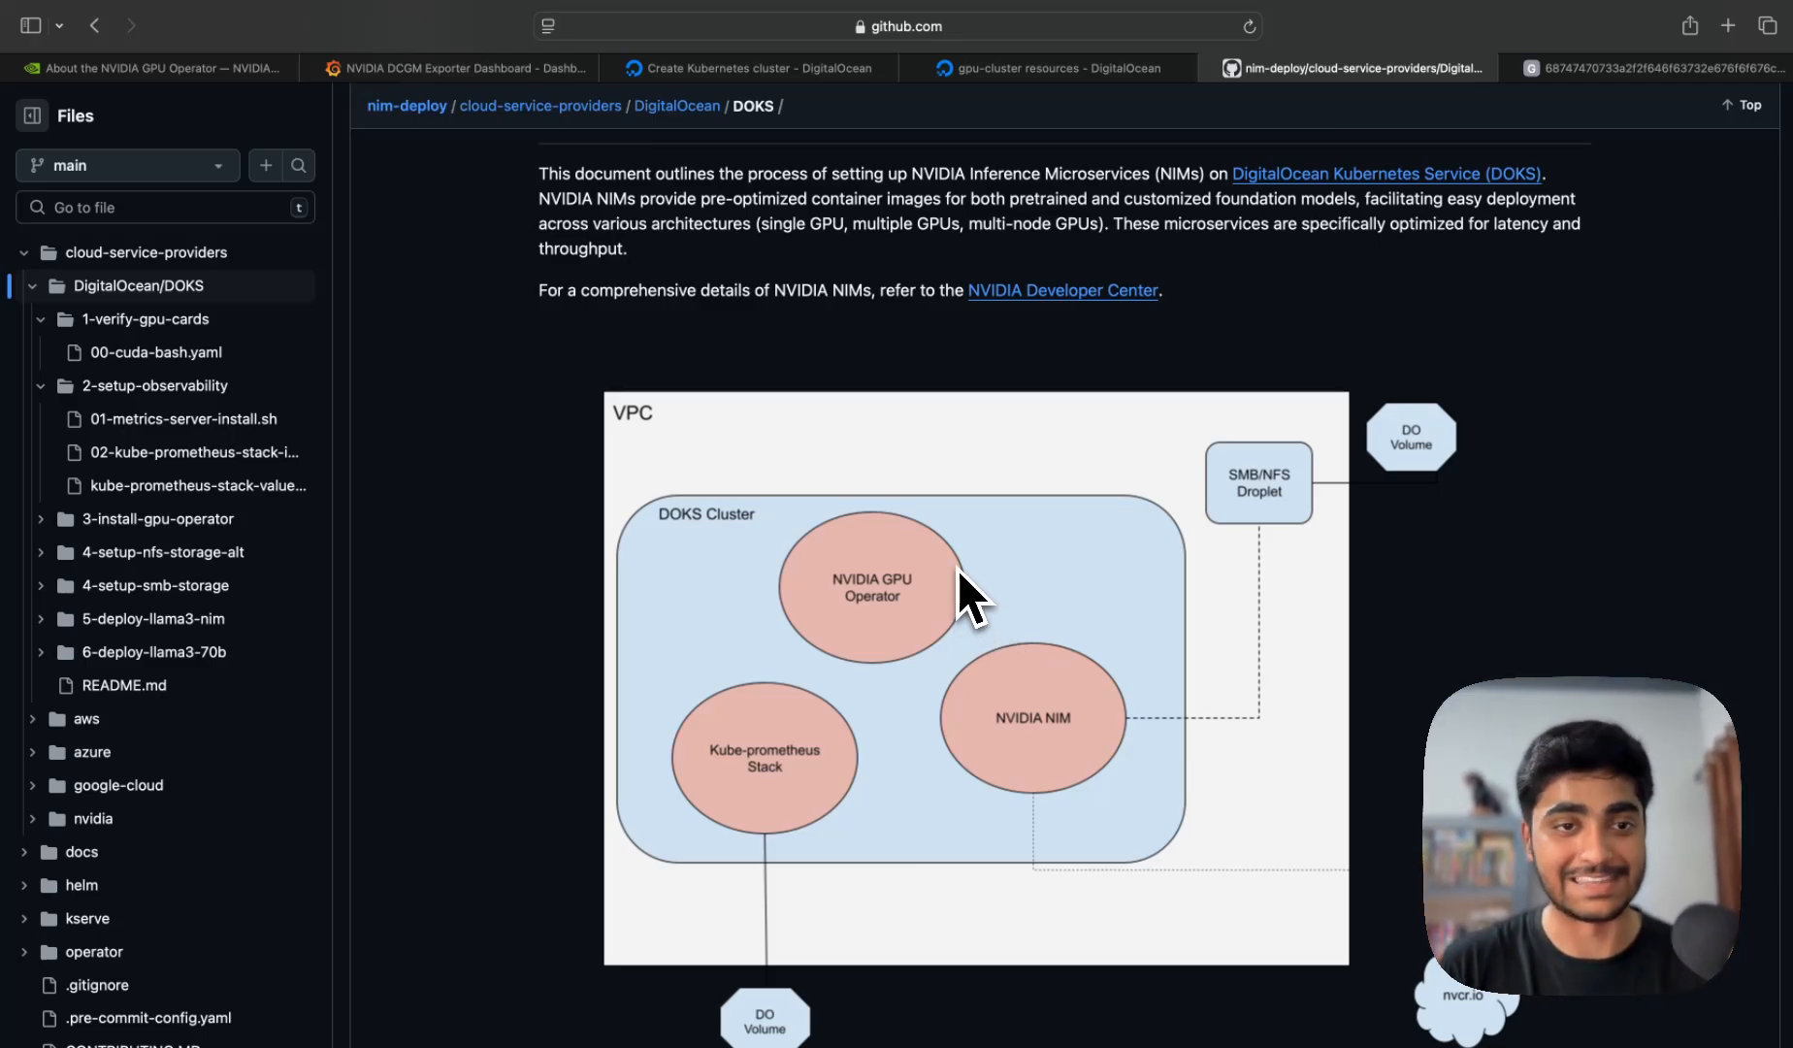
Move the README past Prerequisites to the Verify GPU Cards and Observability Setup sections, collapsing file-tree folders
scroll(down, 3)
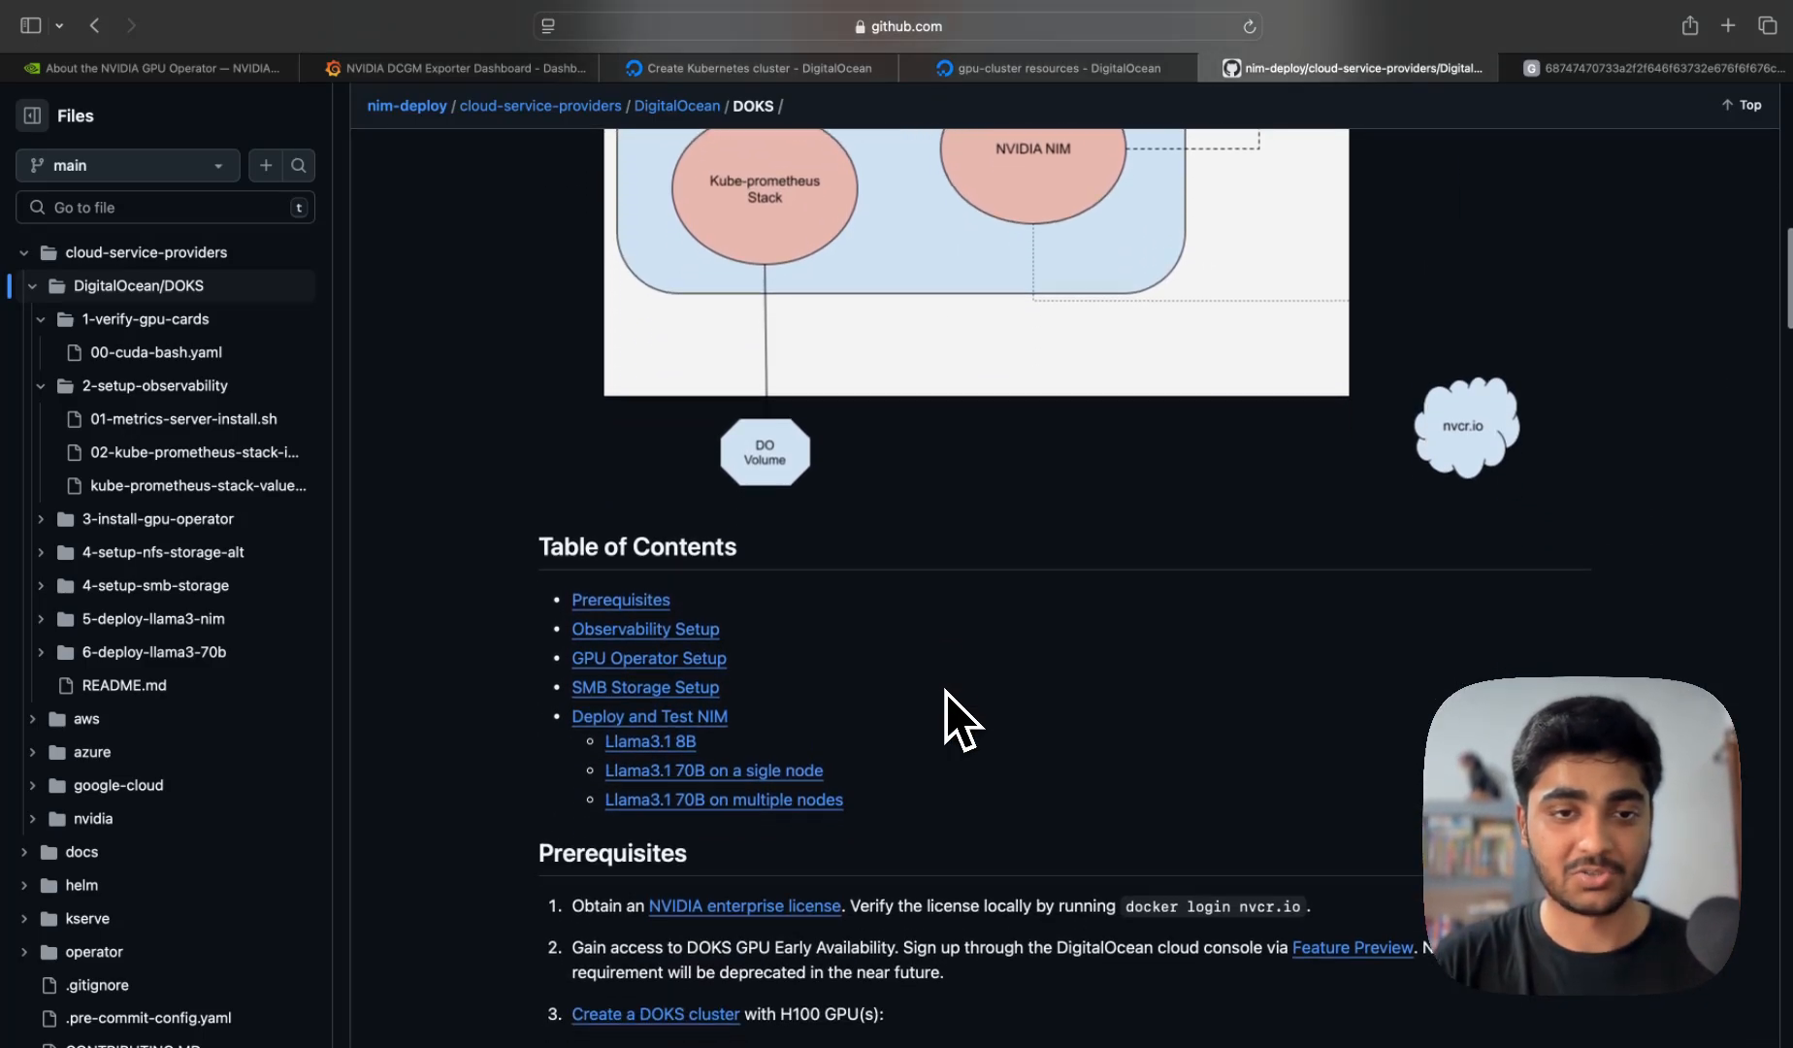
scroll(down, 3)
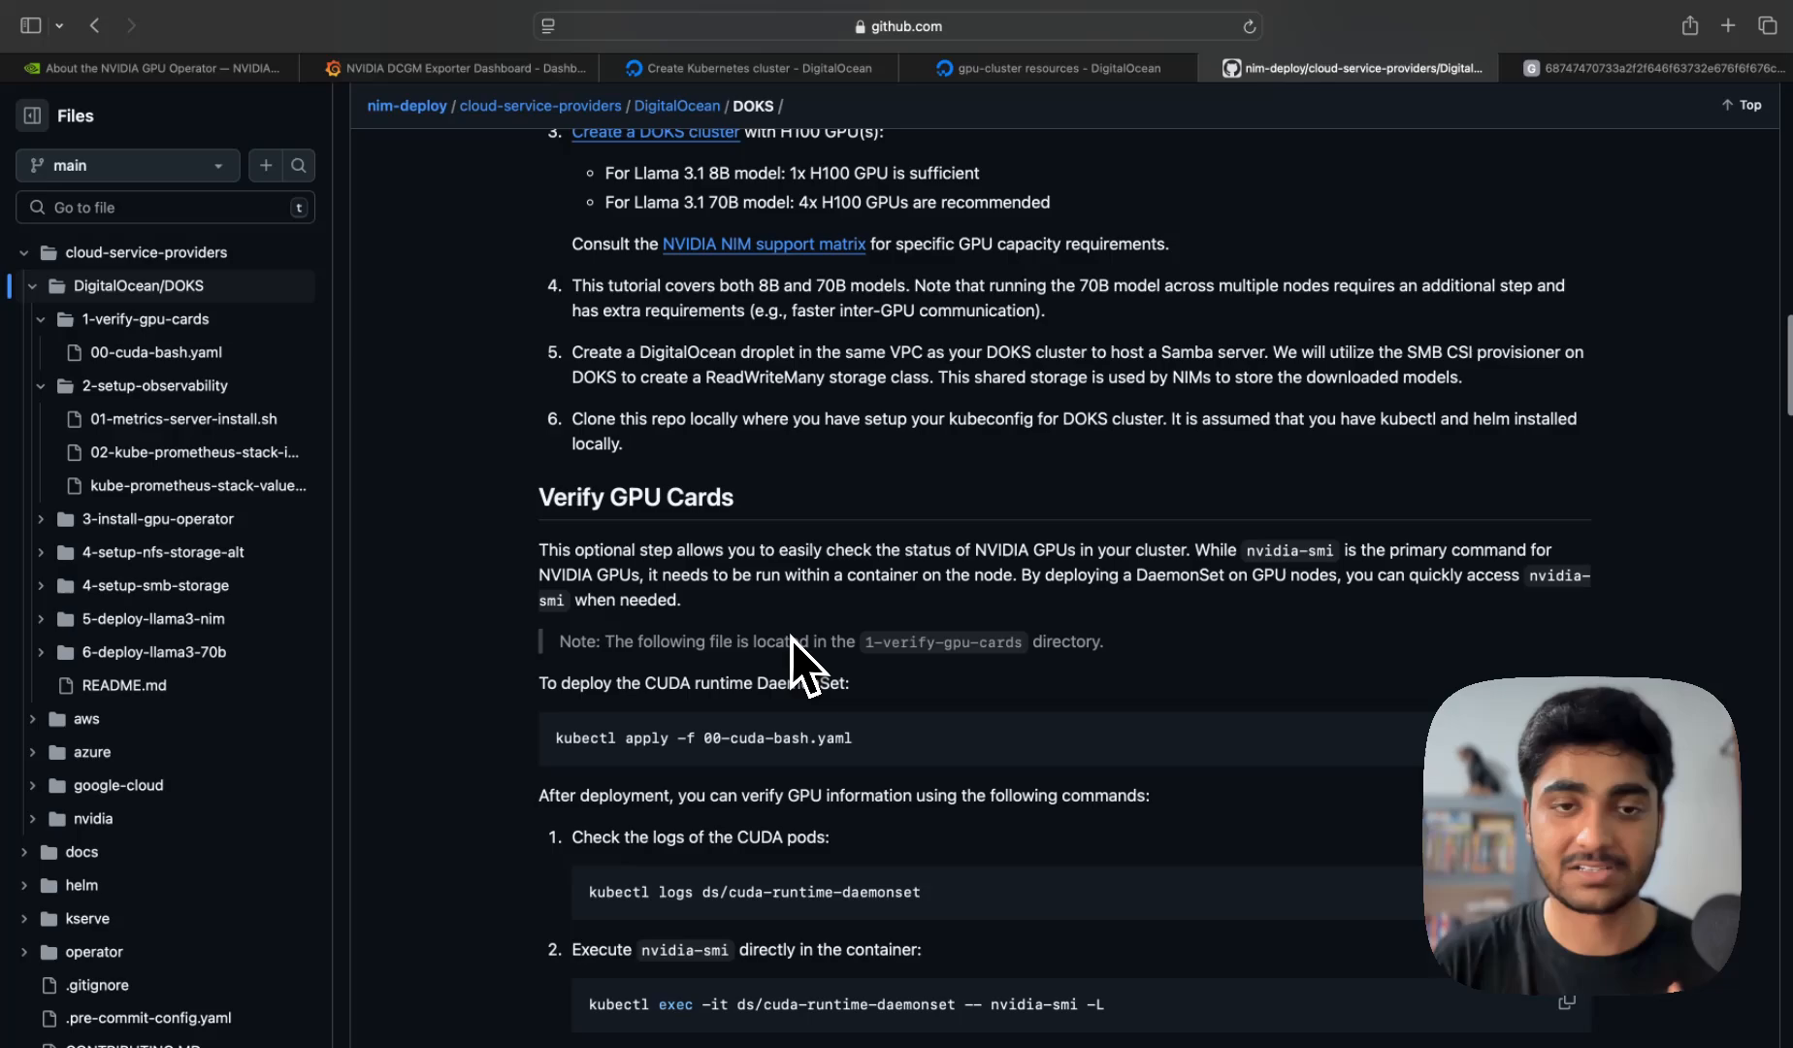
scroll(down, 3)
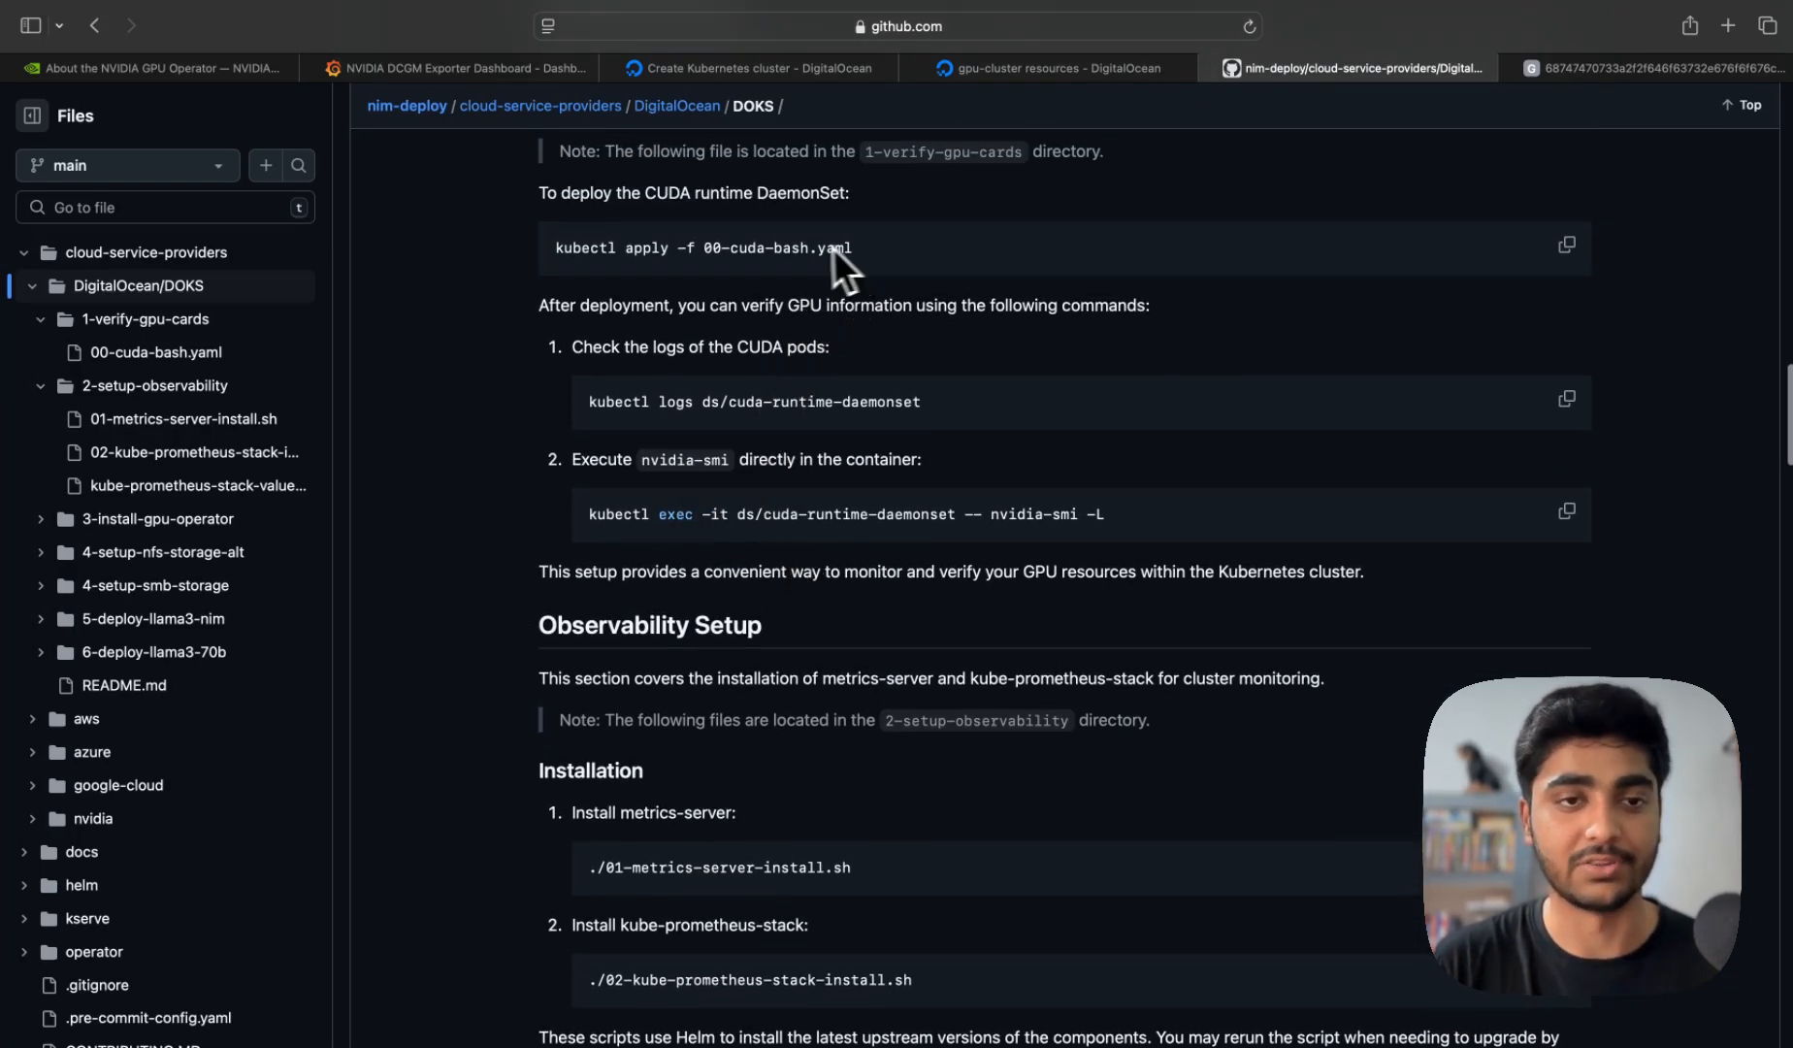
double_click(828, 248)
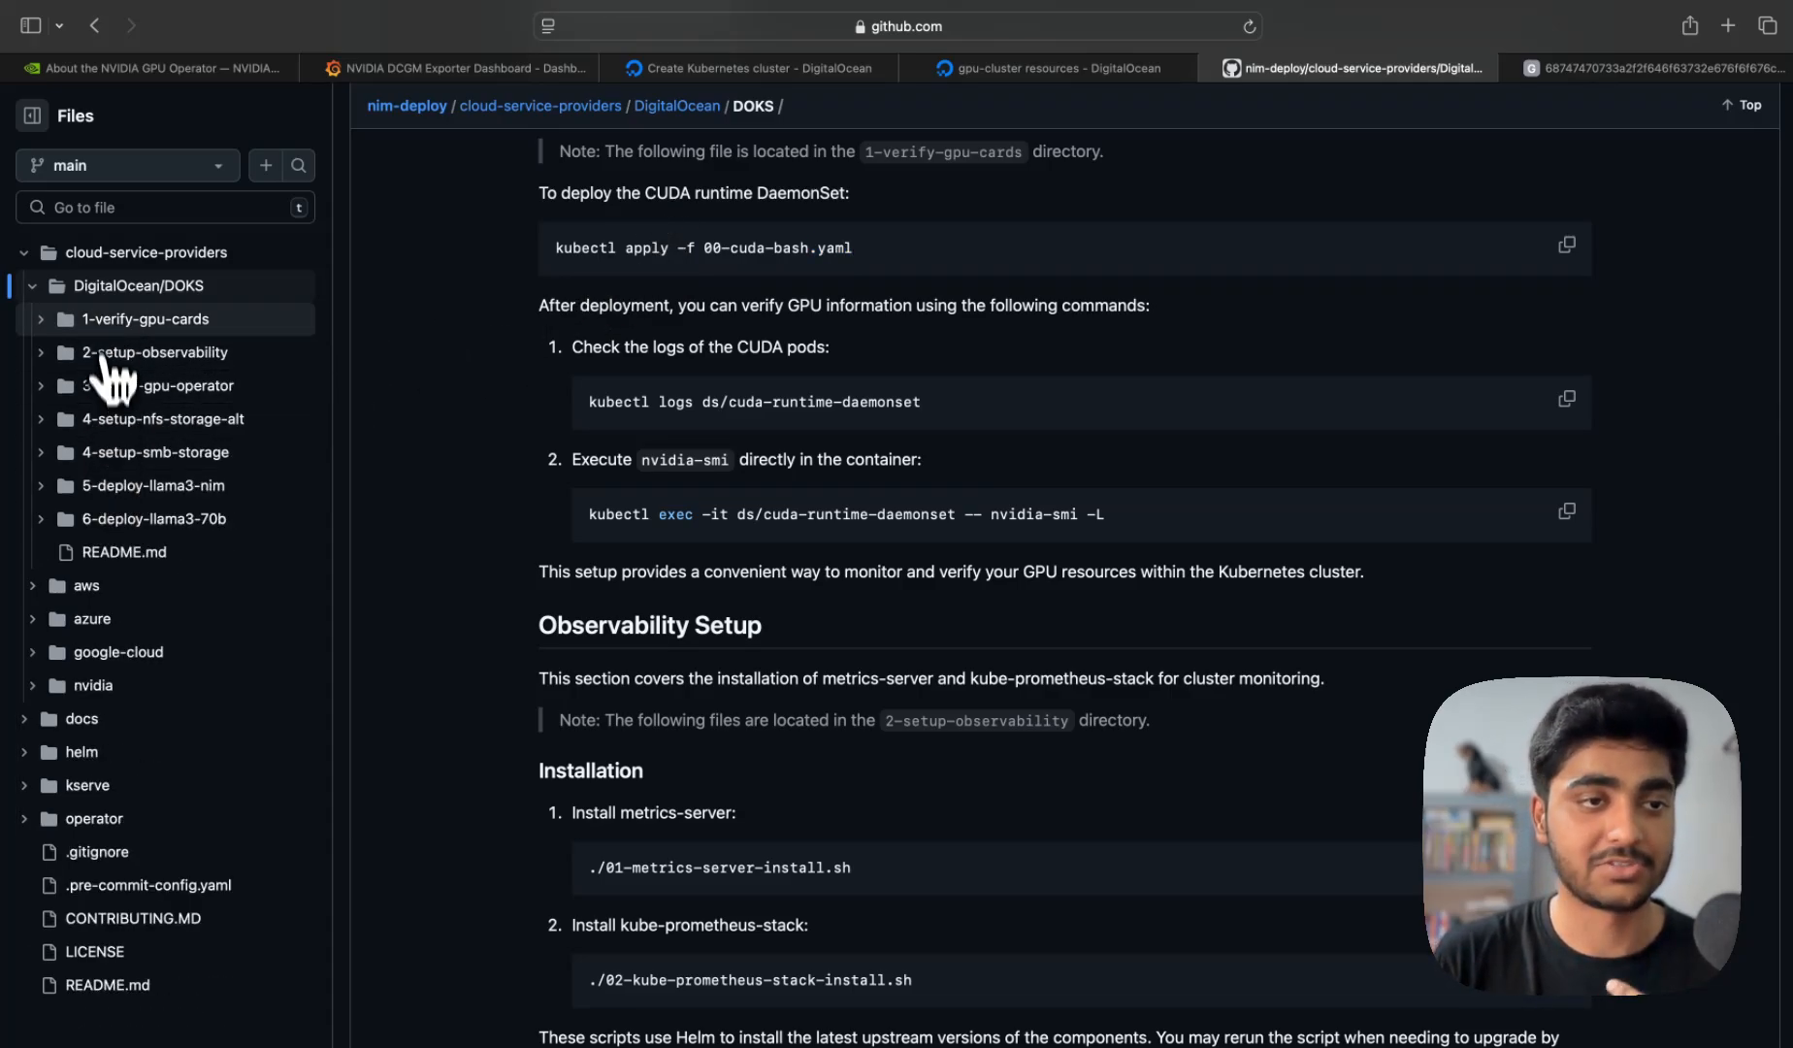
scroll(down, 3)
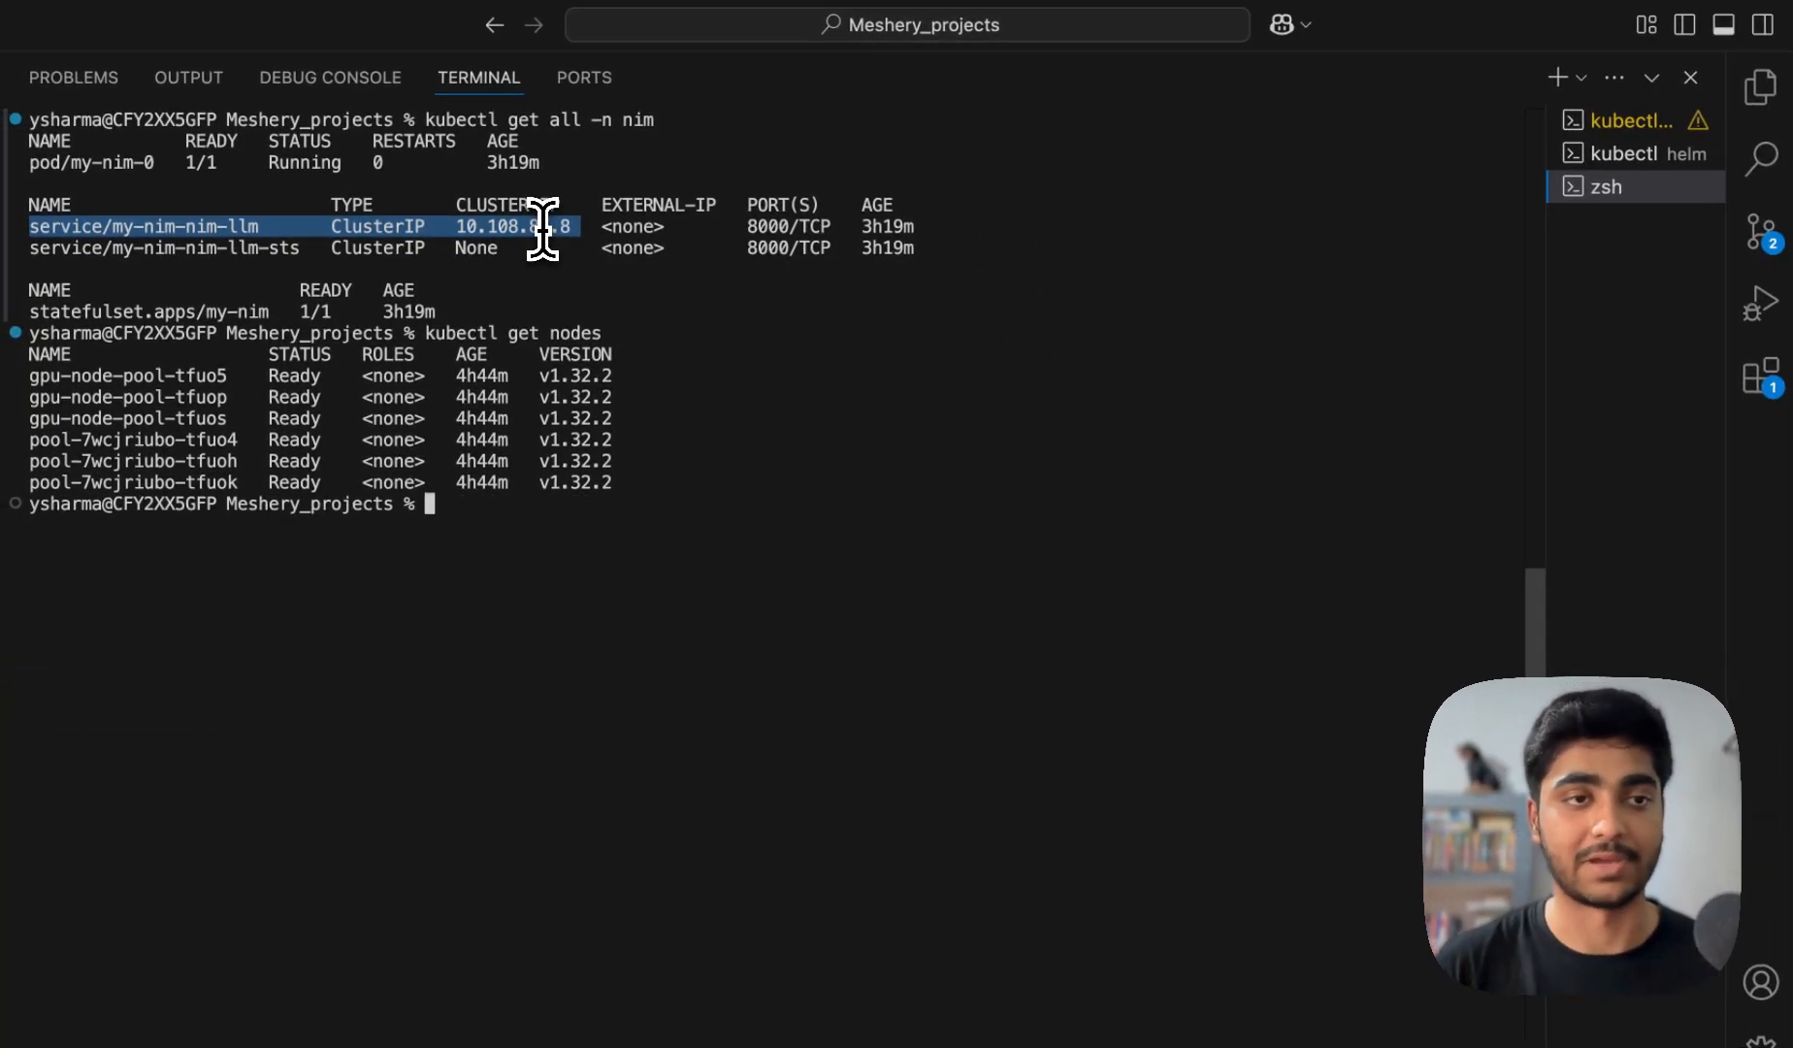
mouse_move(587, 332)
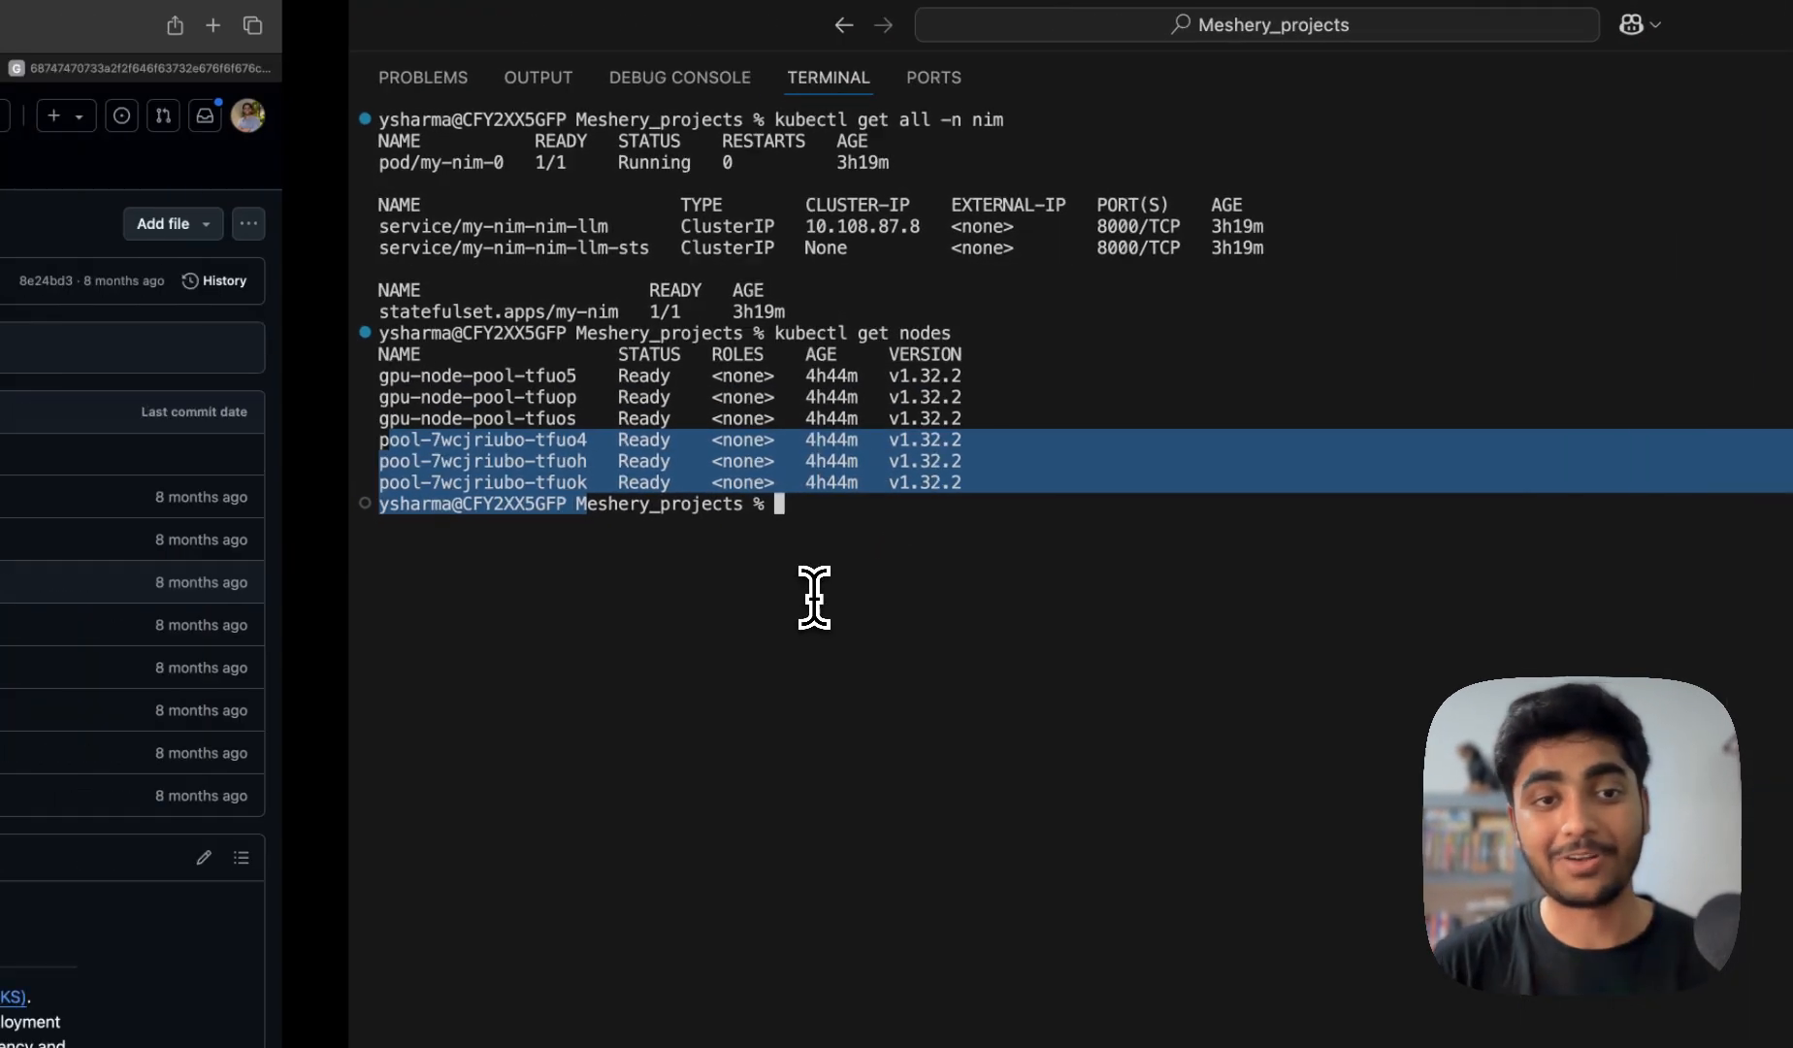
Review kubectl output showing pod my-nim-0 running in the nim namespace, its LLM services and six Ready nodes
click(452, 68)
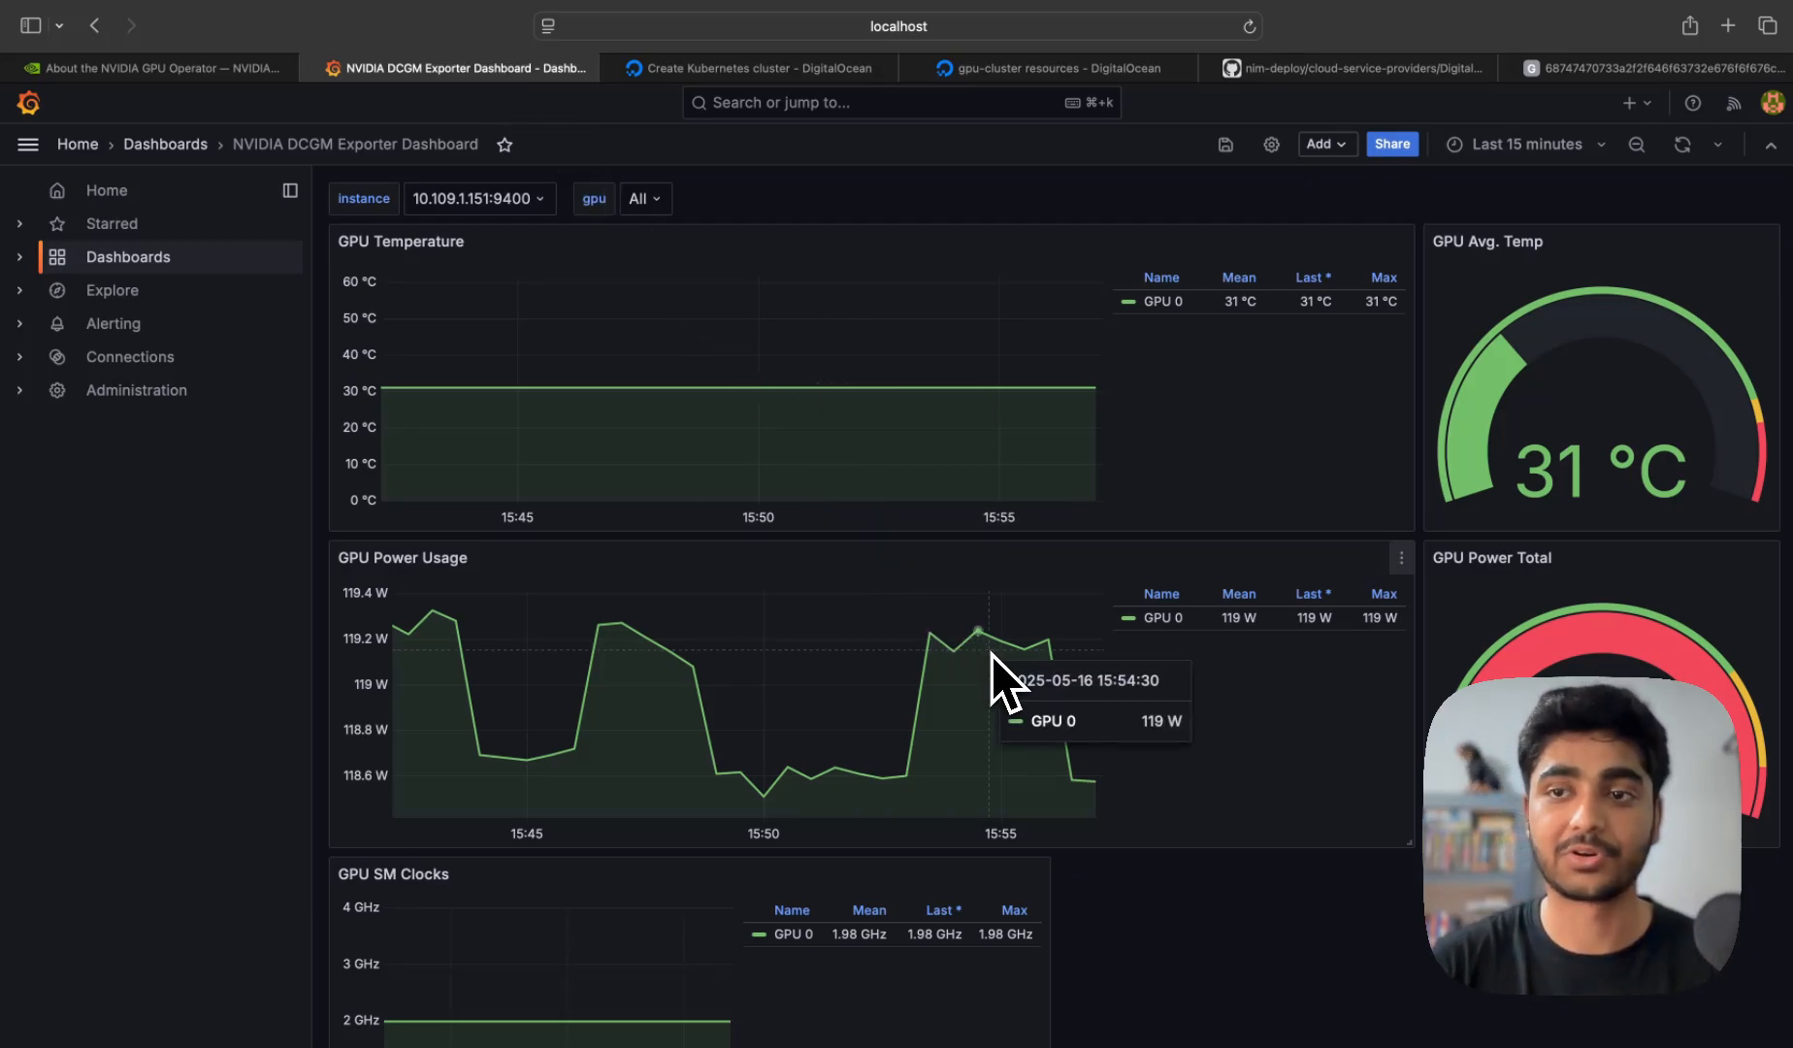
mouse_move(1279, 629)
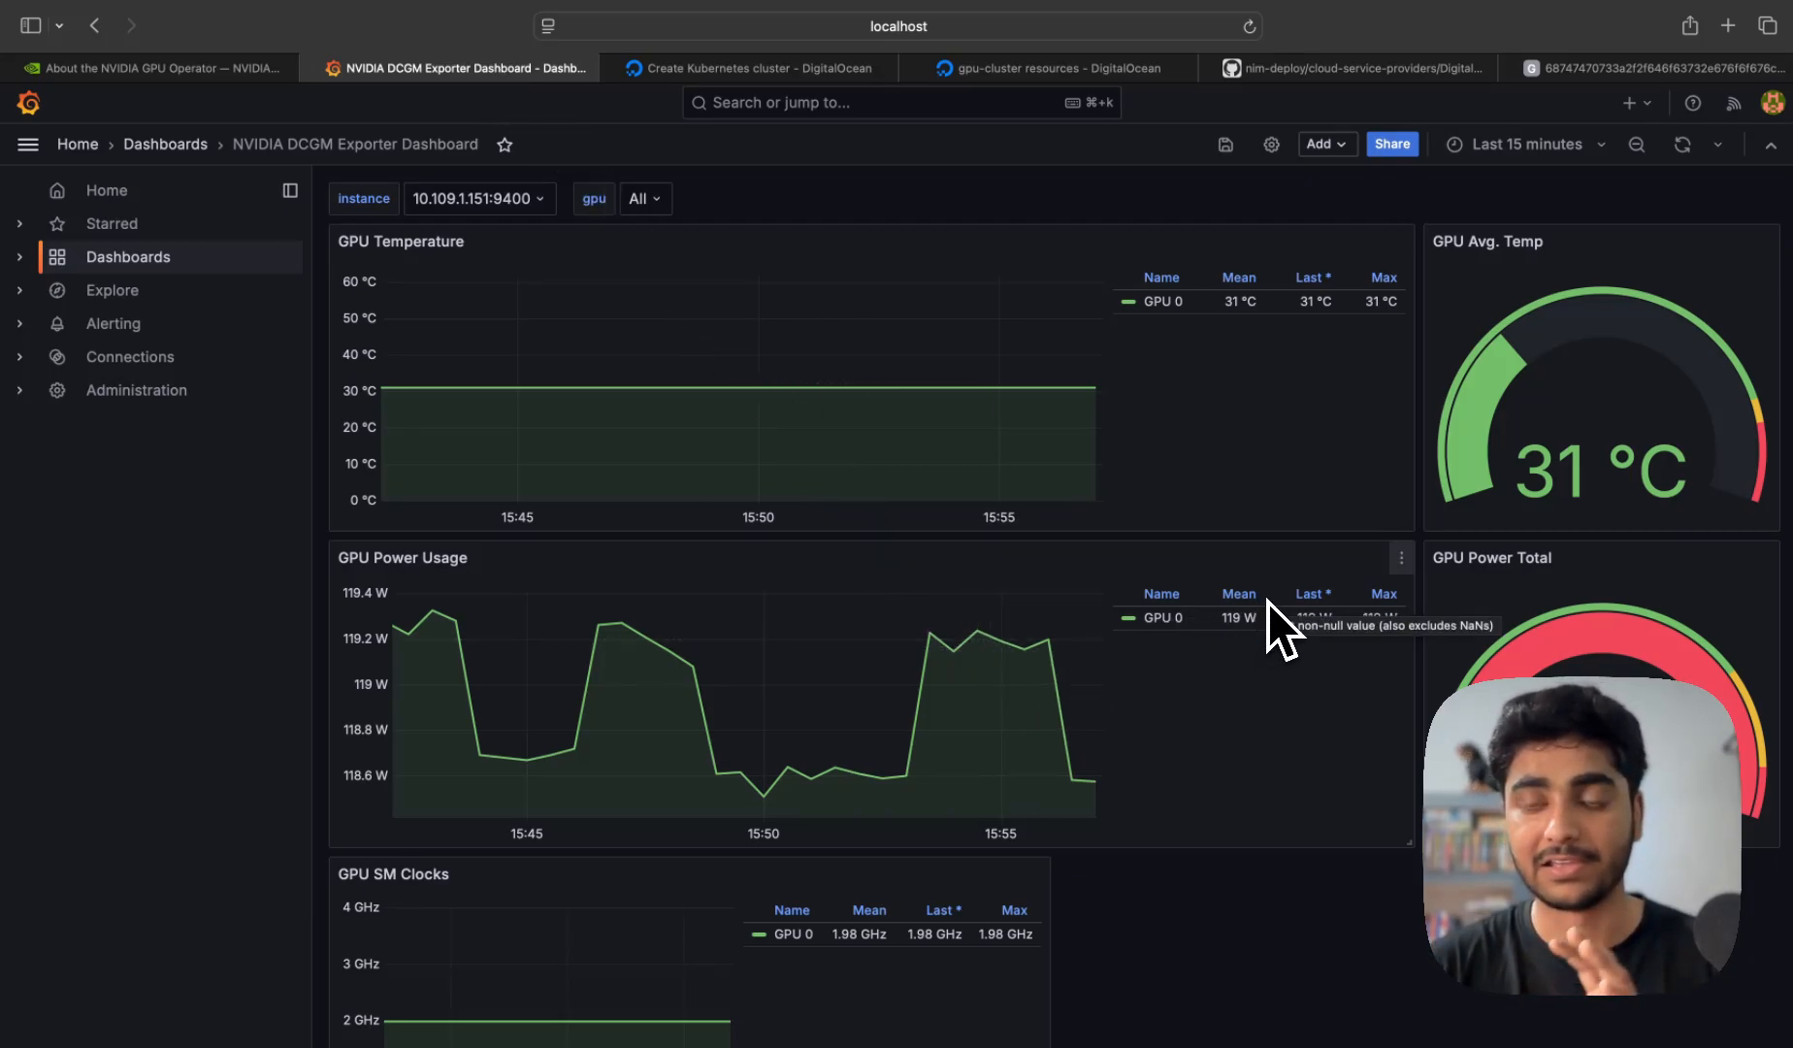
Browse the NVIDIA DCGM Exporter Dashboard panels: GPU temperature 31 °C, 3.69 kW total power, 1.98 GHz SM clocks, 0% utilization
scroll(down, 3)
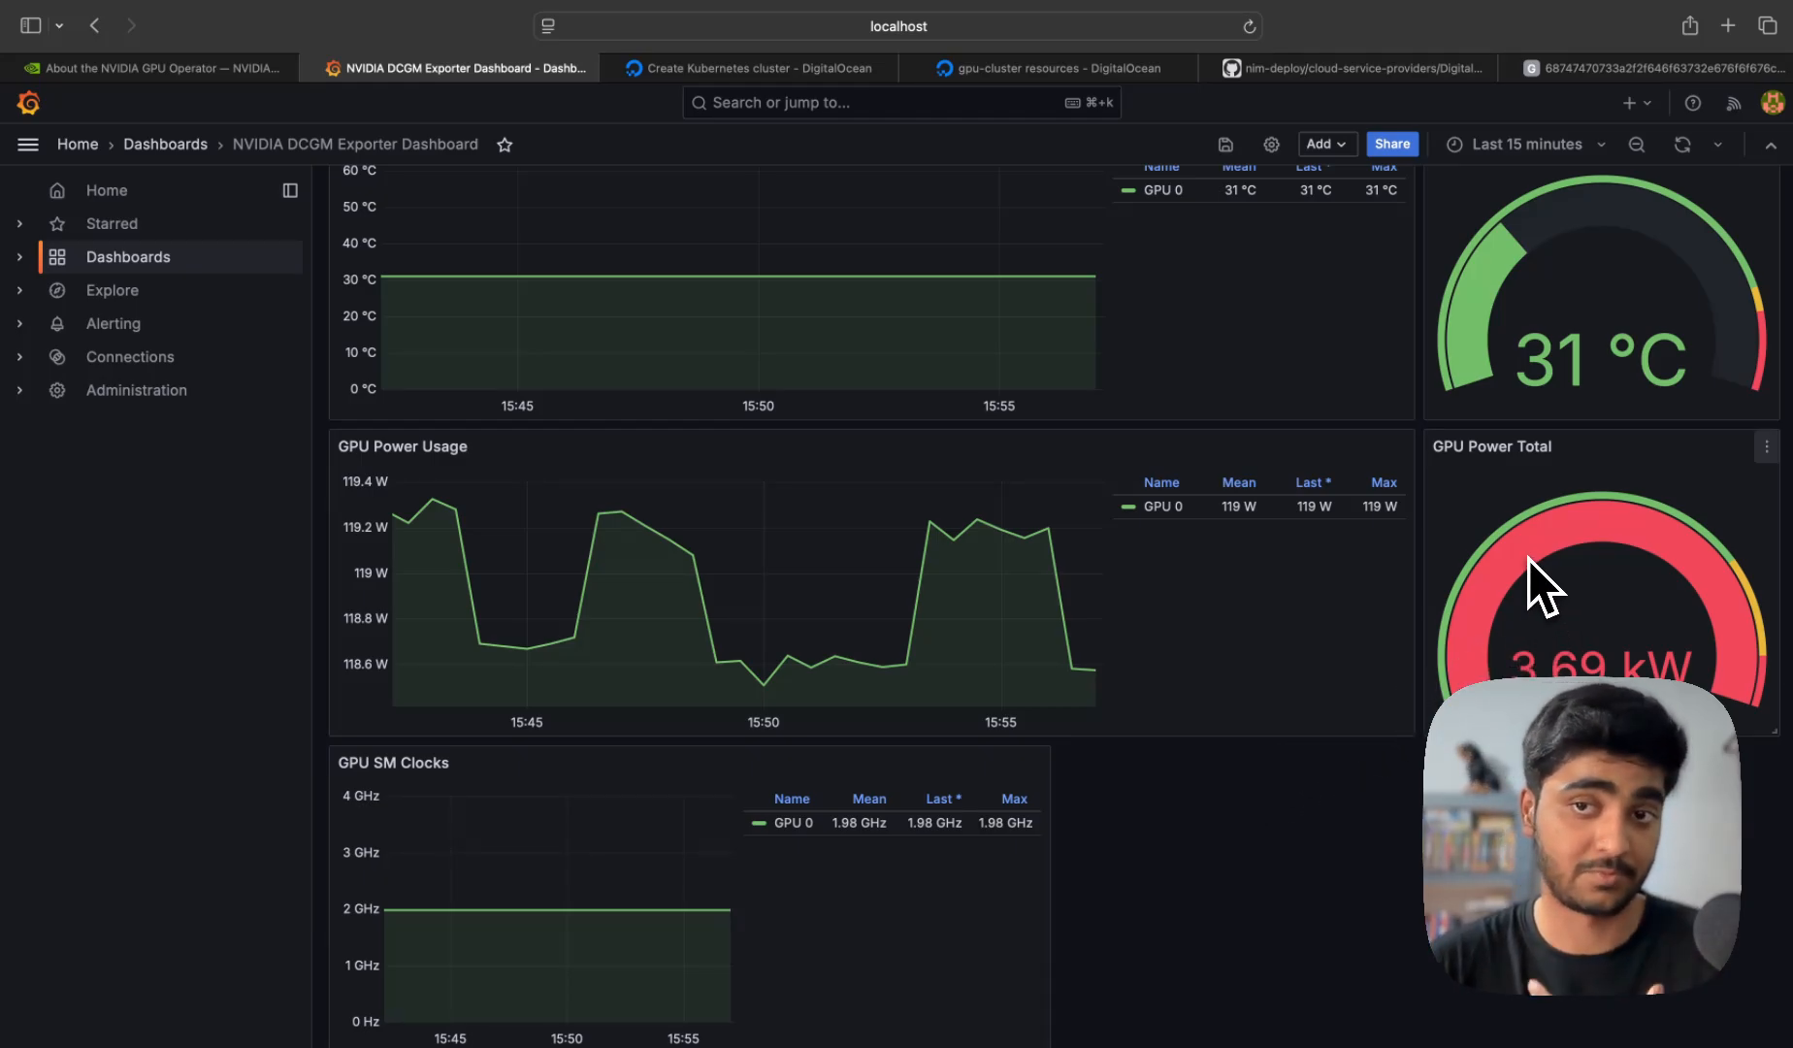
scroll(down, 3)
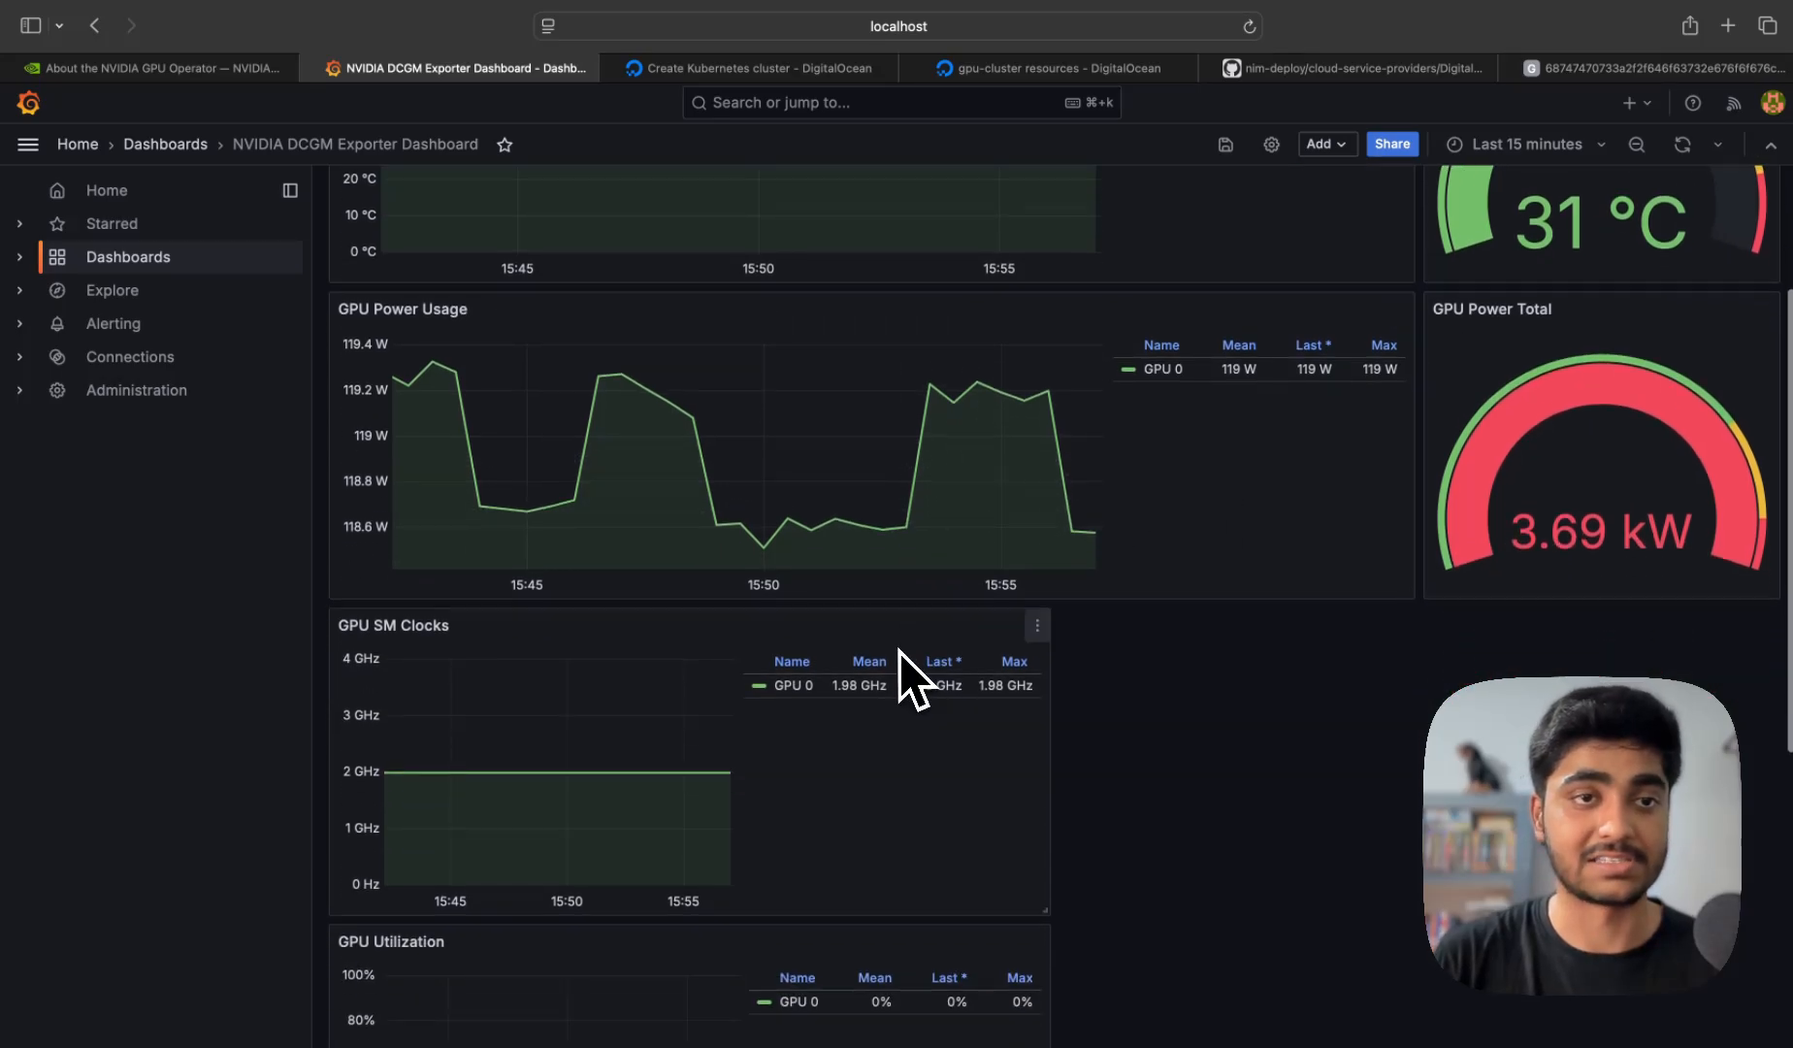
scroll(down, 3)
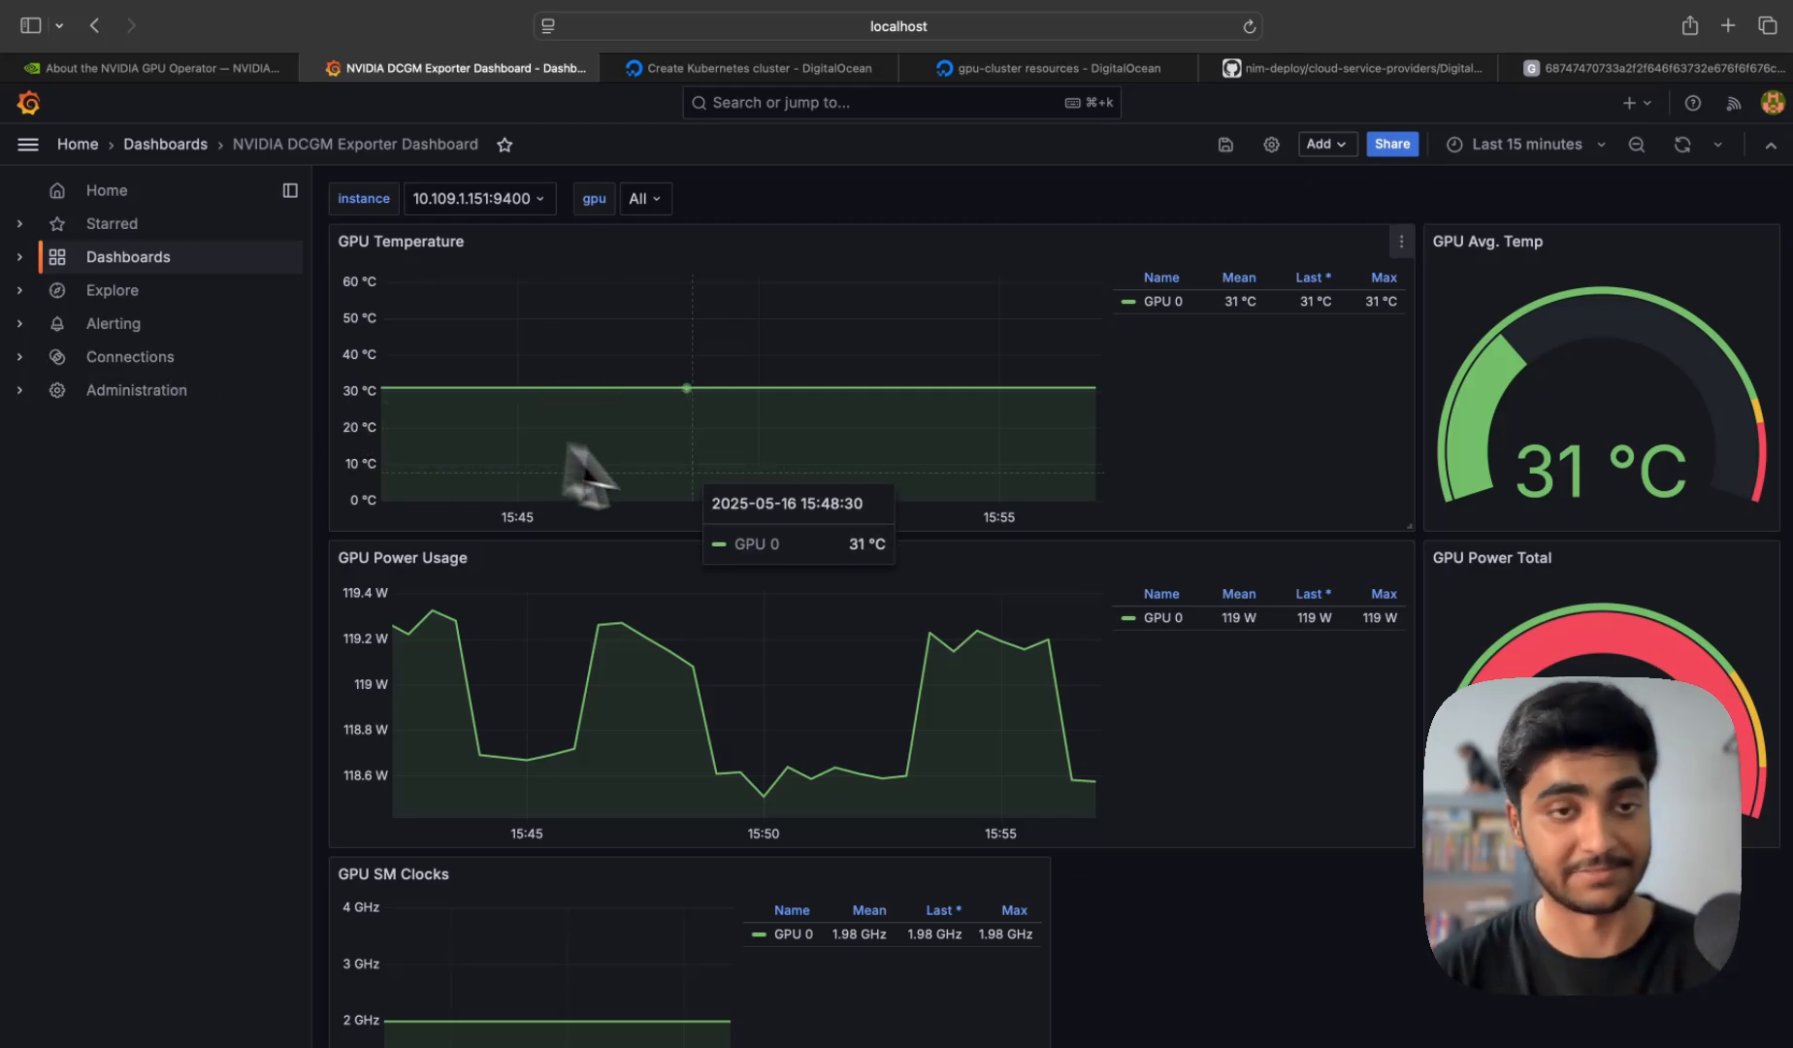
mouse_move(707, 510)
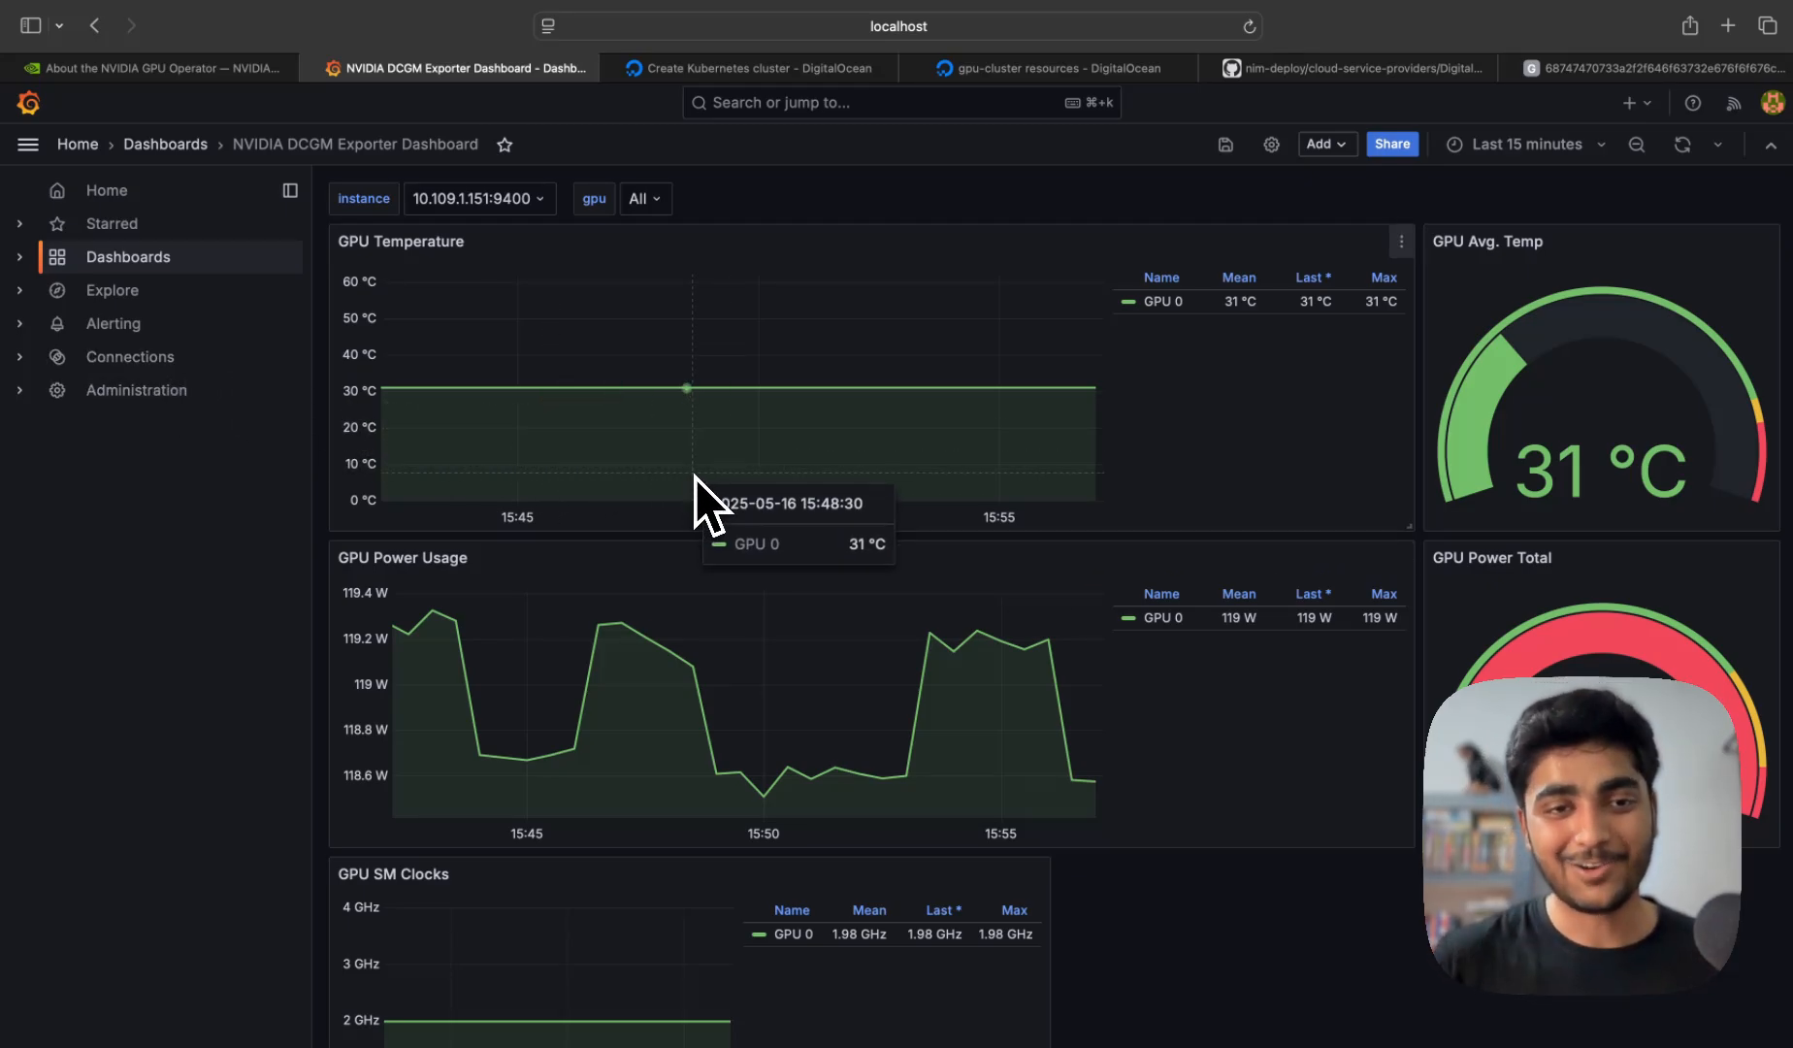